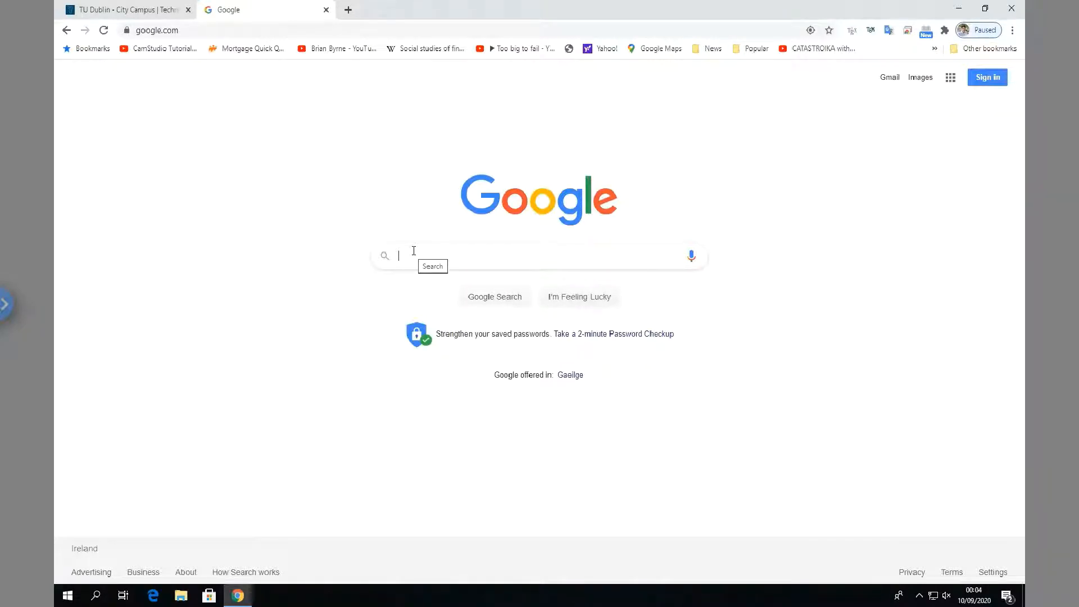
# Search Google for 'download r' to reach the R Project site
pyautogui.write('d')
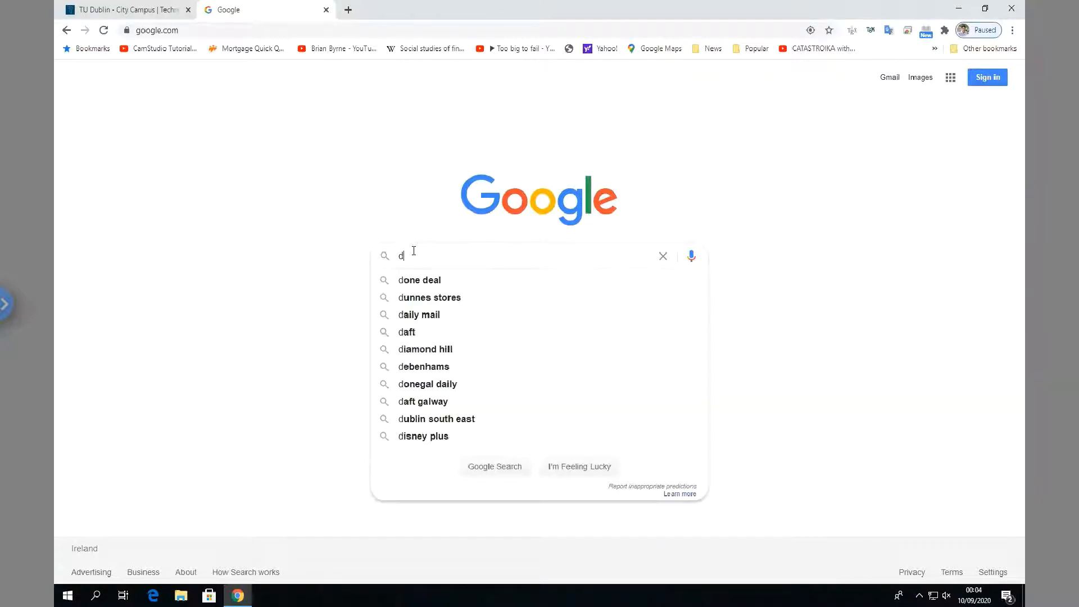
pyautogui.write('ownlo')
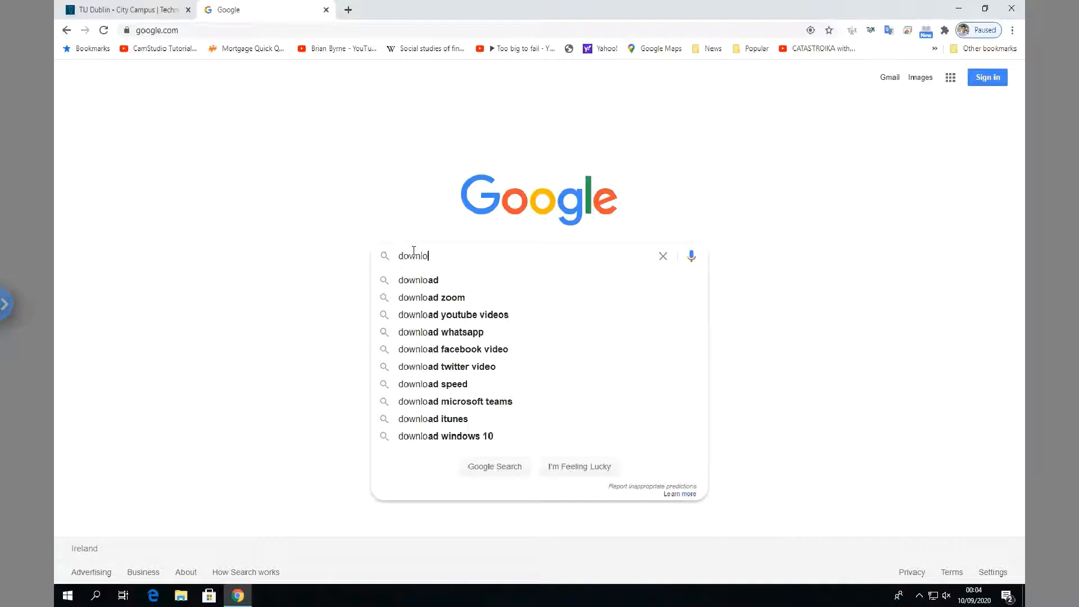
pyautogui.write('r')
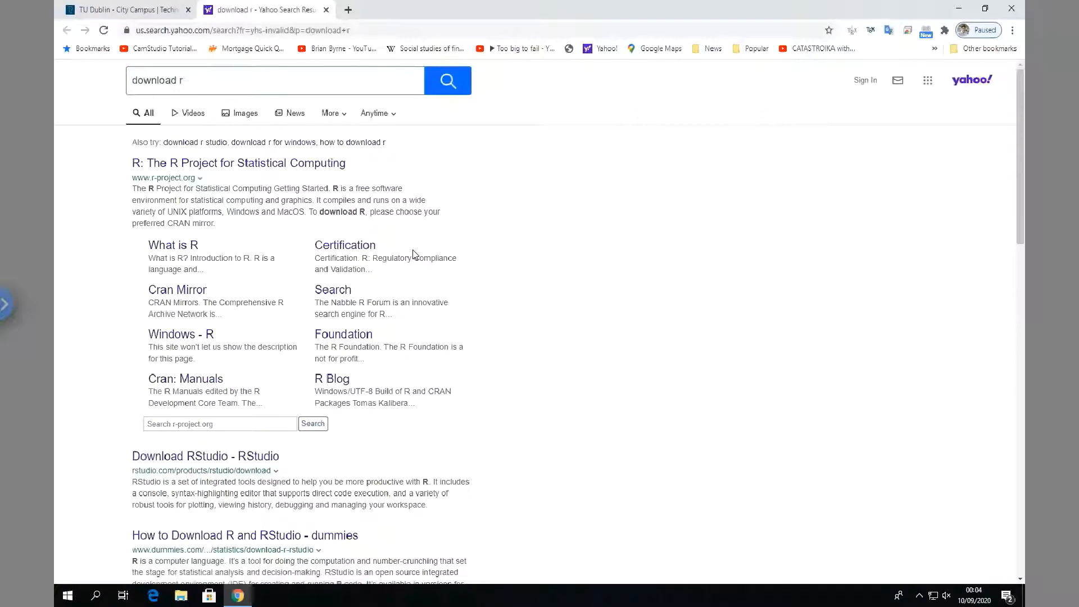
pyautogui.moveTo(342, 301)
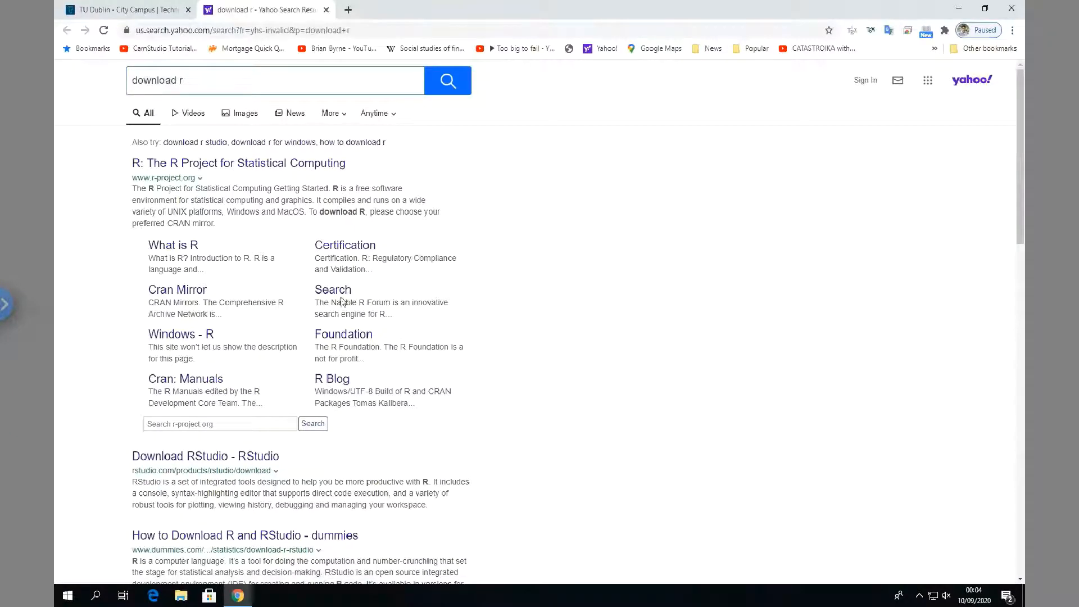
pyautogui.moveTo(180, 334)
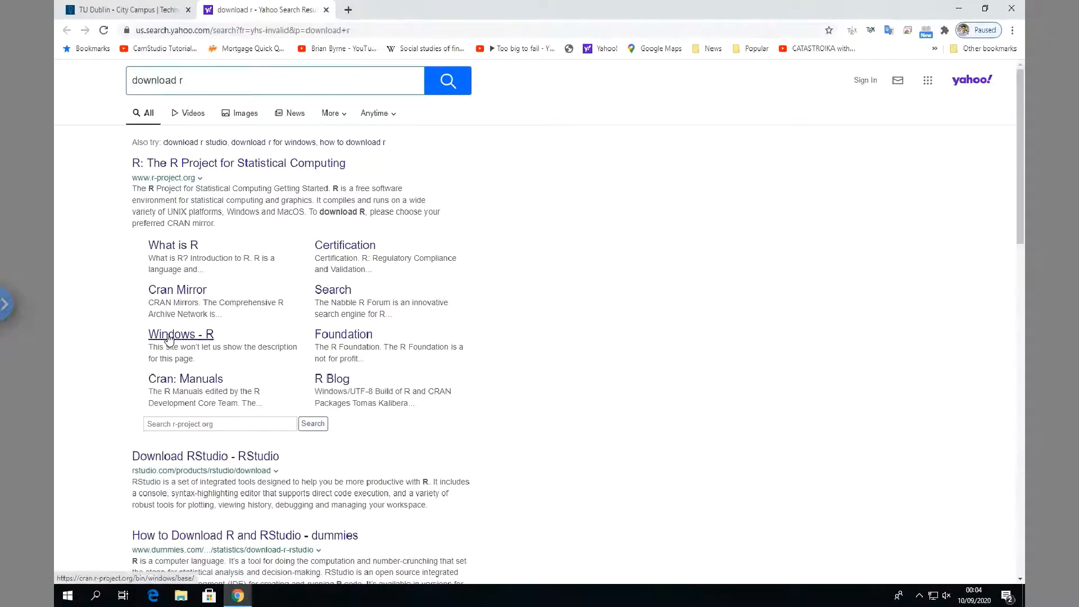
# From the CRAN Windows page, download the R-4.0.2-win.exe installer
pyautogui.click(179, 334)
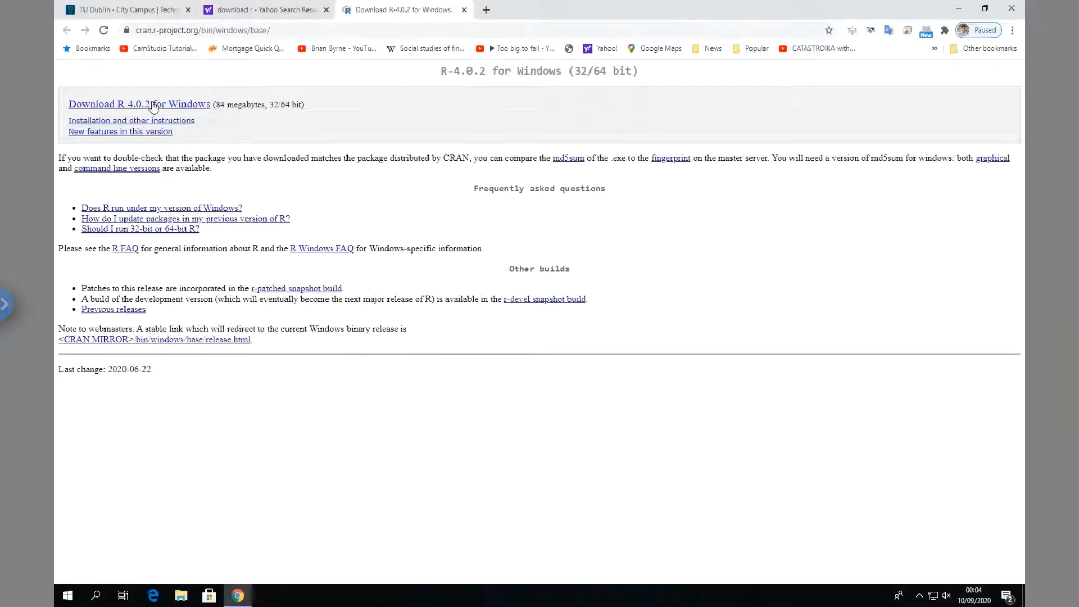
pyautogui.moveTo(224, 109)
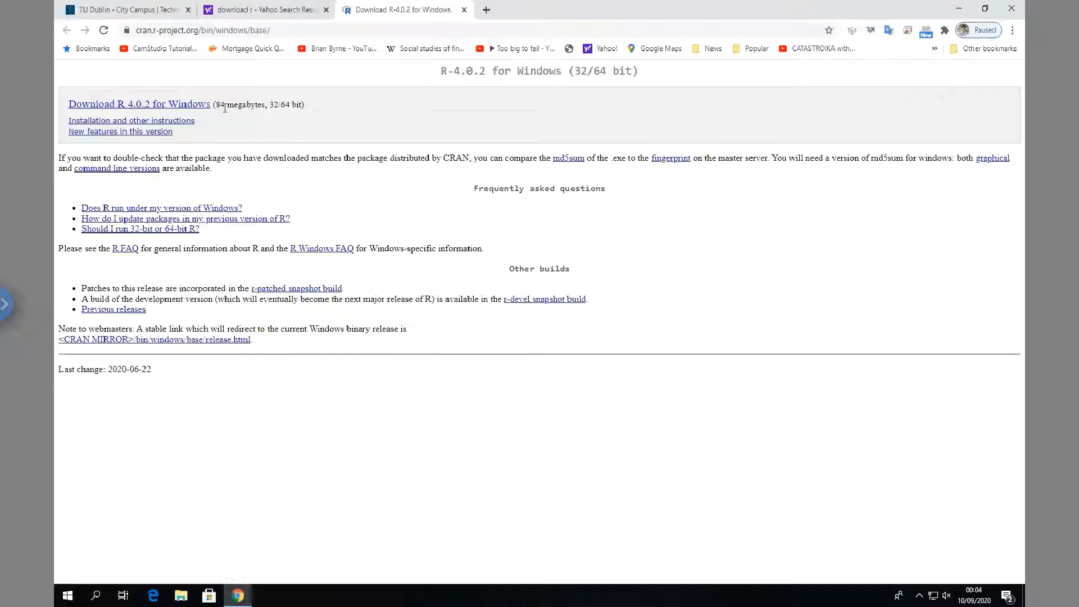
pyautogui.moveTo(158, 106)
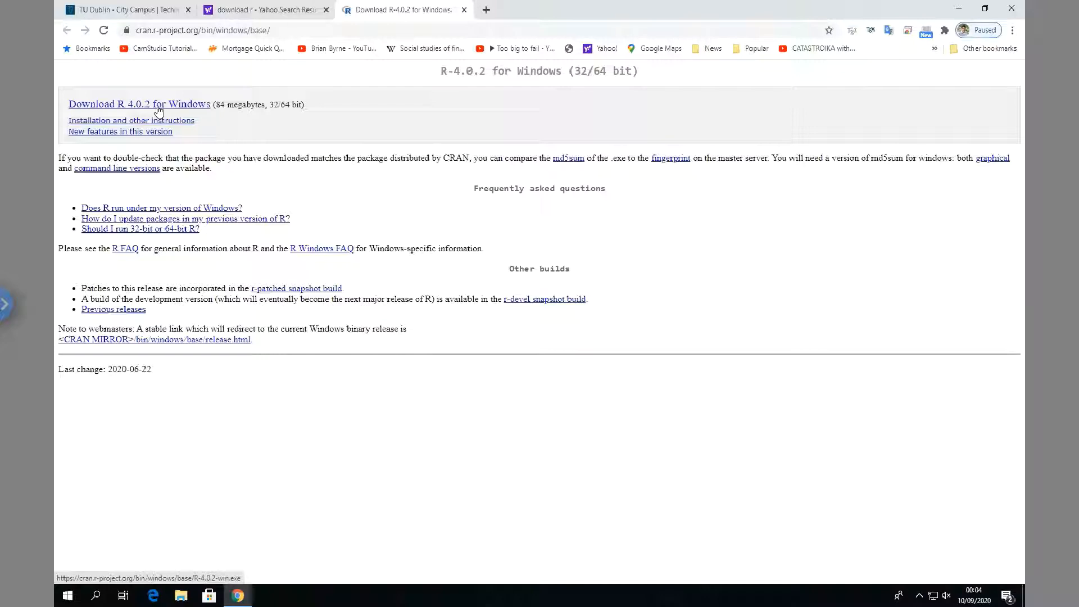
pyautogui.click(139, 104)
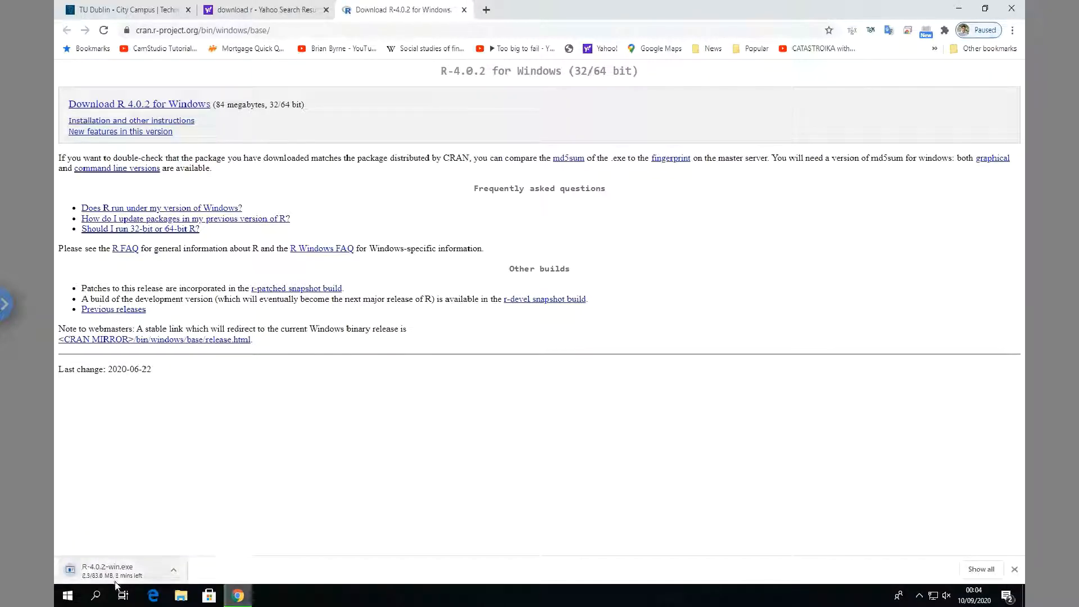
pyautogui.moveTo(848, 533)
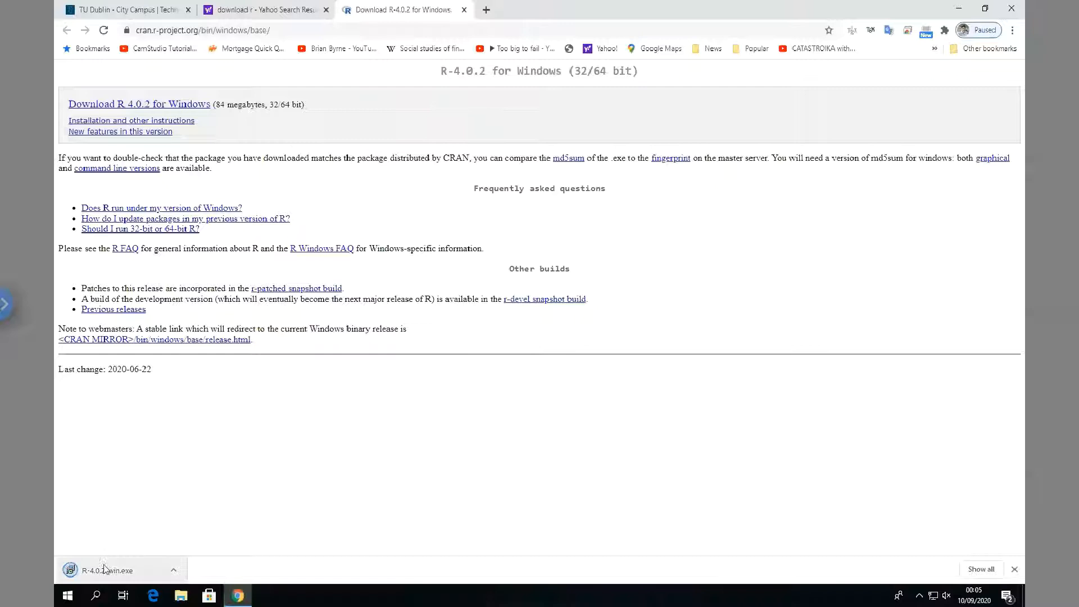
pyautogui.moveTo(93, 573)
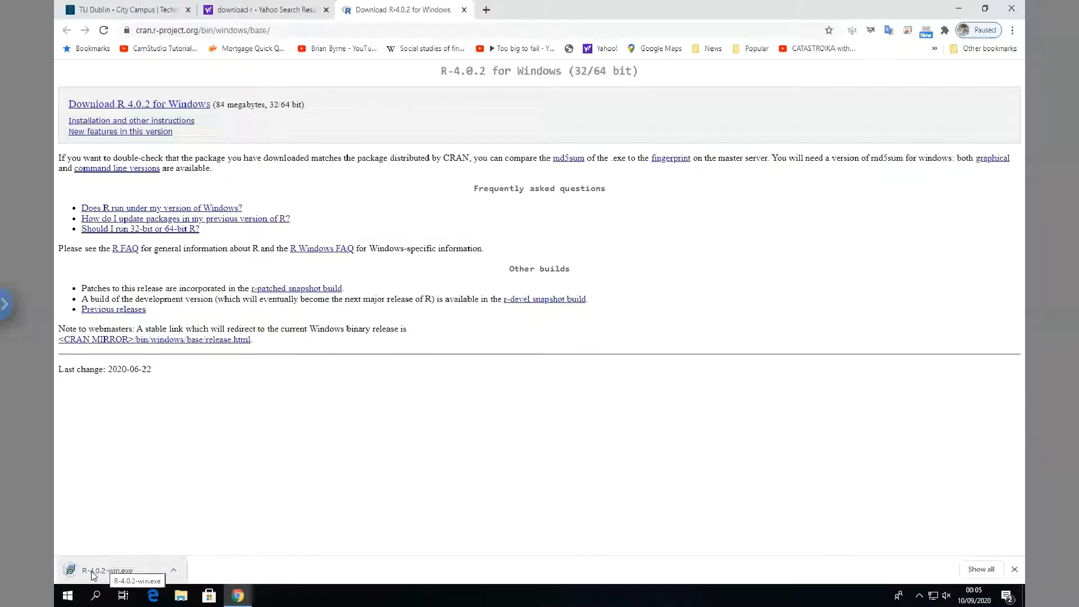
# Run R-4.0.2-win.exe in English and accept the GNU license to reach the install folder page
pyautogui.click(110, 571)
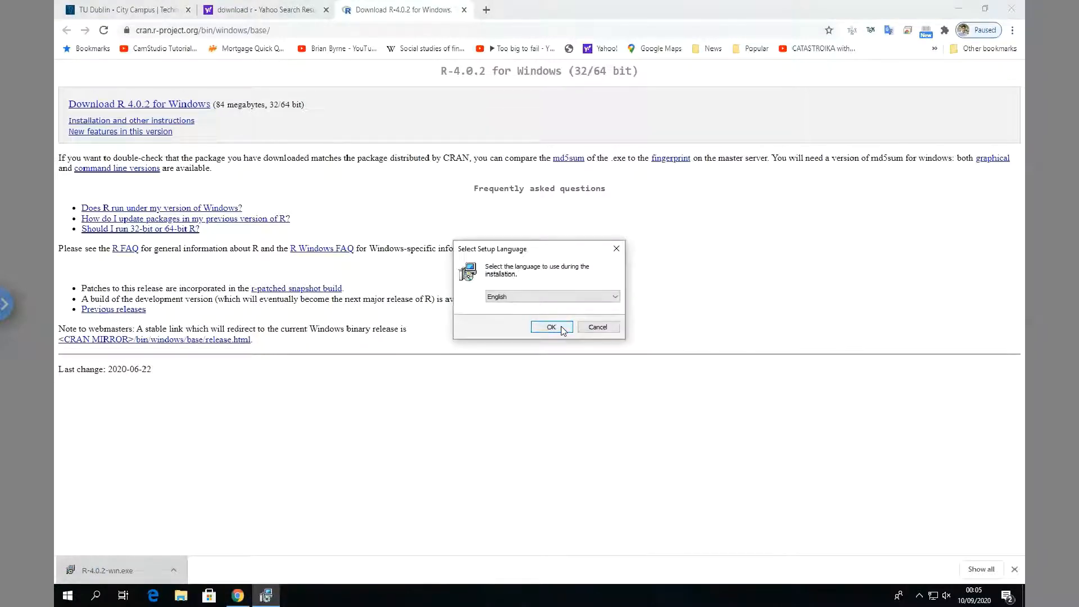
pyautogui.click(551, 327)
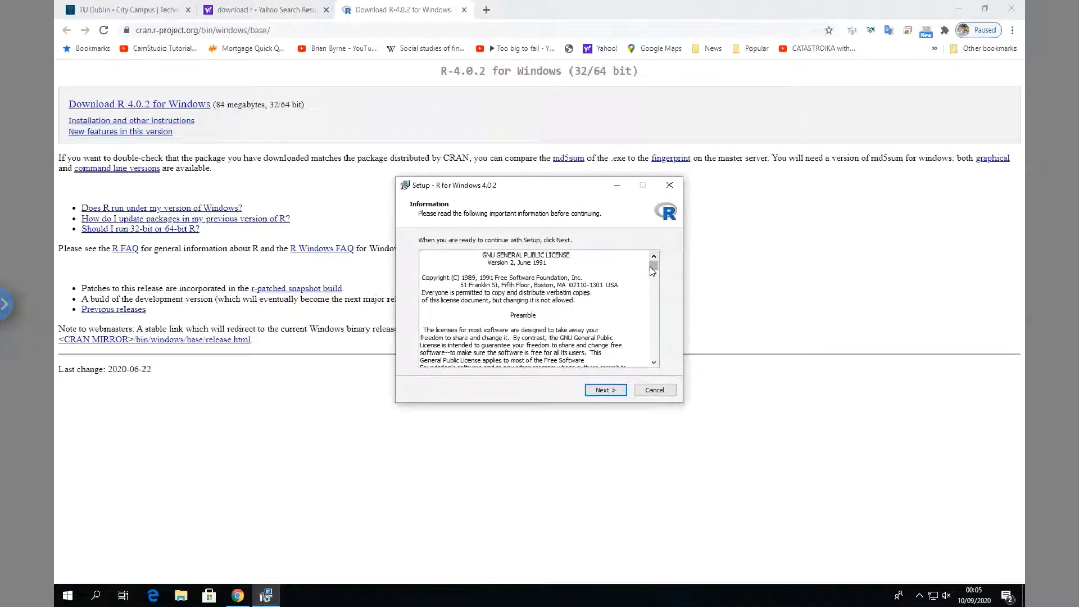
pyautogui.scroll(-3)
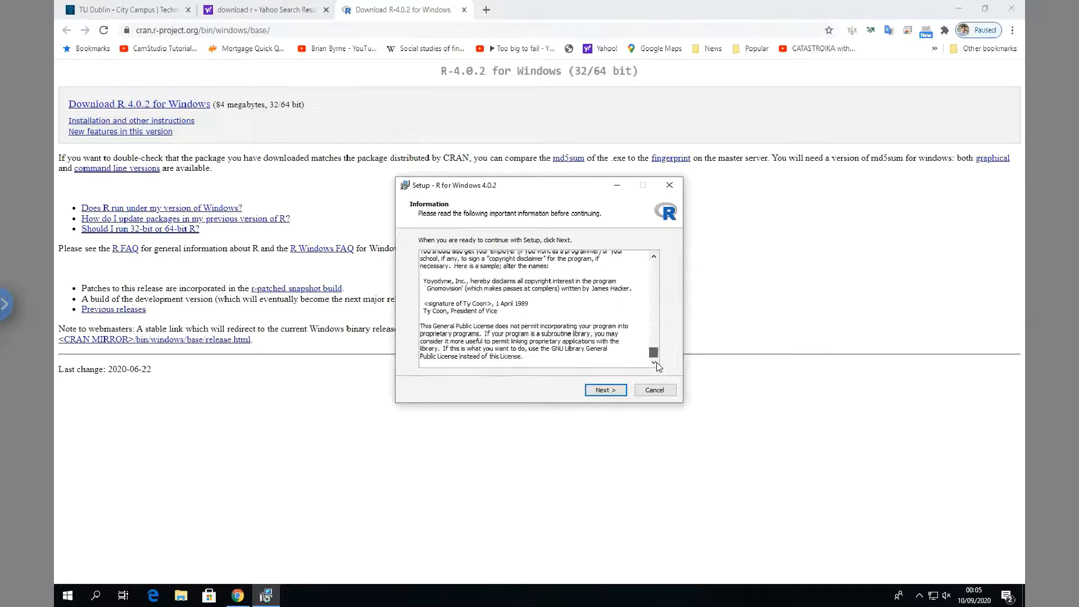
pyautogui.click(605, 390)
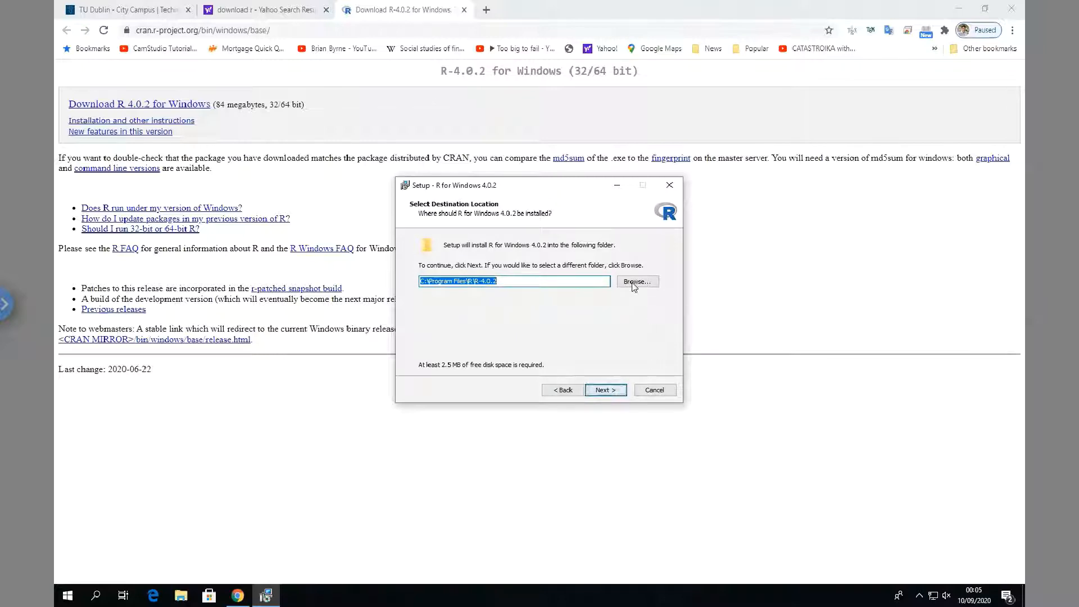
pyautogui.moveTo(627, 314)
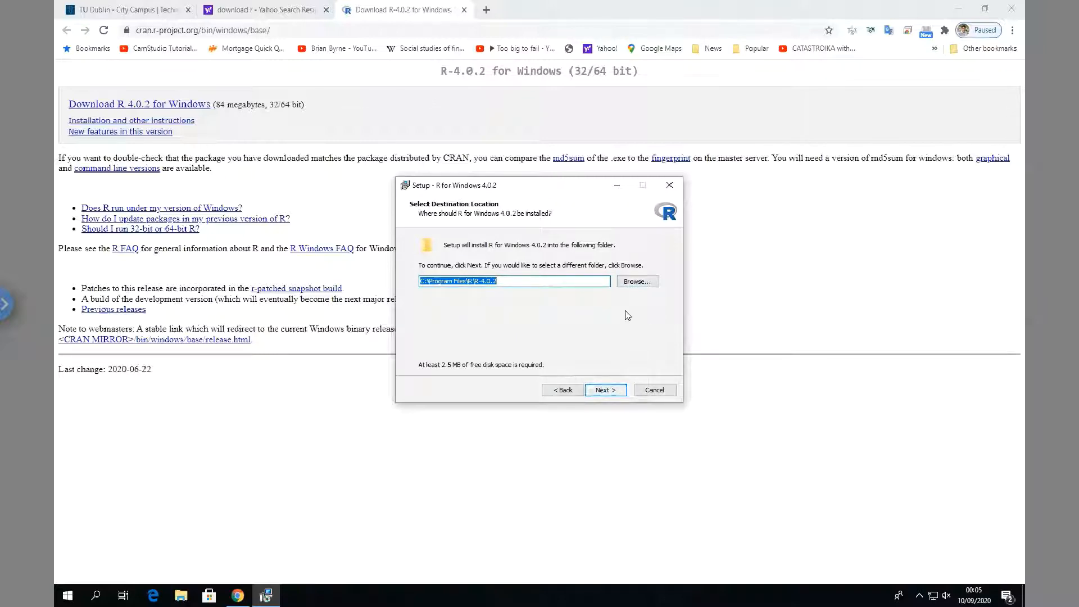
# Install R 4.0.2 to C:\Program Files\R\R-4.0.2 with default components and tasks, then finish
pyautogui.click(605, 390)
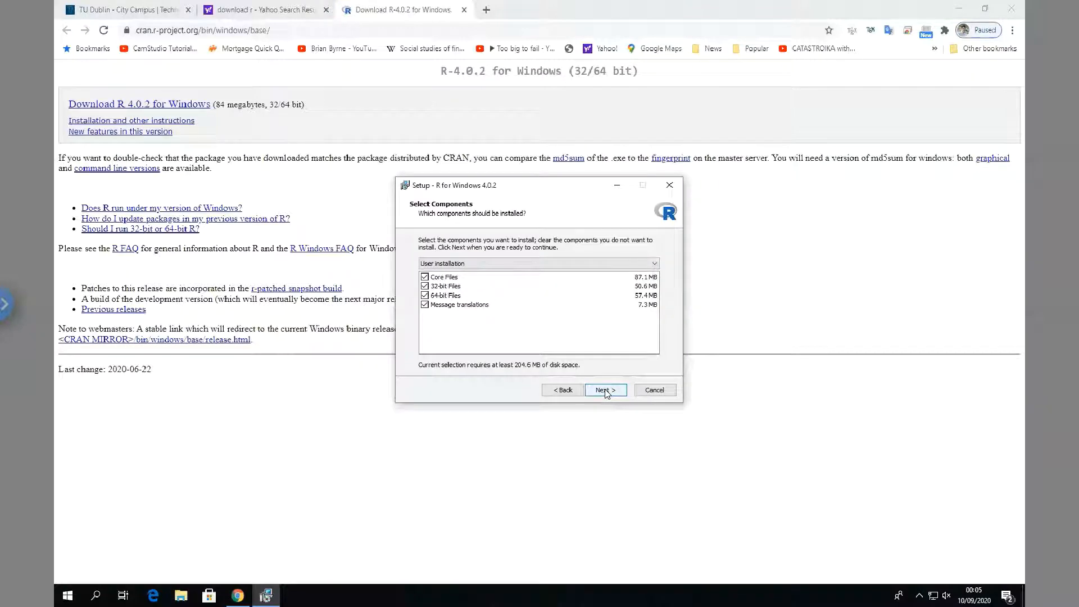
pyautogui.click(605, 390)
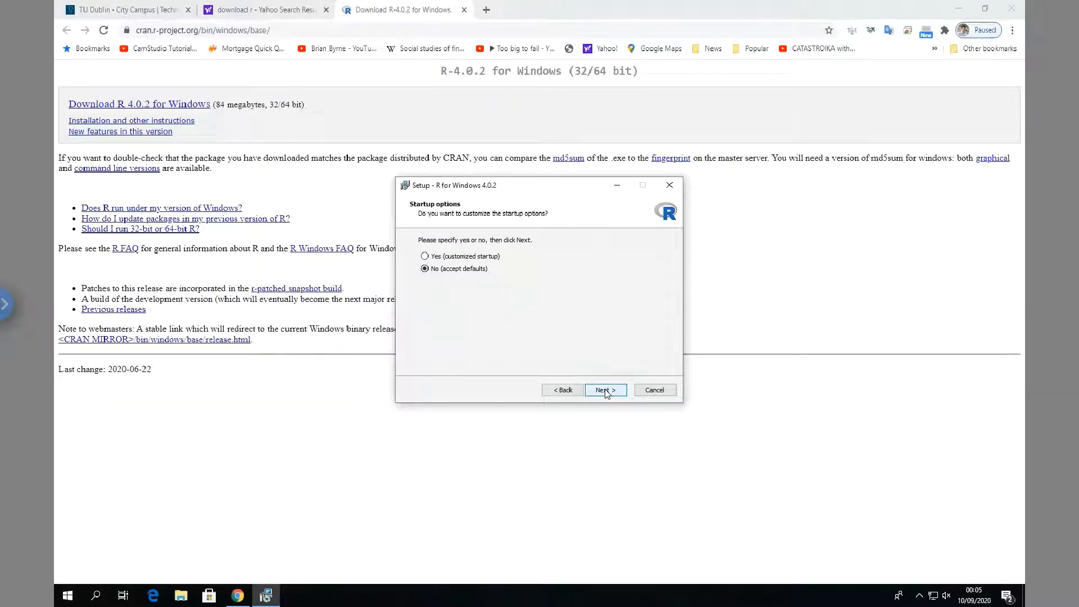
pyautogui.moveTo(441, 280)
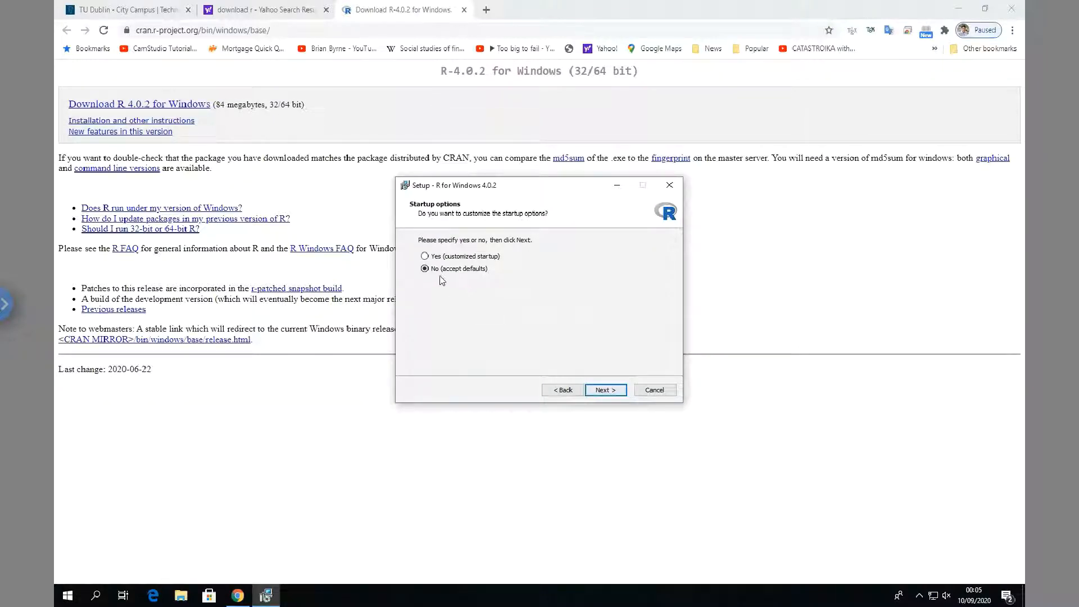
pyautogui.click(604, 390)
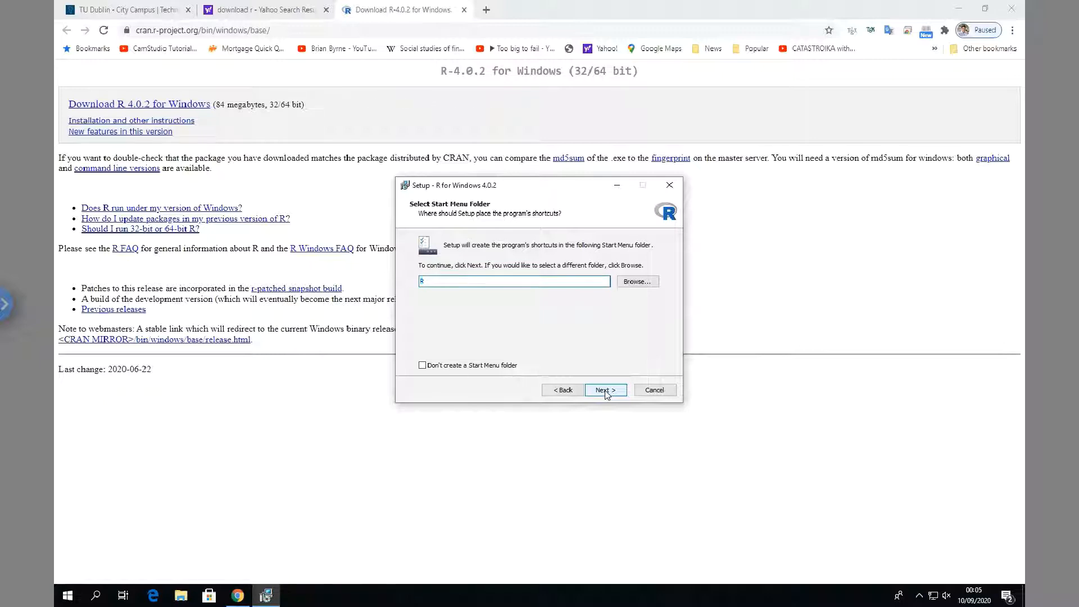
pyautogui.click(603, 390)
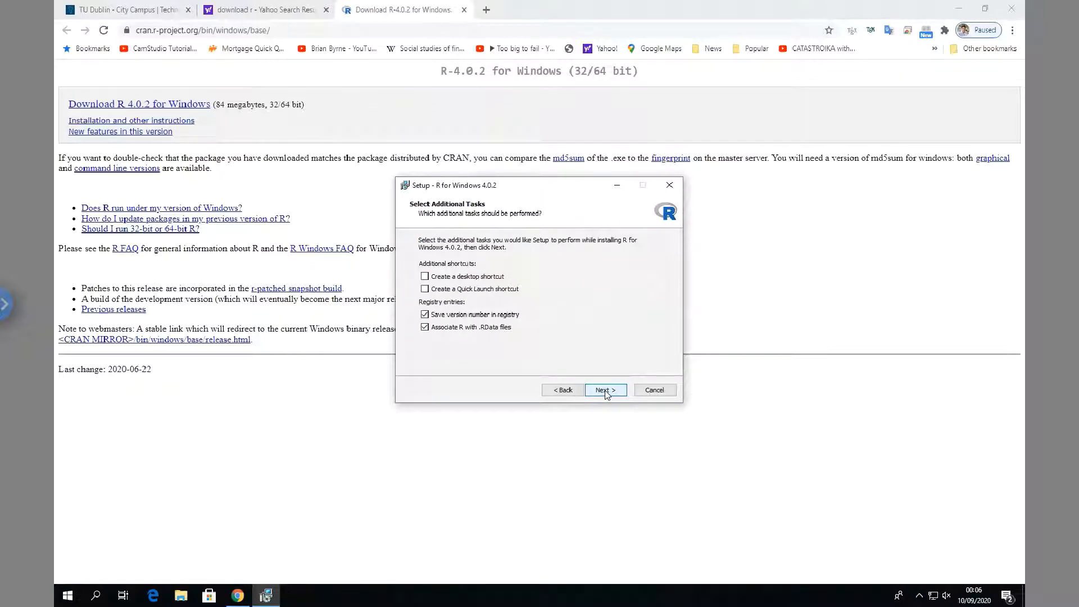
pyautogui.click(604, 390)
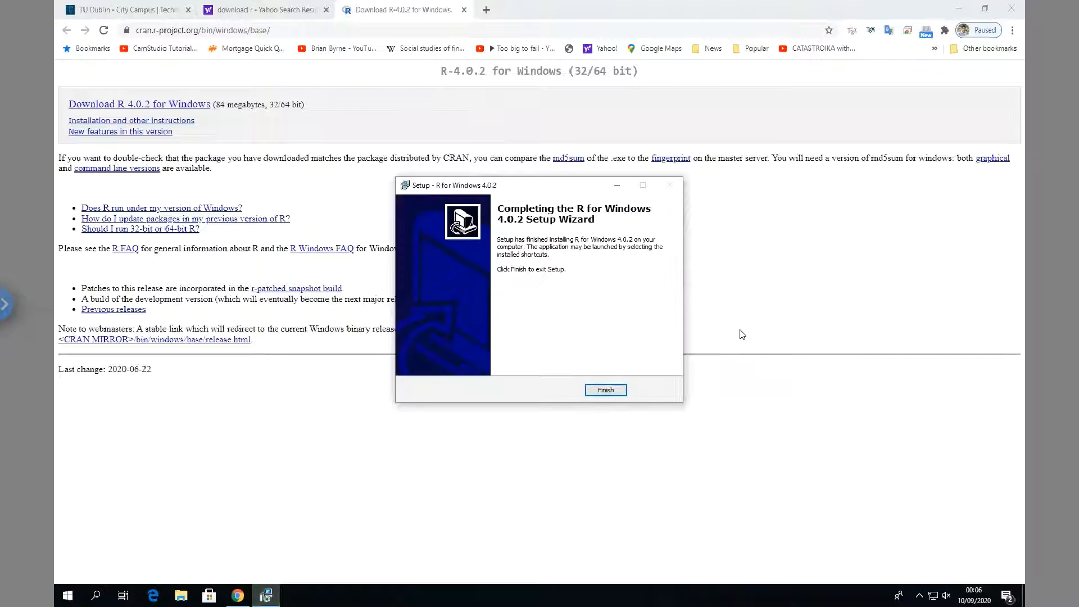
pyautogui.click(604, 390)
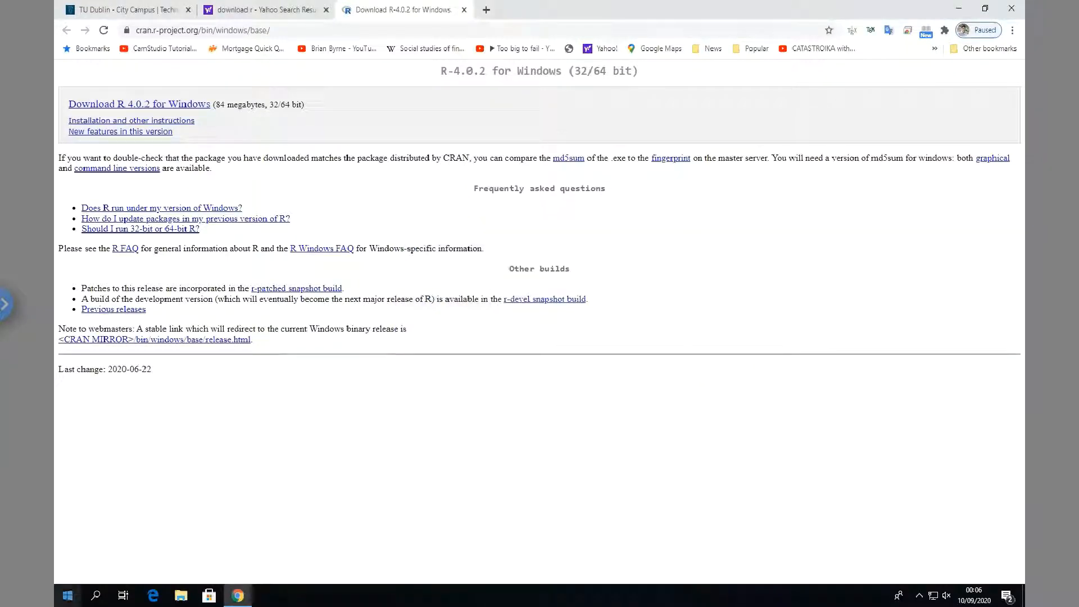
# Launch the R app from Windows search so RGui's console shows the R 4.0.2 prompt
pyautogui.click(96, 596)
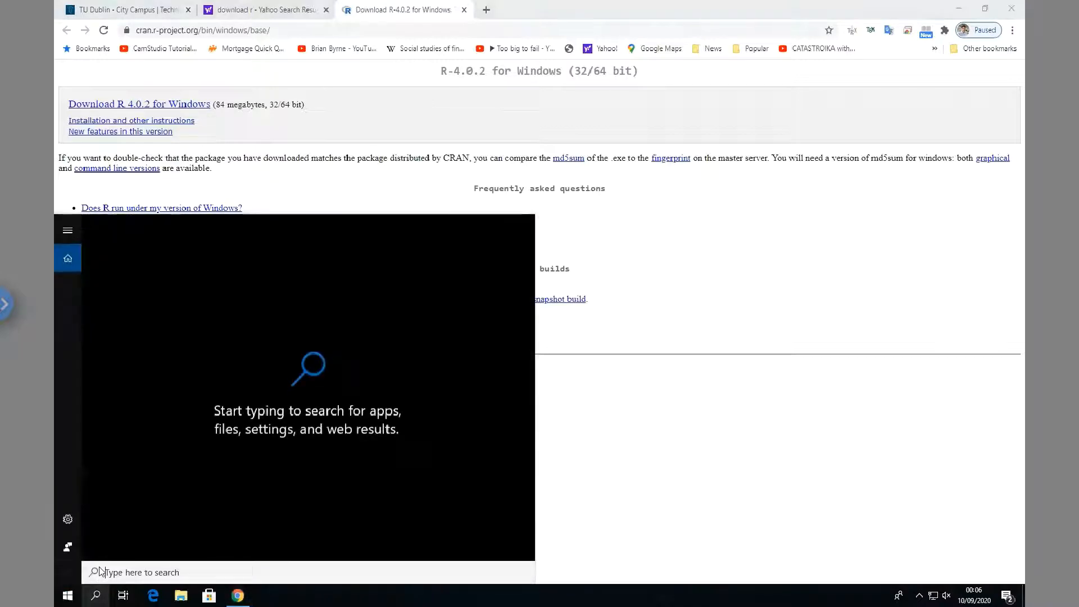
pyautogui.write('r')
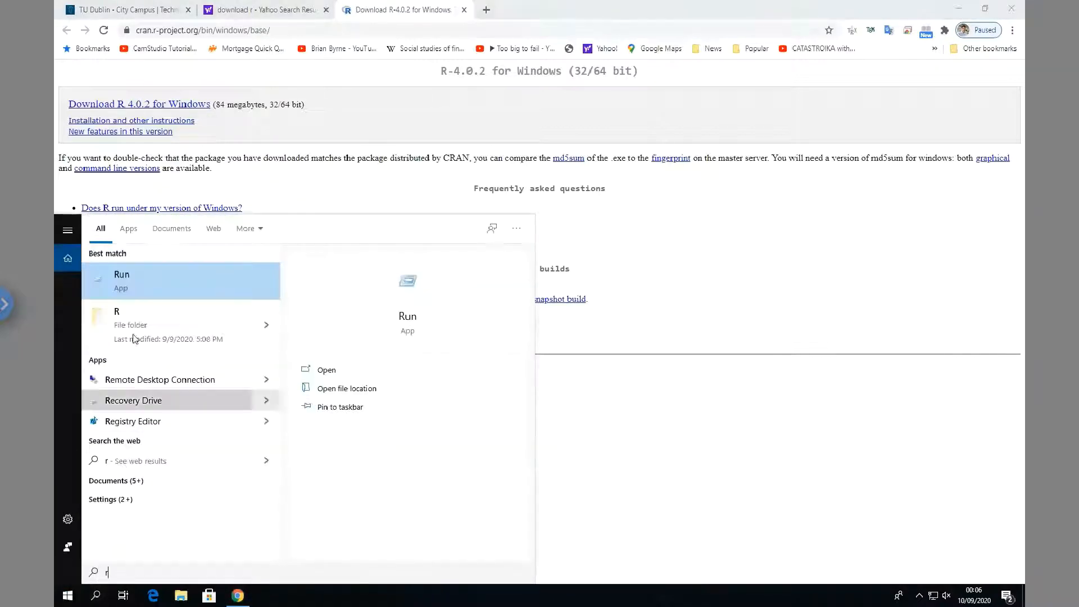
pyautogui.moveTo(138, 298)
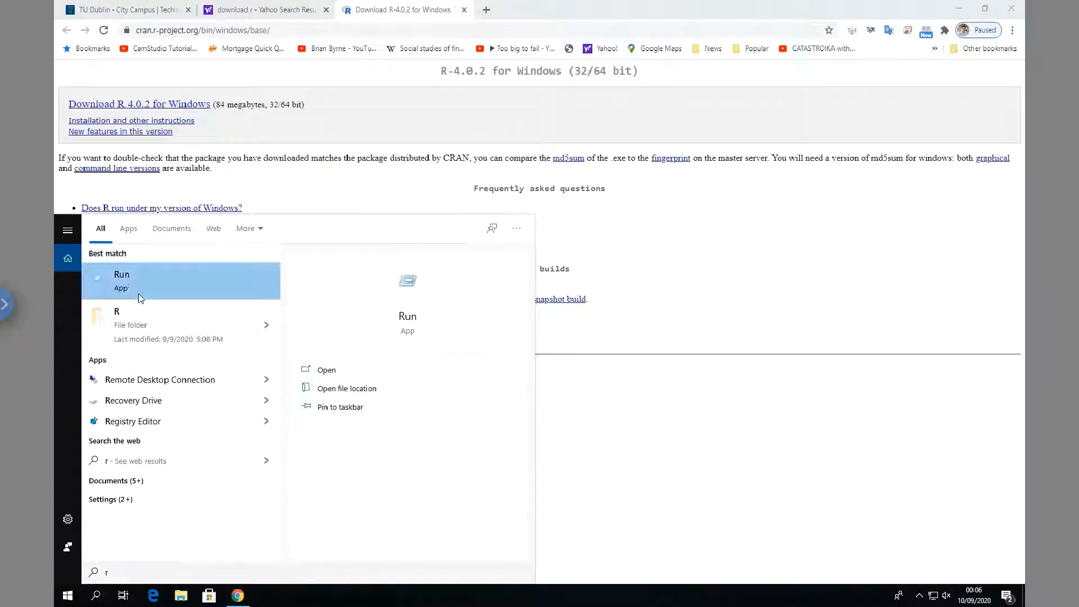
pyautogui.moveTo(137, 323)
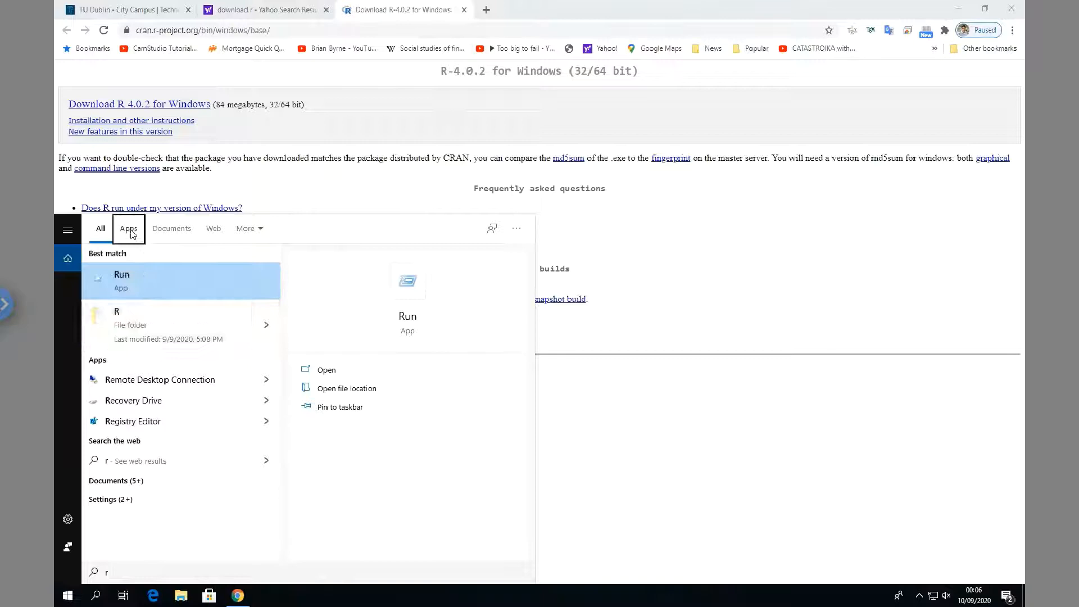
pyautogui.click(128, 228)
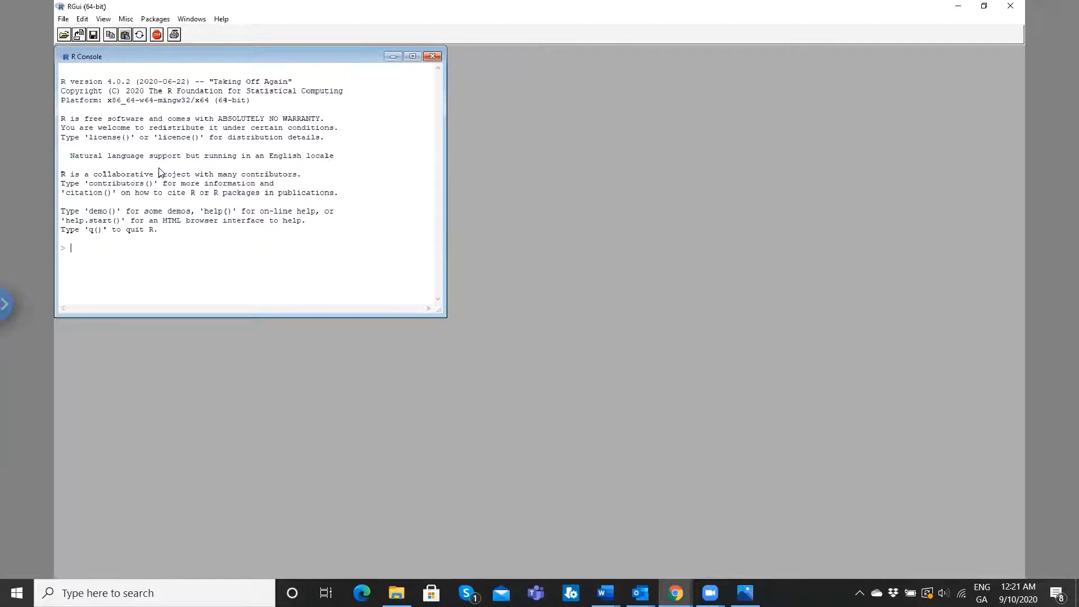
pyautogui.moveTo(634, 548)
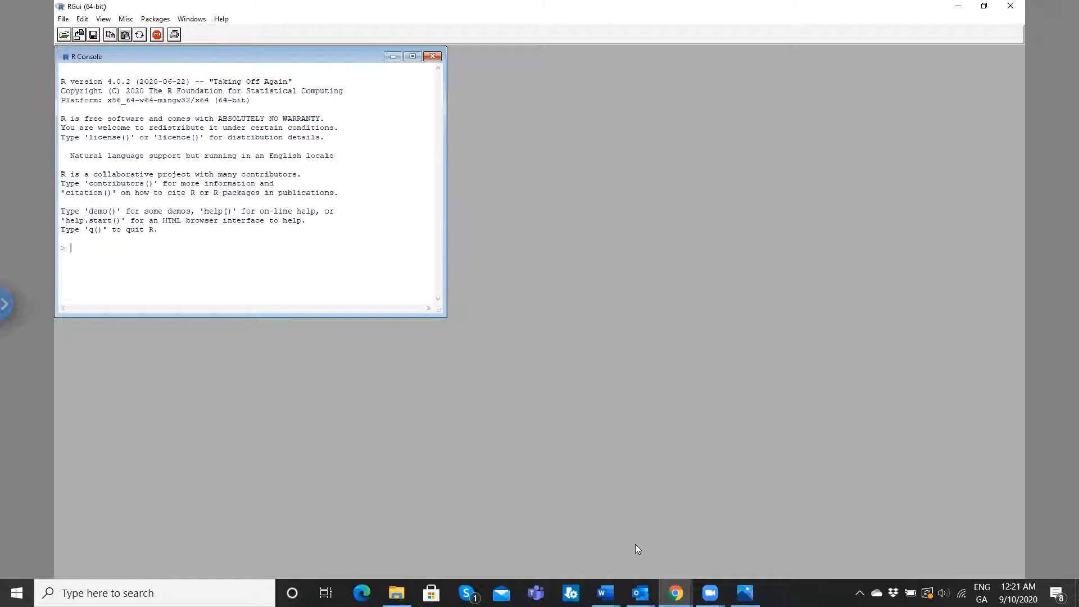
# Back in Chrome, search Google for 'rstudio download'
pyautogui.click(674, 593)
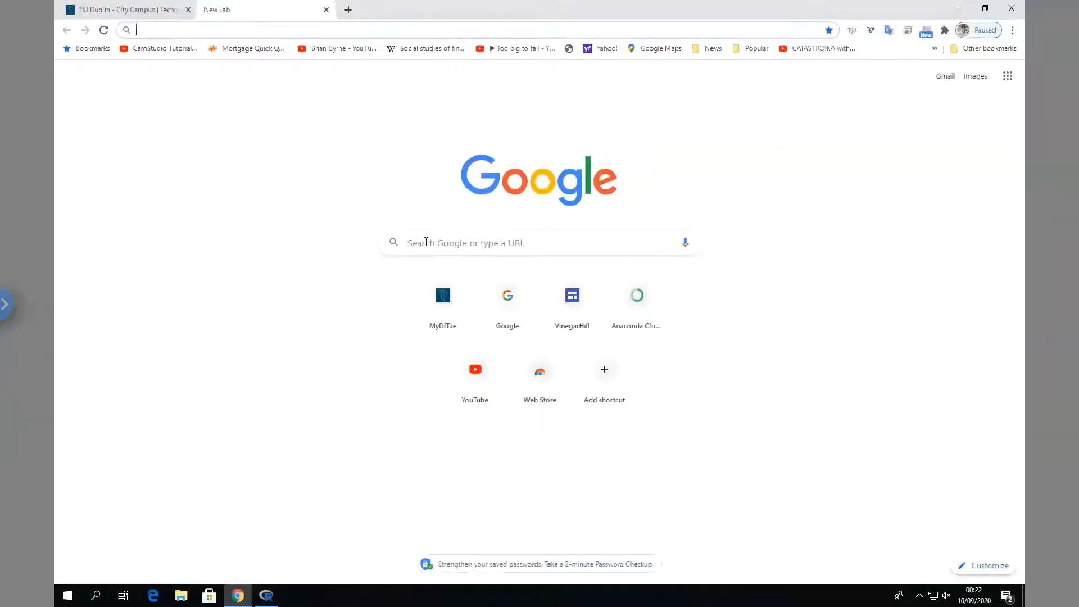
pyautogui.write('r')
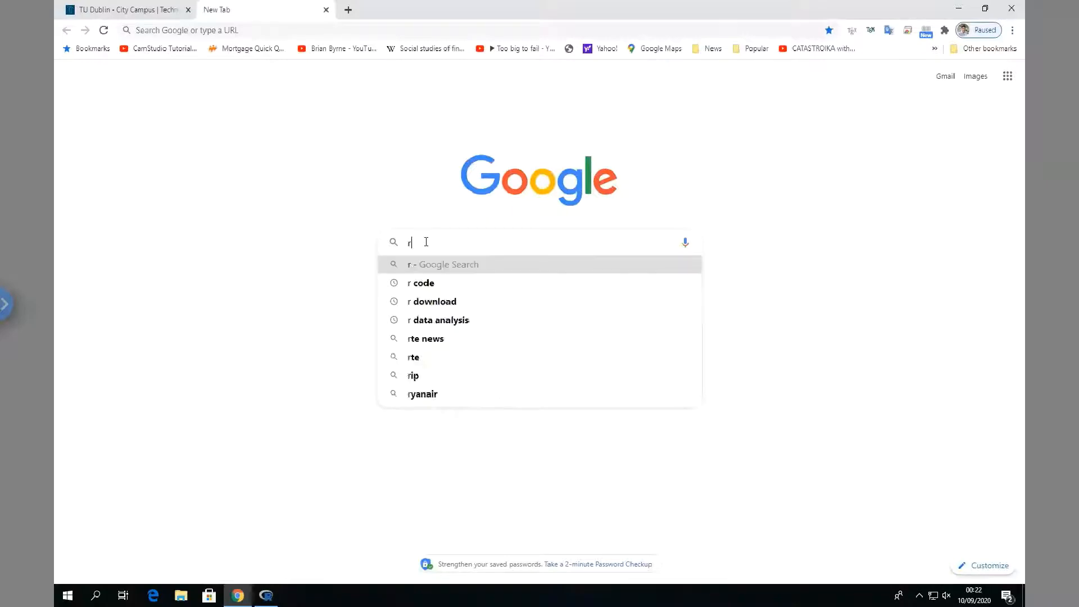
pyautogui.write('studio downlooad')
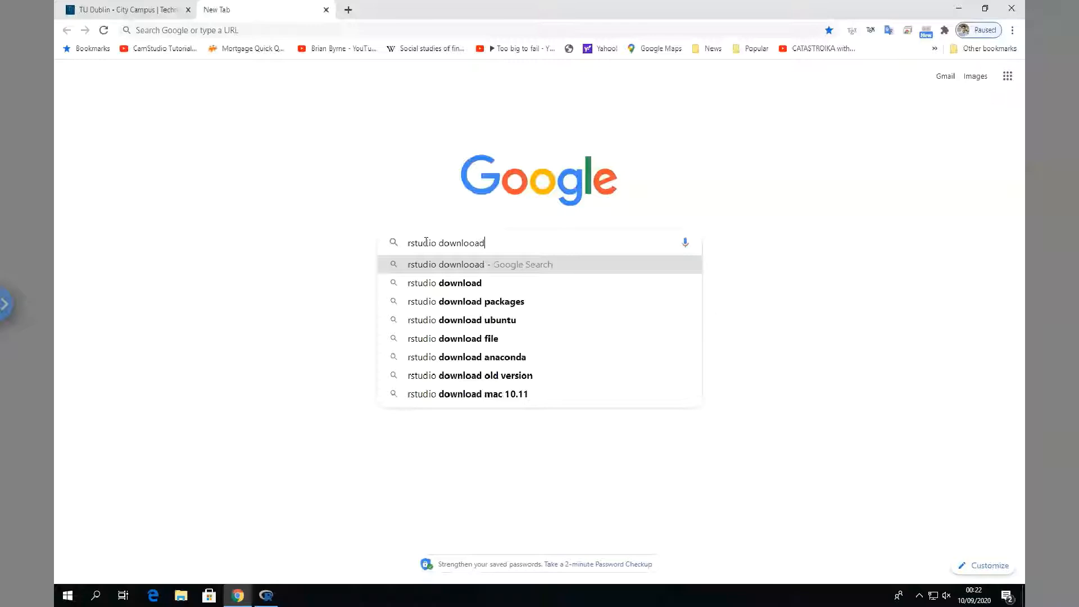
pyautogui.press('Return')
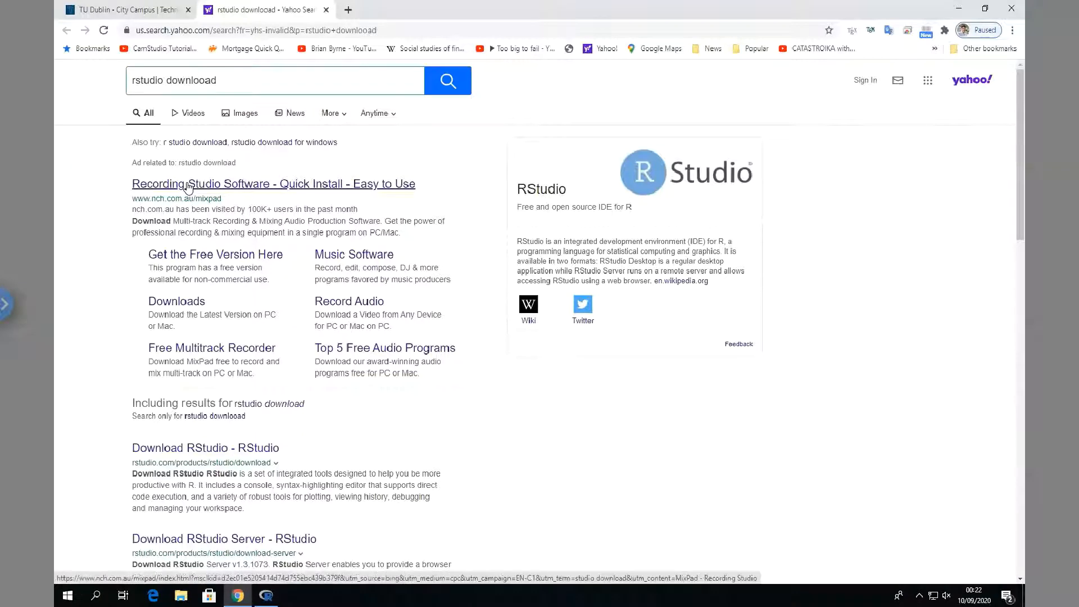
pyautogui.moveTo(196, 451)
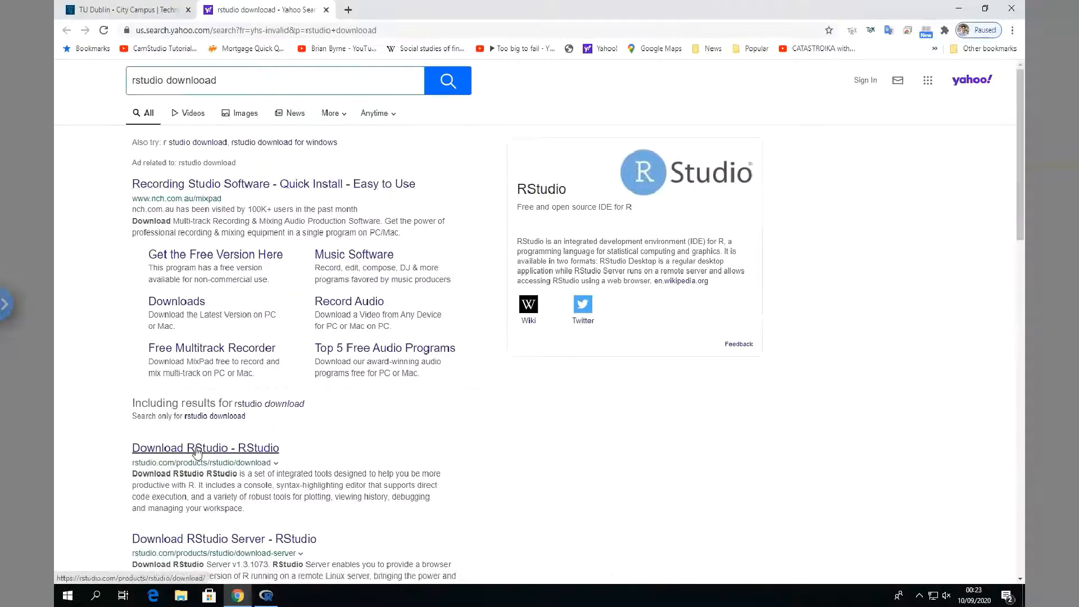
# Open the Download RStudio result and review the Choose Your Version comparison table
pyautogui.click(205, 448)
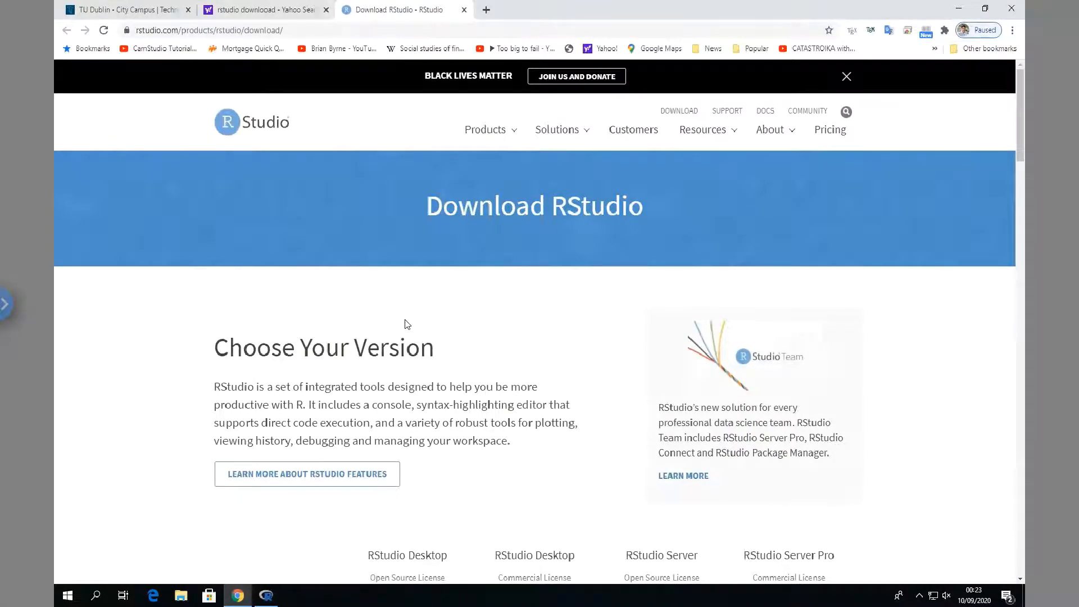
pyautogui.scroll(-3)
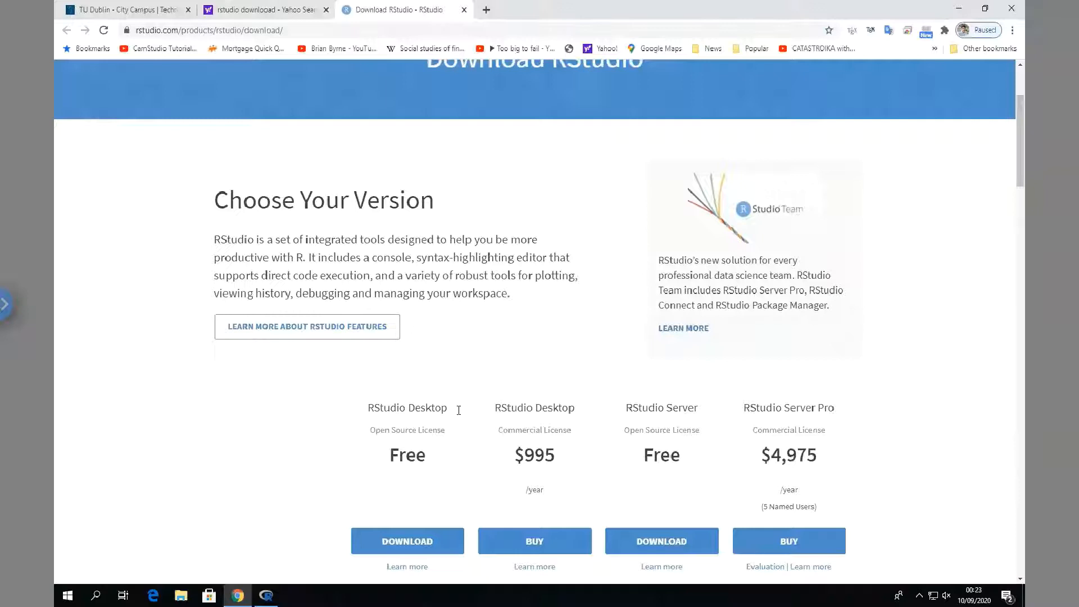
pyautogui.moveTo(766, 407)
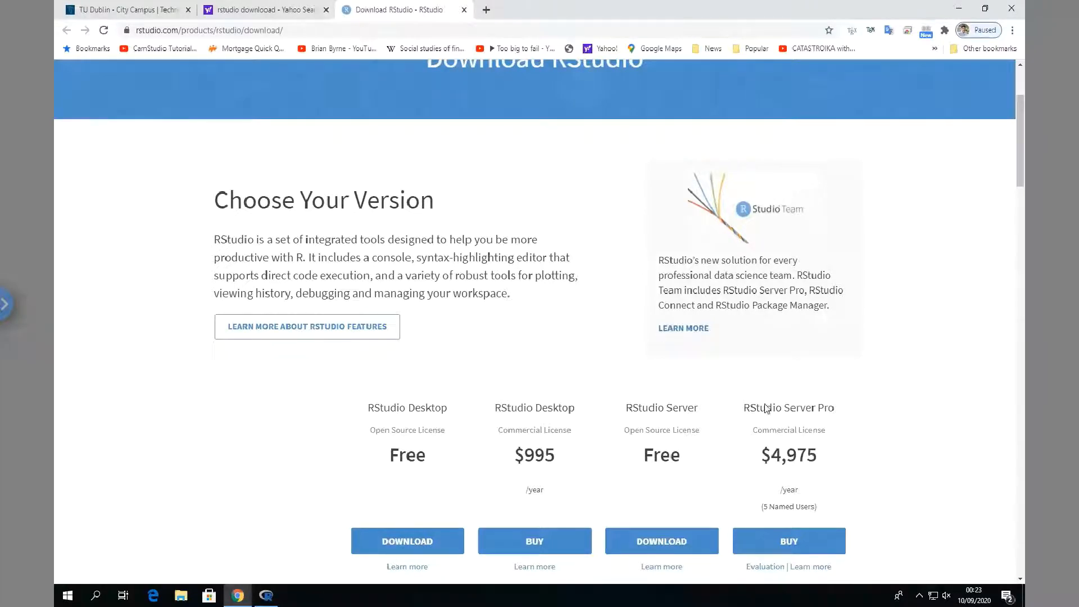
pyautogui.moveTo(820, 416)
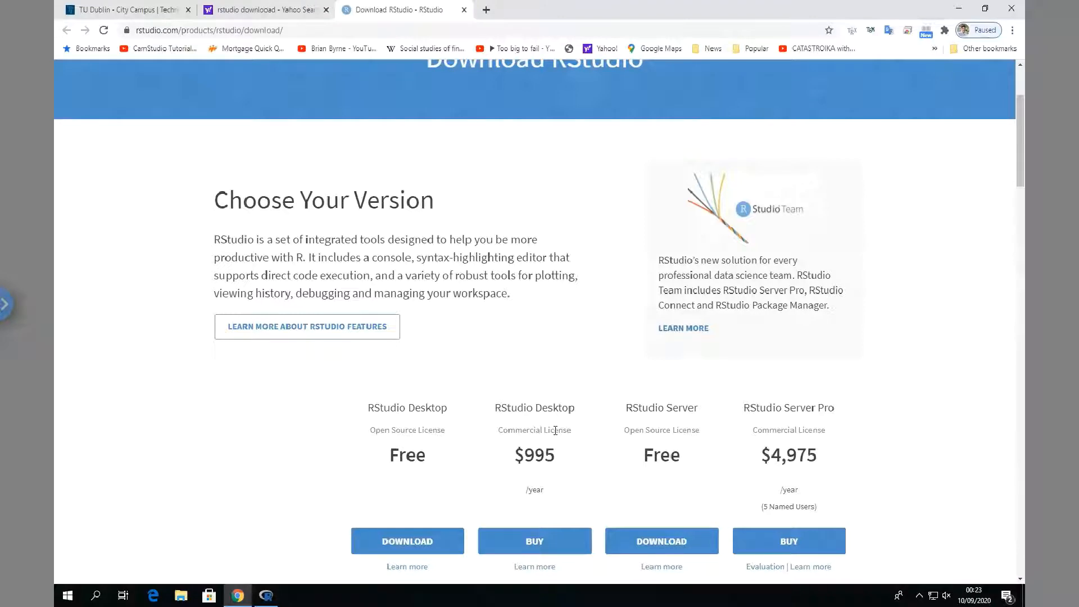
pyautogui.scroll(-3)
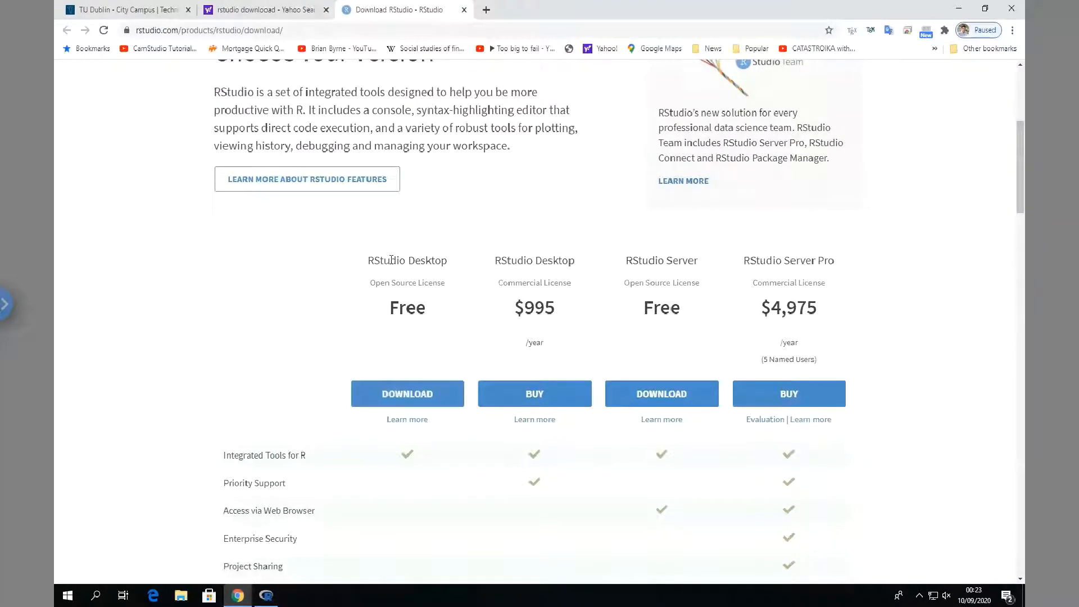
pyautogui.scroll(-3)
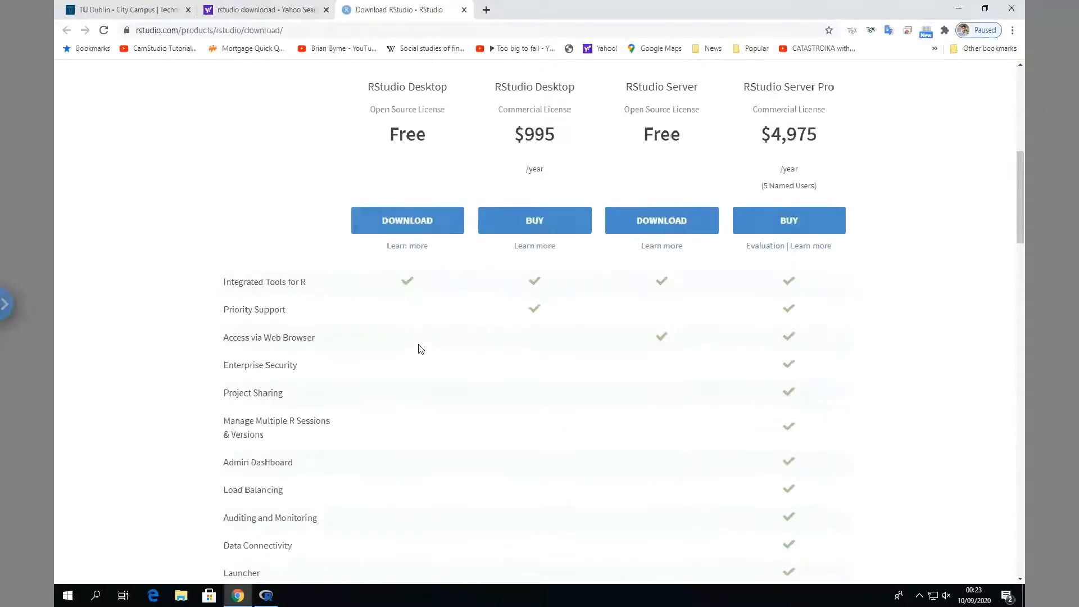
pyautogui.scroll(-3)
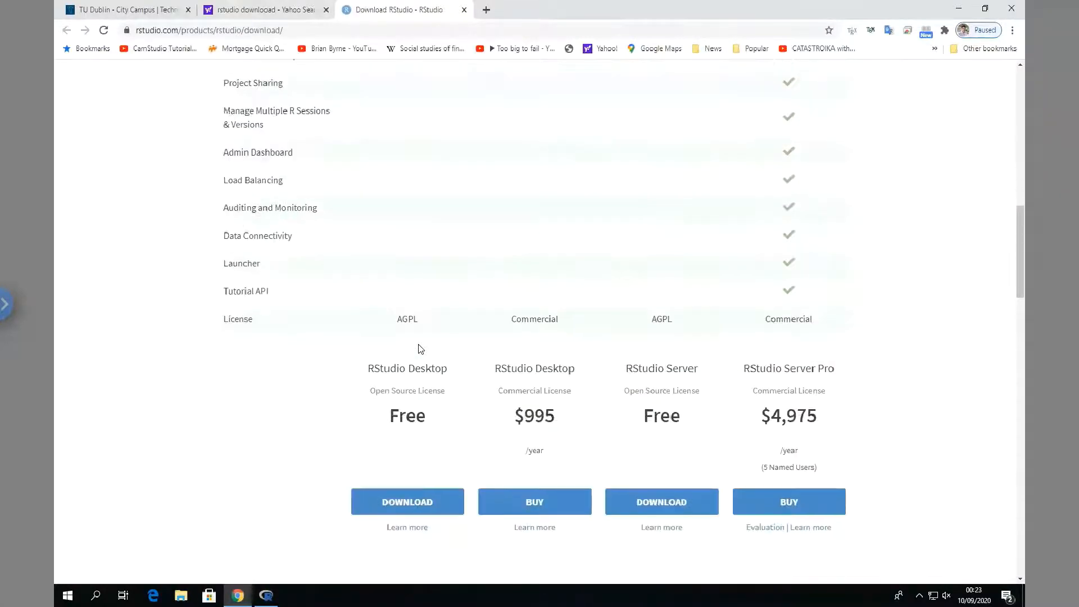
pyautogui.scroll(3)
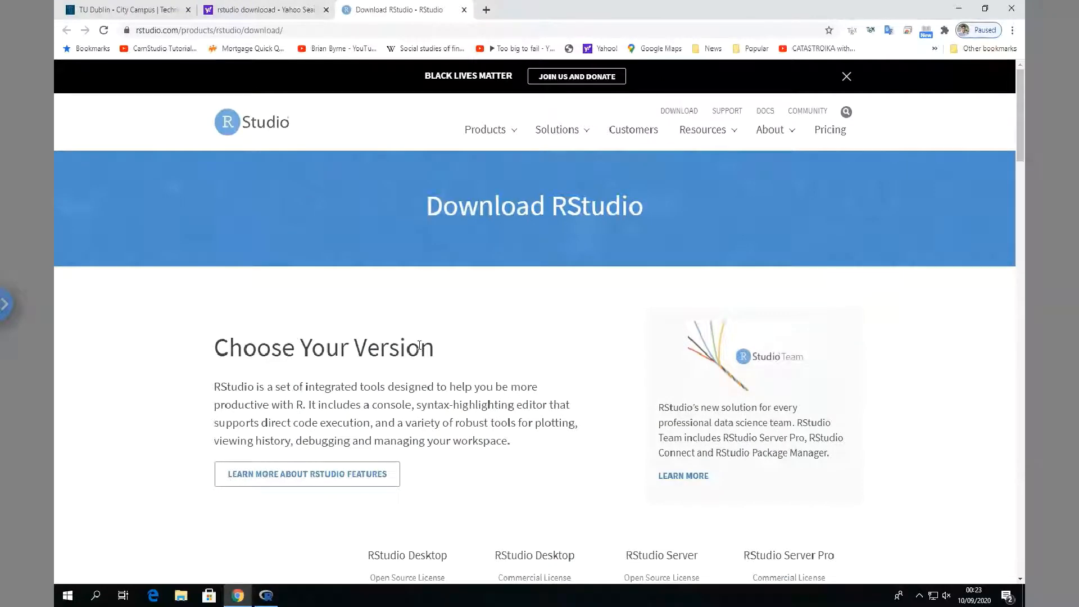
pyautogui.scroll(-3)
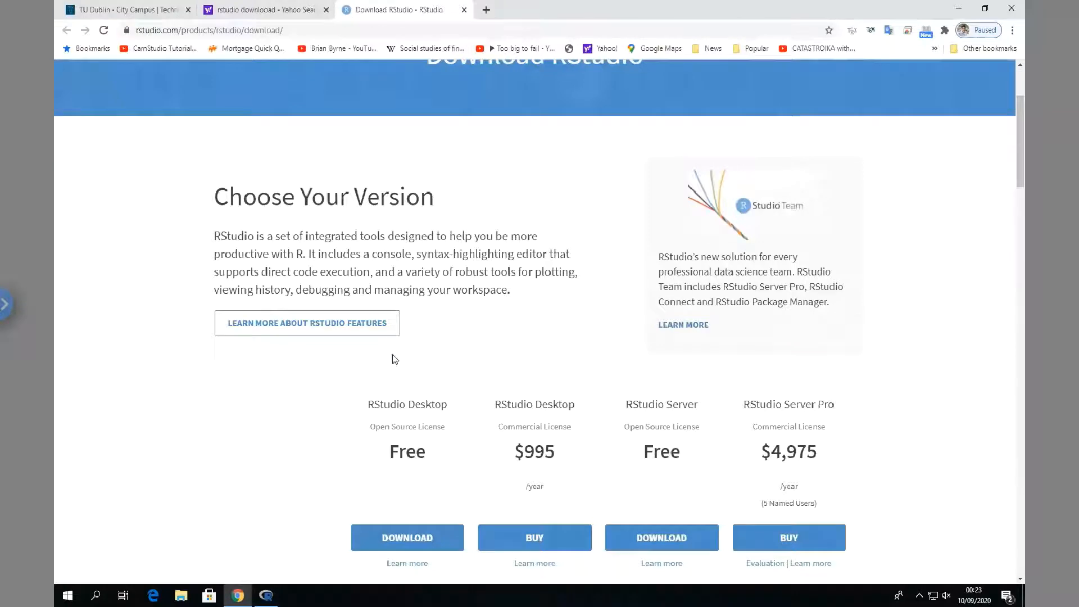
# Compare desktop and server edition prices and choose the free RStudio Desktop edition
pyautogui.scroll(-3)
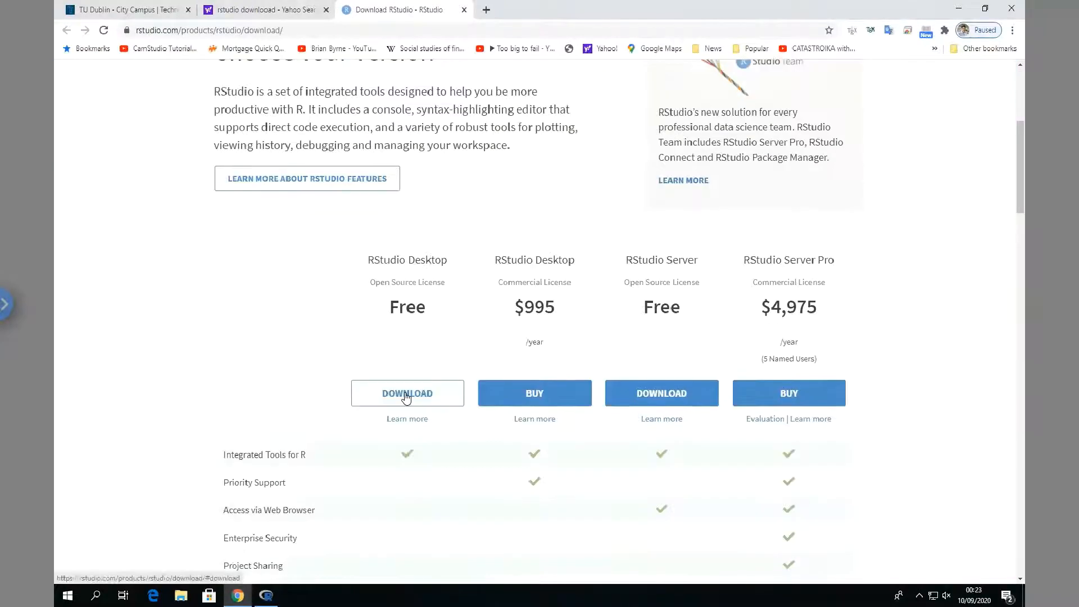
pyautogui.moveTo(412, 384)
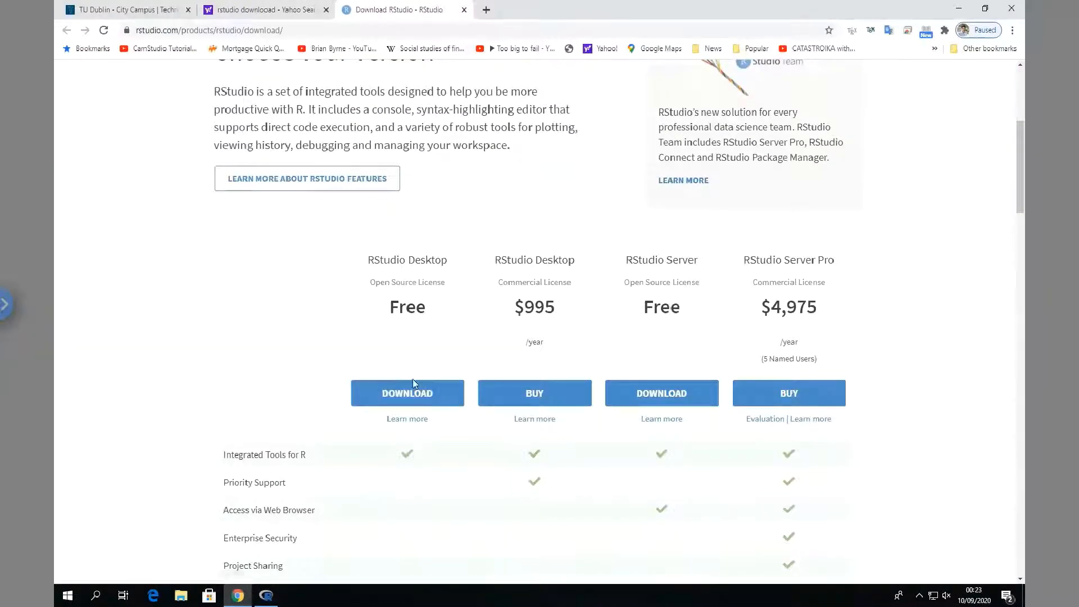
pyautogui.moveTo(312, 468)
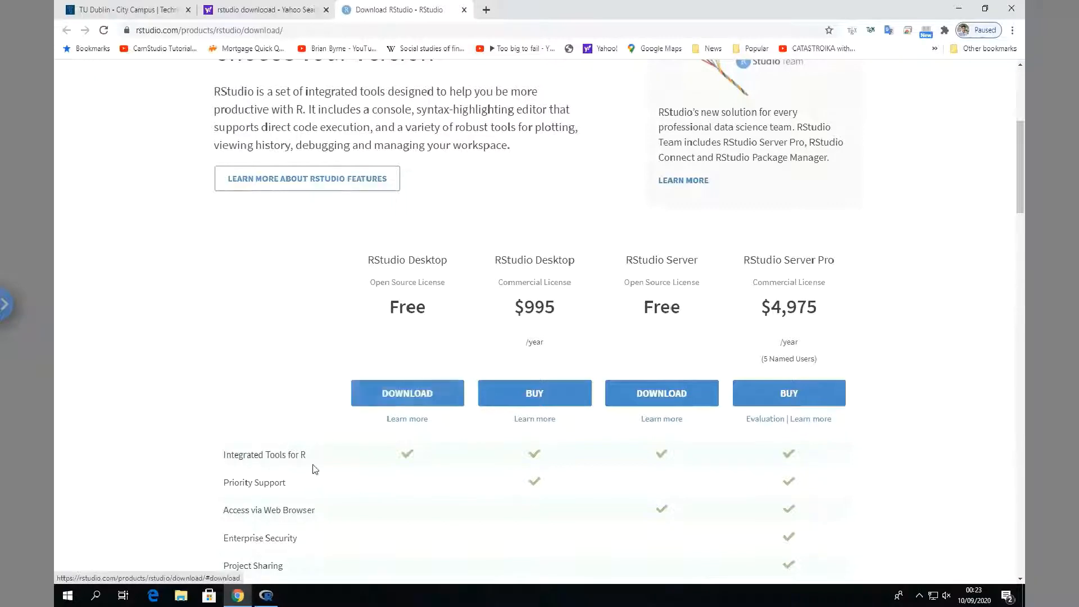
pyautogui.scroll(-3)
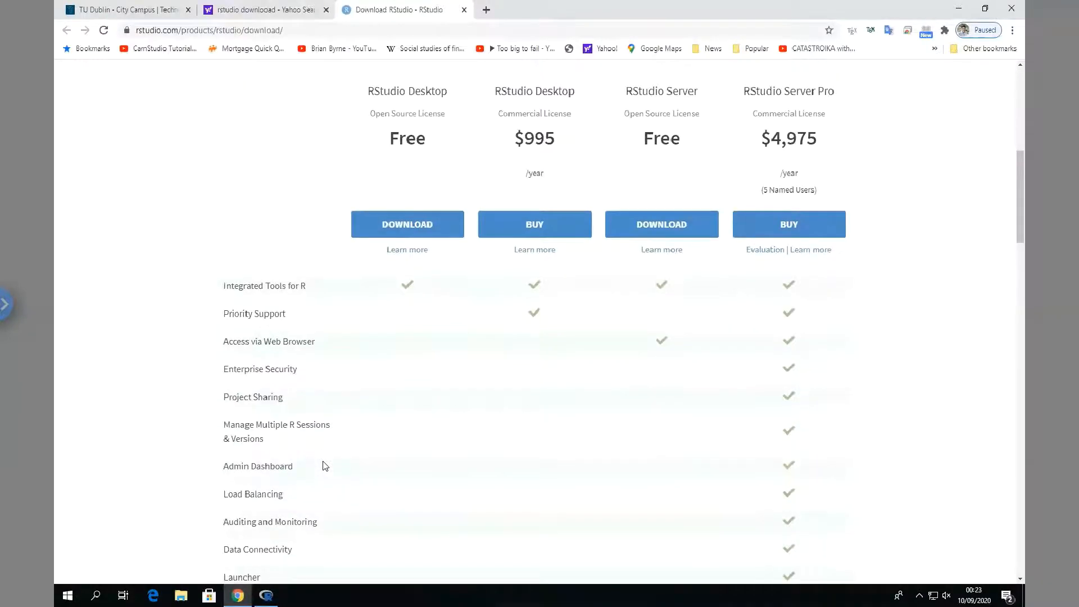
pyautogui.scroll(-3)
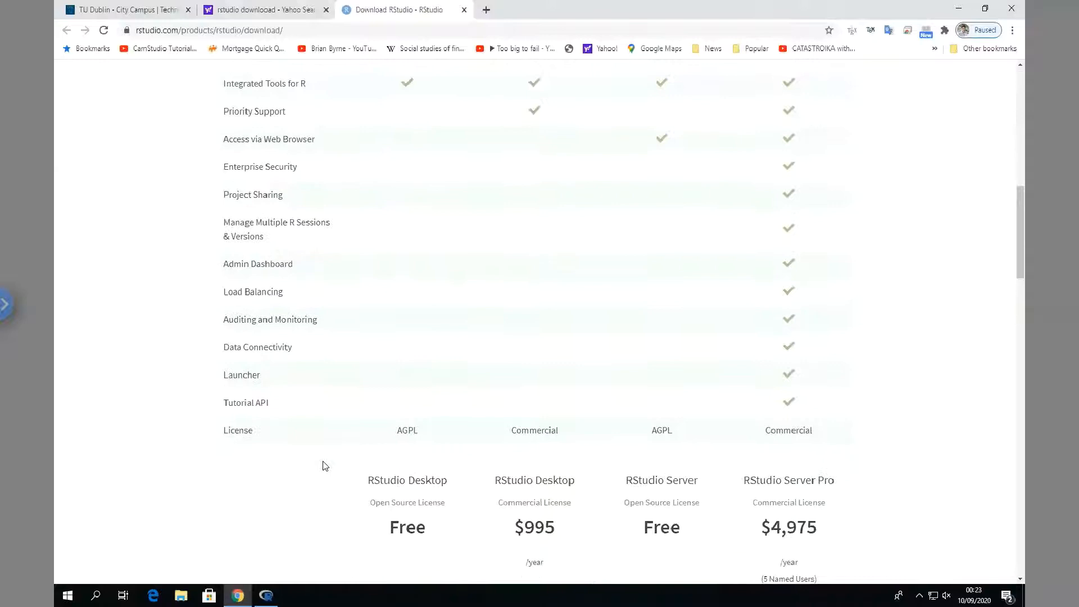
pyautogui.scroll(-3)
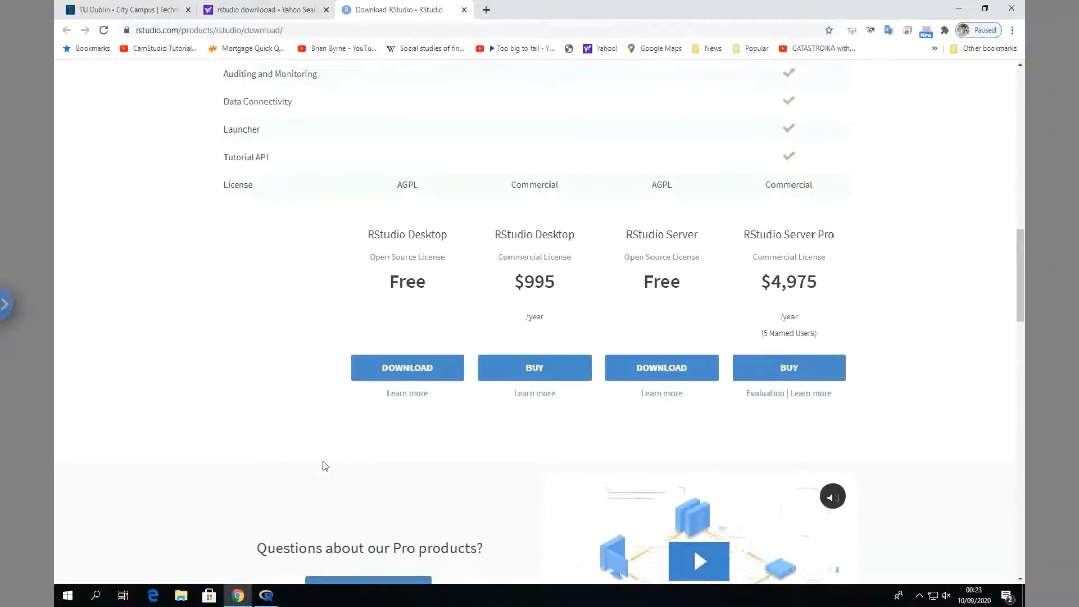
pyautogui.scroll(3)
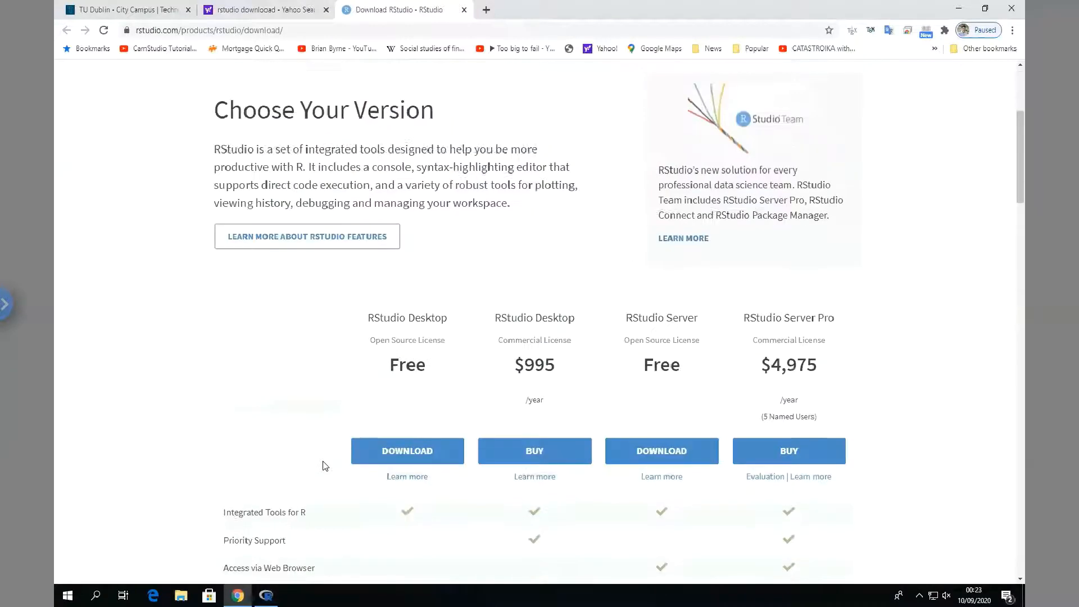
pyautogui.click(407, 450)
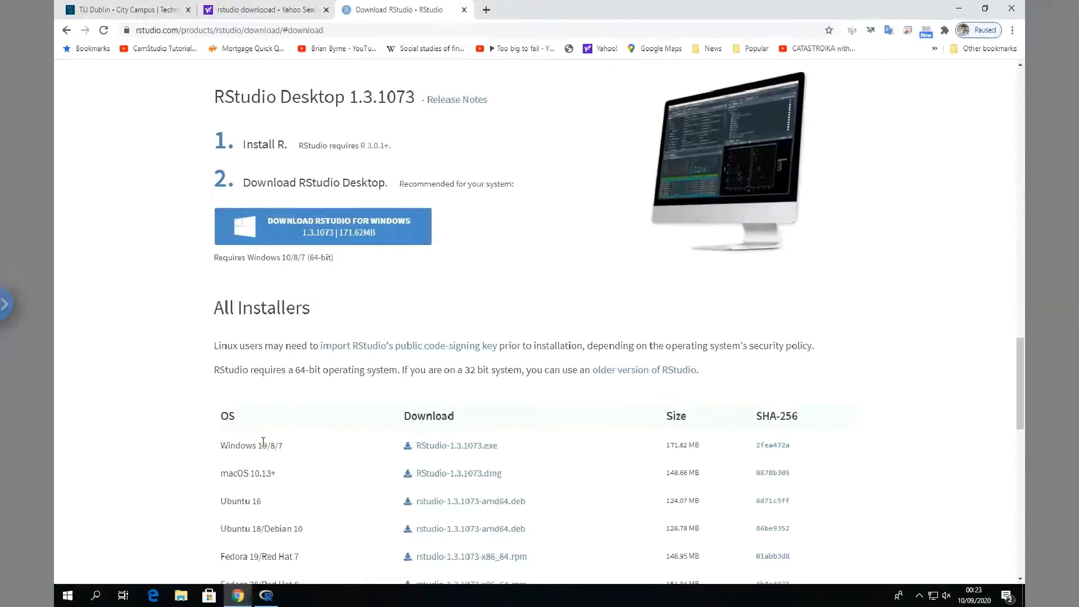
pyautogui.moveTo(455, 445)
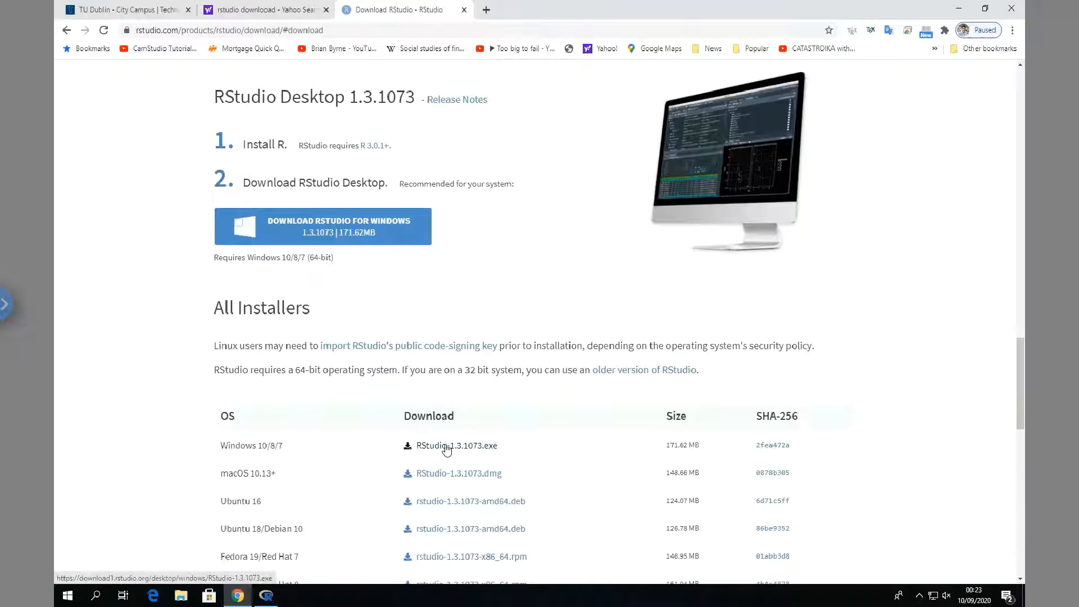
# Download RStudio-1.3.1073.exe from All Installers and run it to start RStudio Setup
pyautogui.click(455, 445)
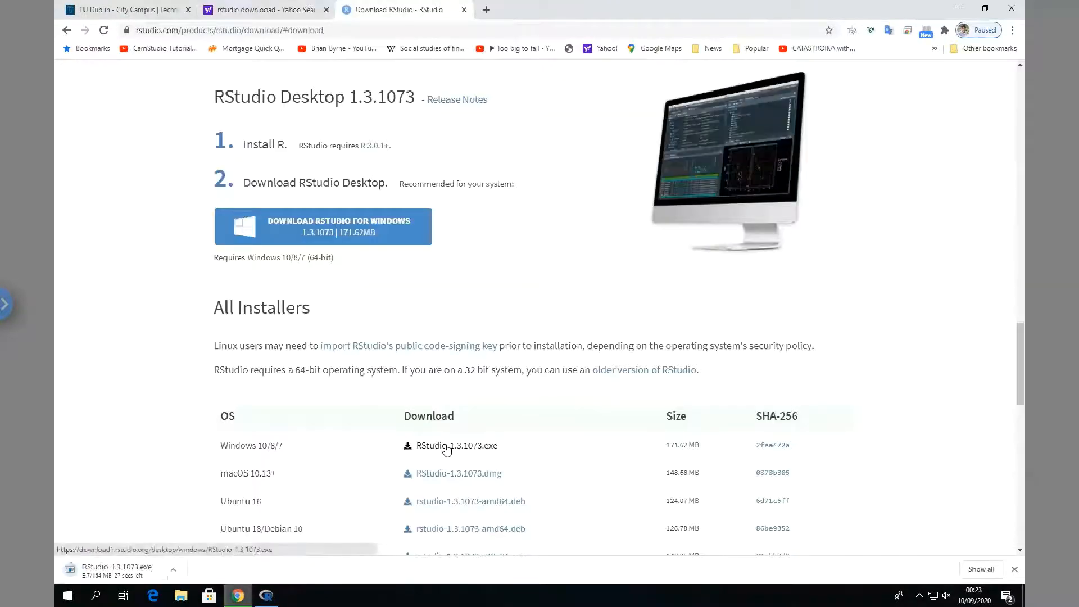
pyautogui.scroll(-3)
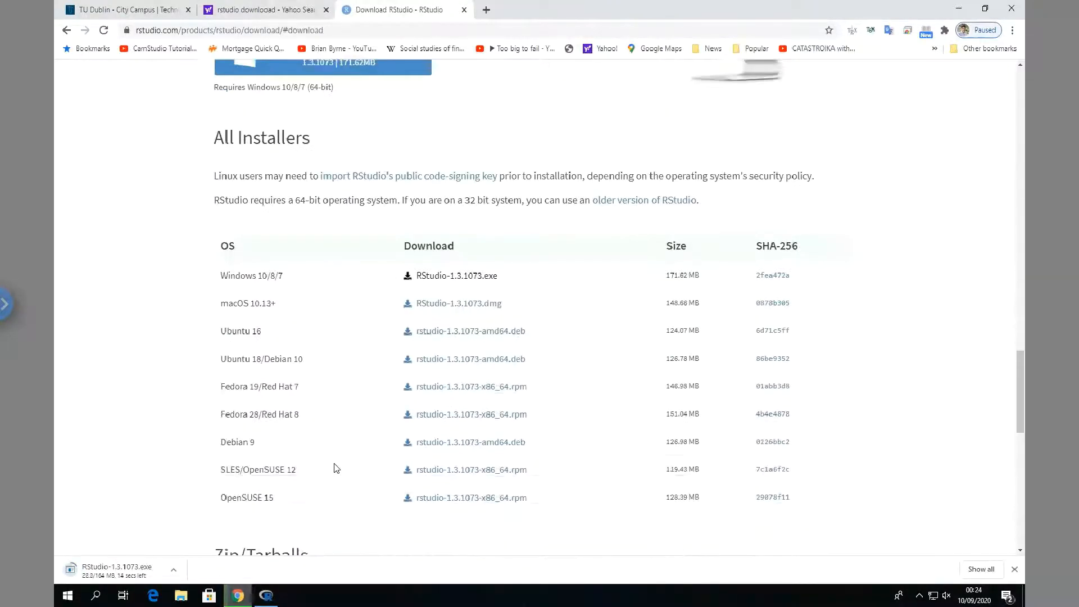
pyautogui.scroll(-3)
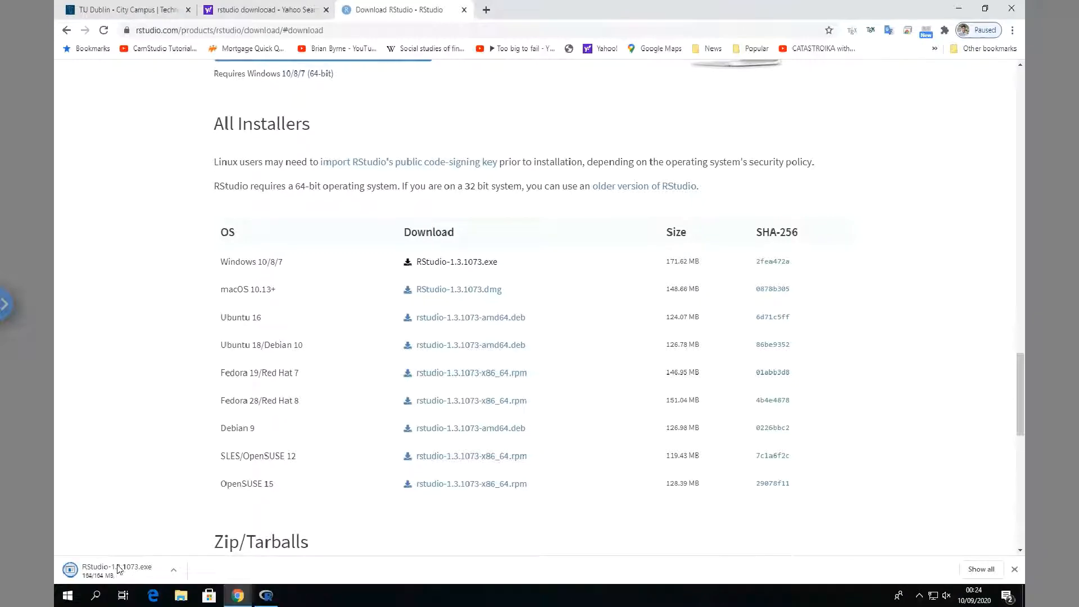
pyautogui.click(117, 567)
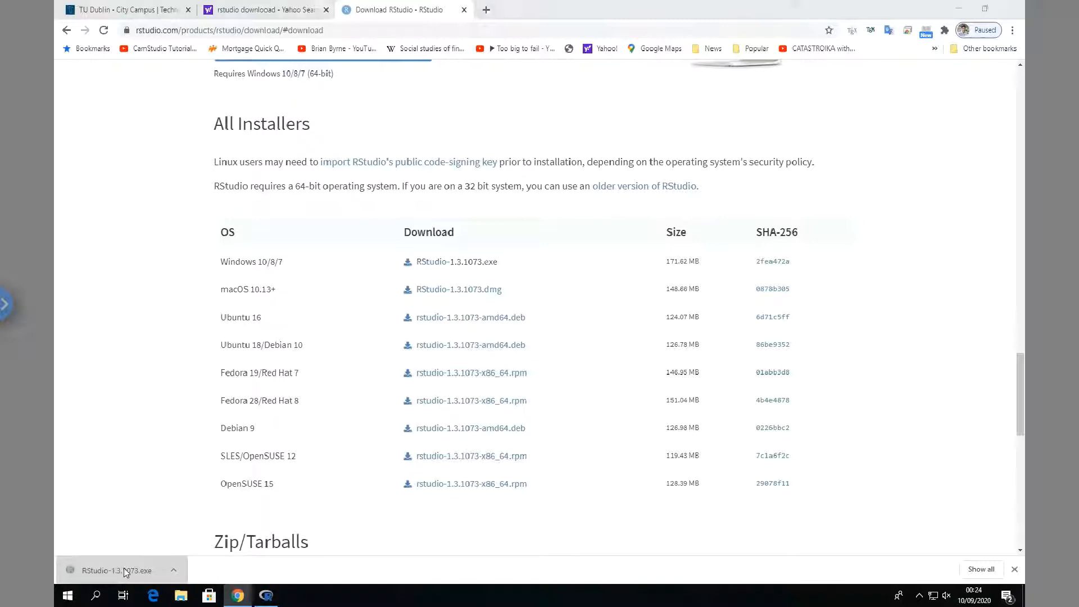
pyautogui.moveTo(125, 571)
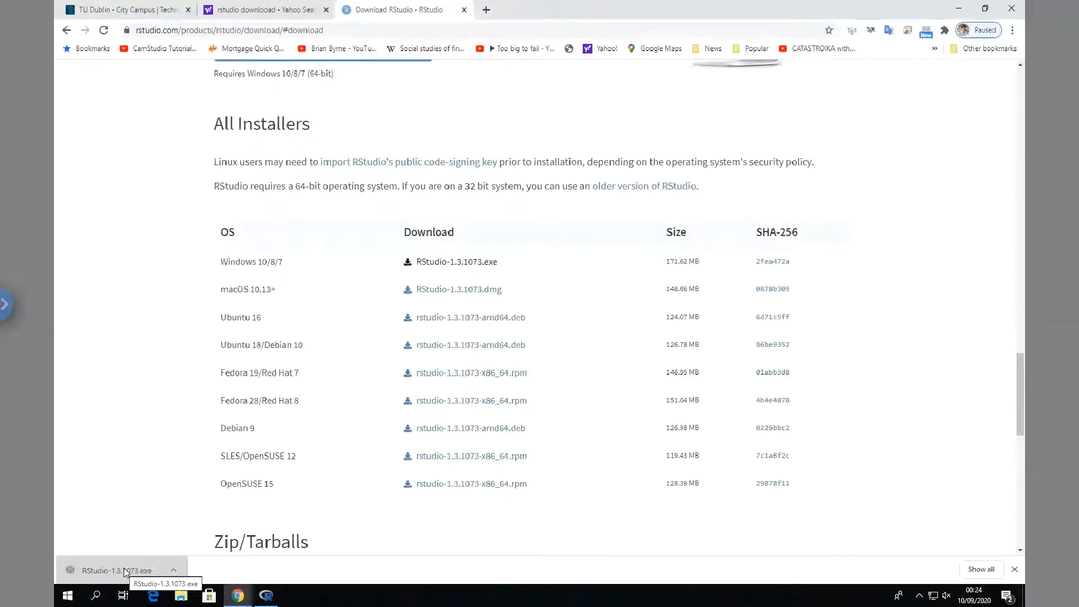
pyautogui.moveTo(771, 554)
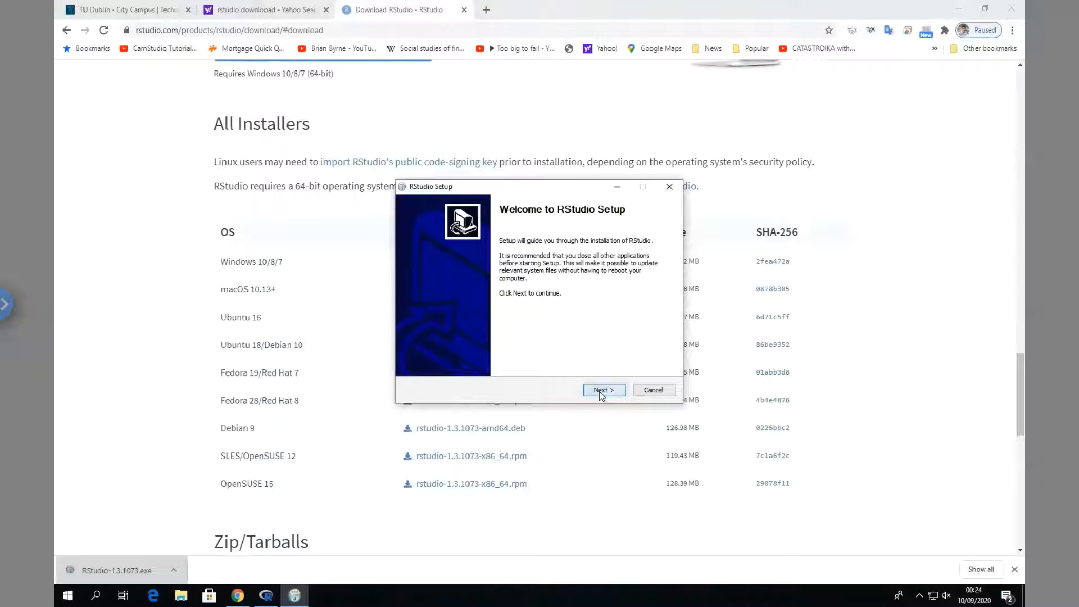
# Install RStudio 1.3.1073 to the default folder, finish, and launch it from the Start menu
pyautogui.click(602, 390)
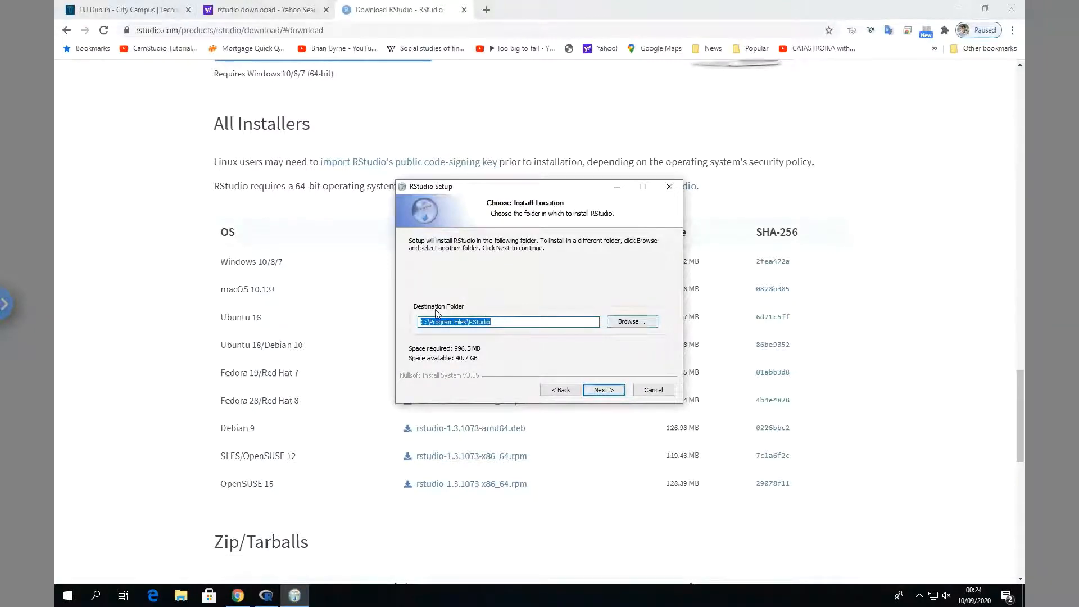
pyautogui.moveTo(568, 363)
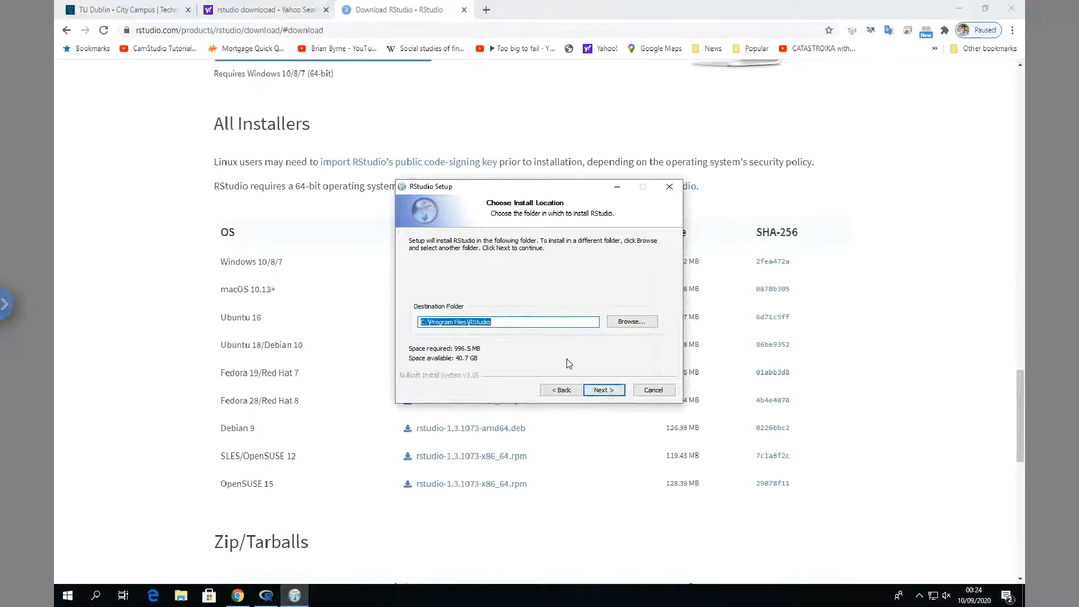
pyautogui.click(602, 390)
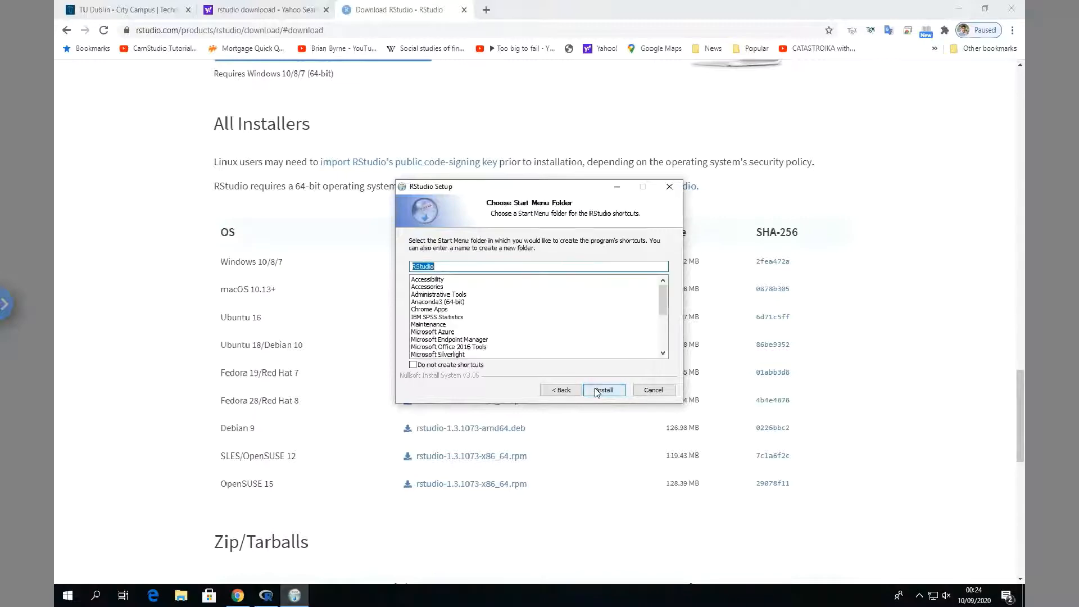
pyautogui.click(602, 390)
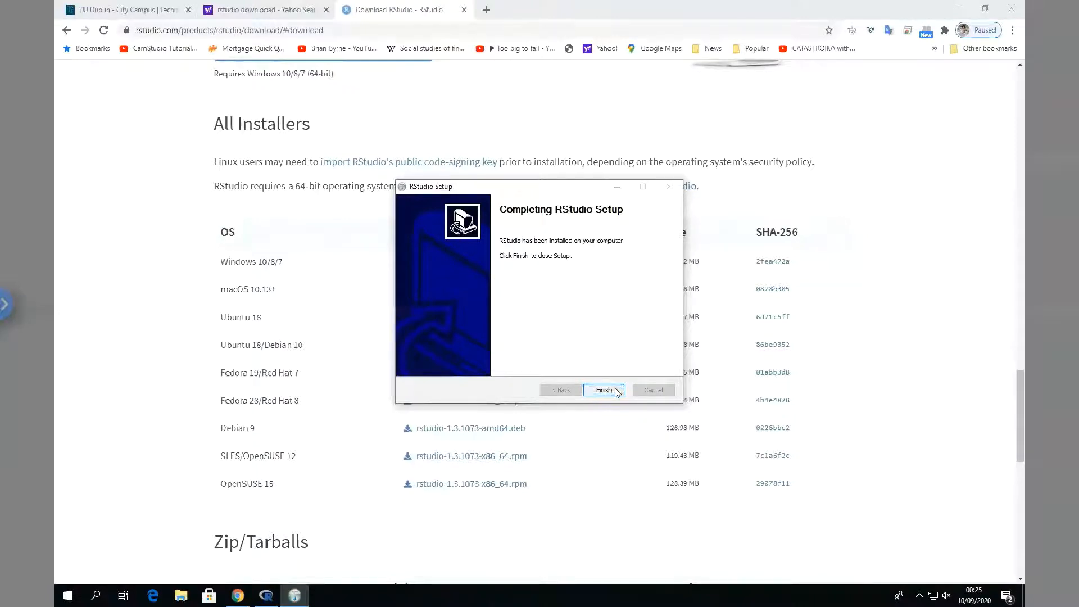
pyautogui.click(604, 390)
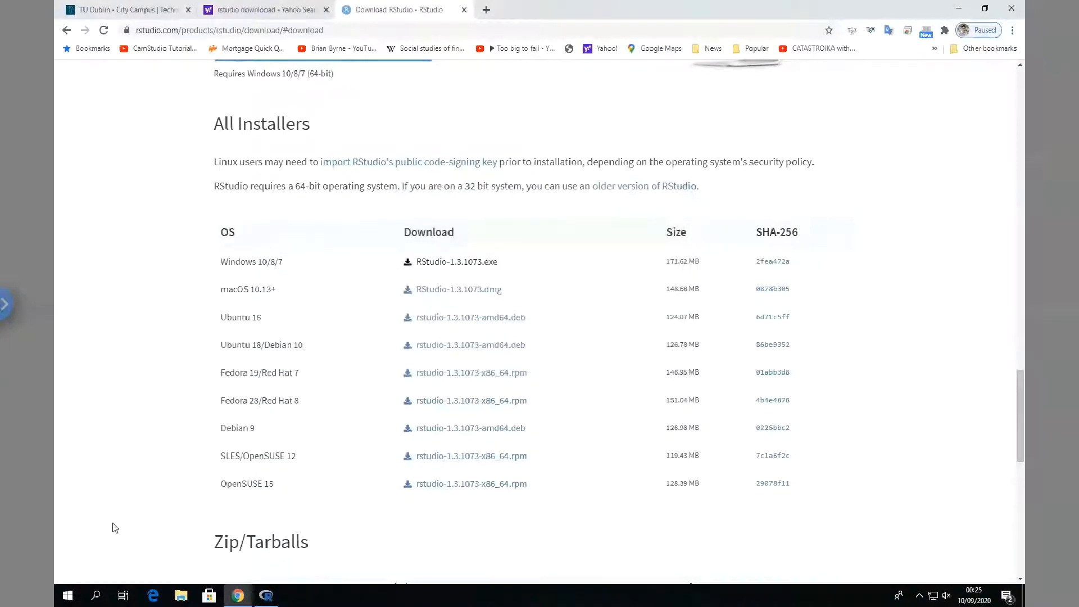
pyautogui.click(96, 596)
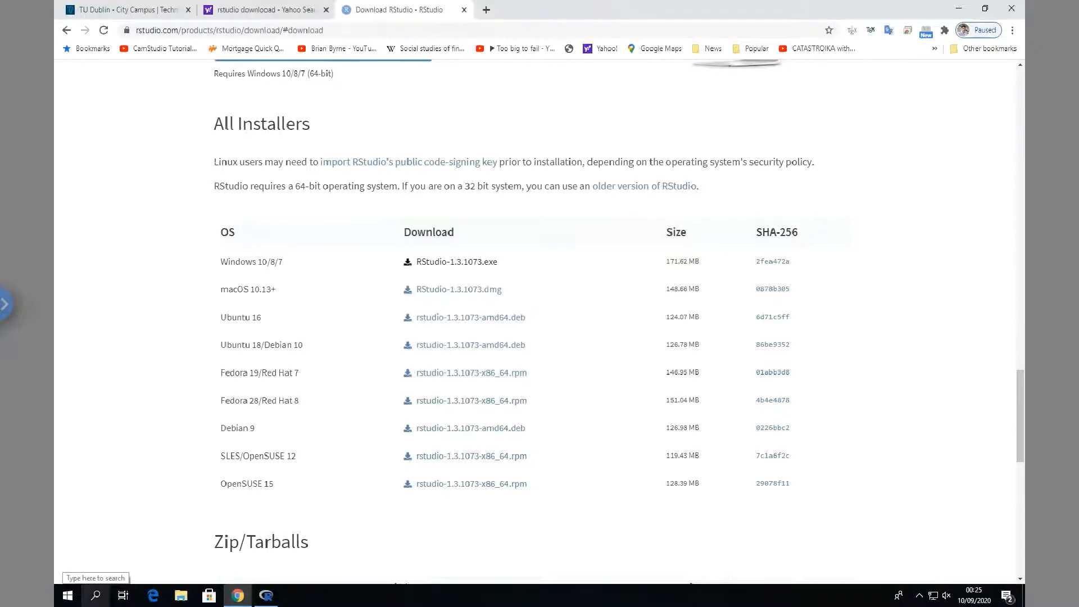
pyautogui.click(95, 596)
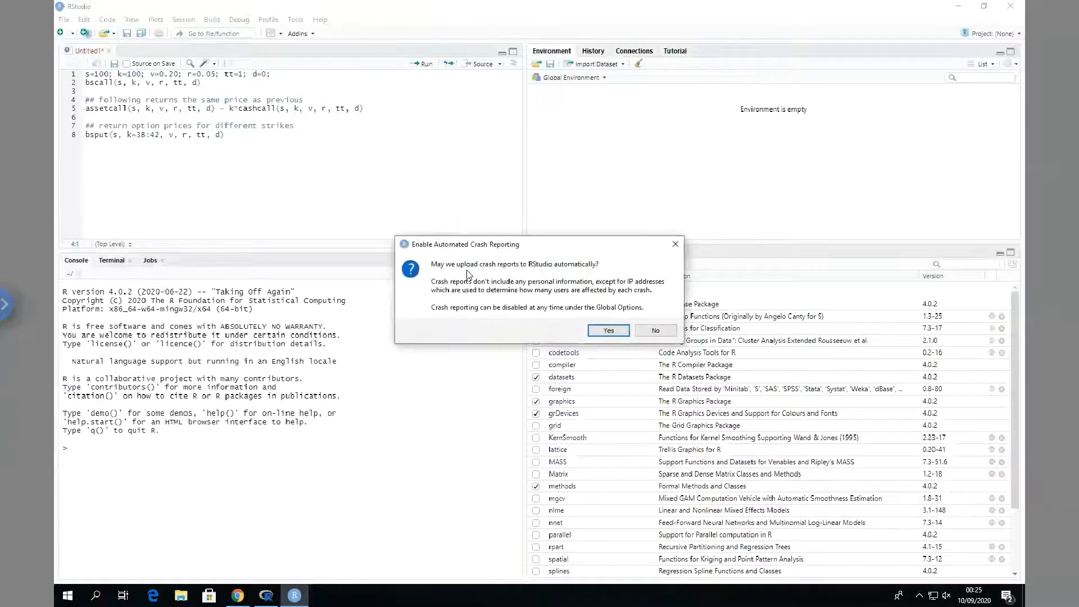
# Answer the automated crash reporting question, leaving RStudio's R 4.0.2 console ready
pyautogui.click(654, 331)
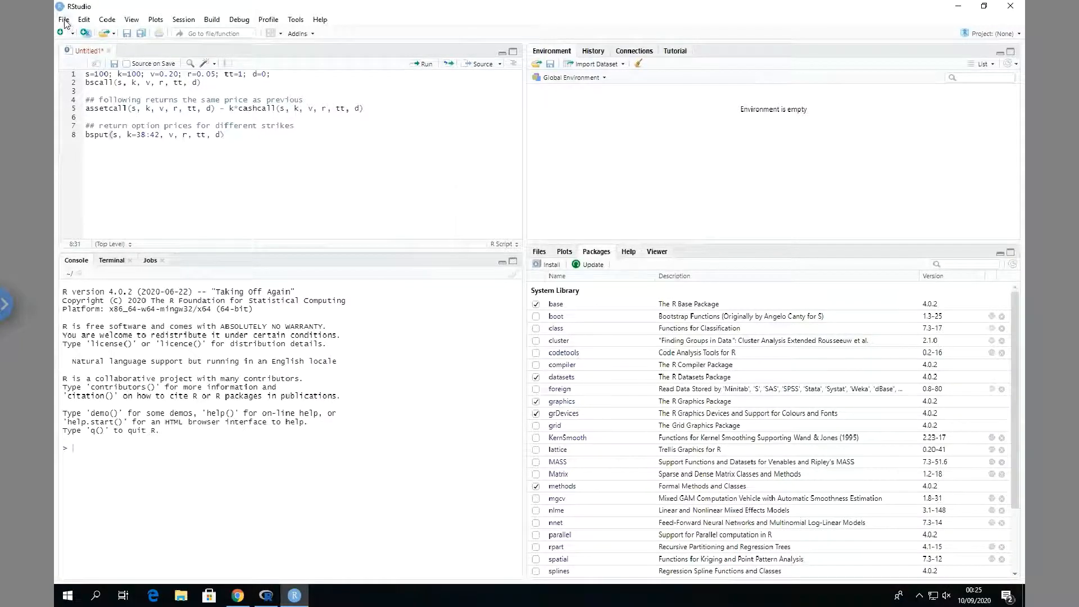
pyautogui.click(63, 19)
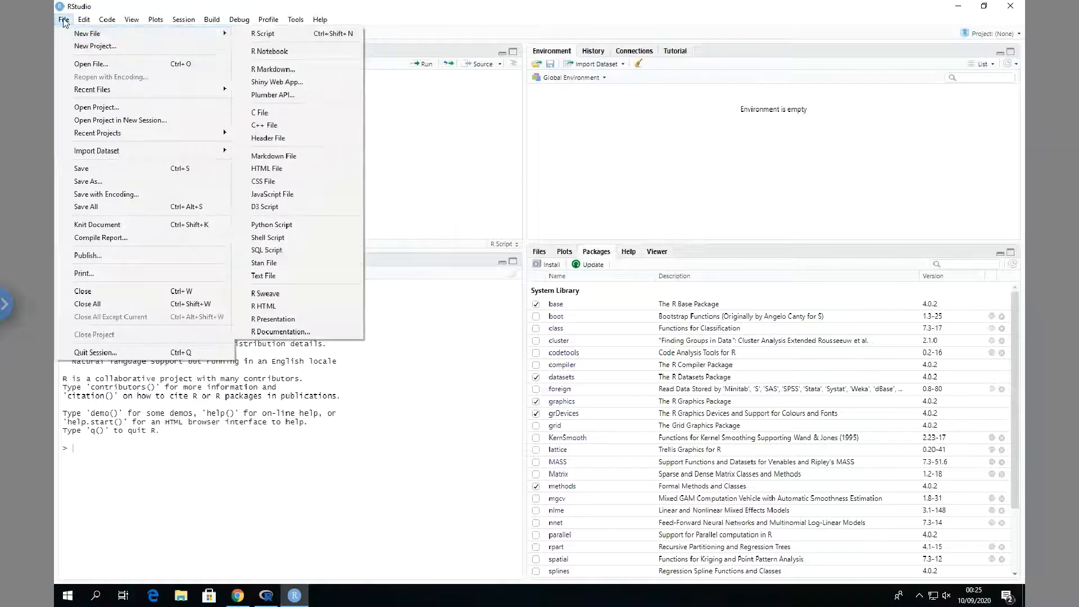
# Browse the Session and Edit menus, then create a second blank R script via File > New File
pyautogui.click(262, 33)
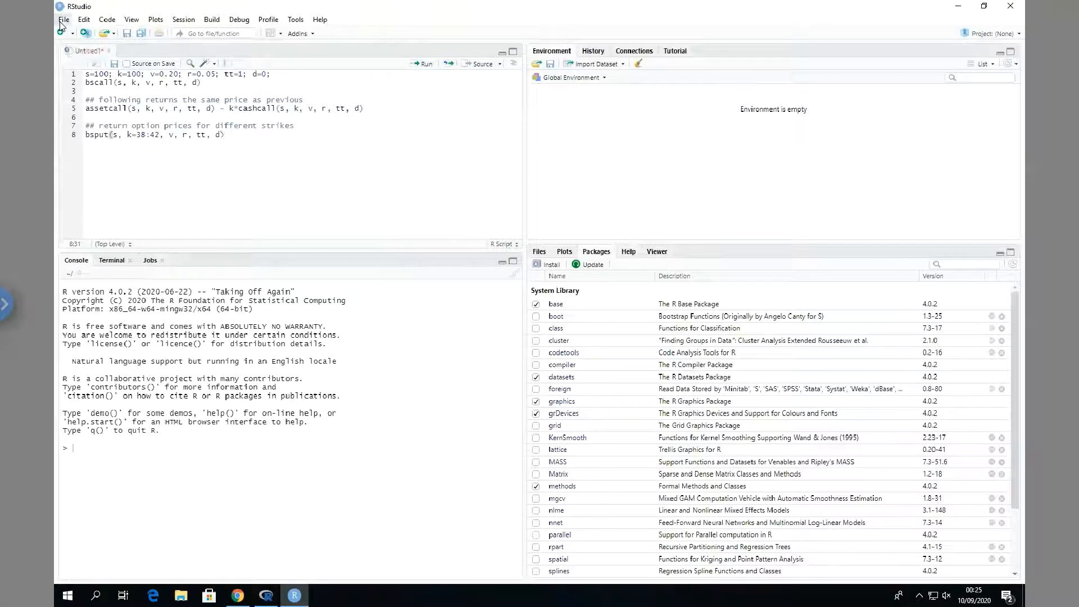
pyautogui.click(184, 19)
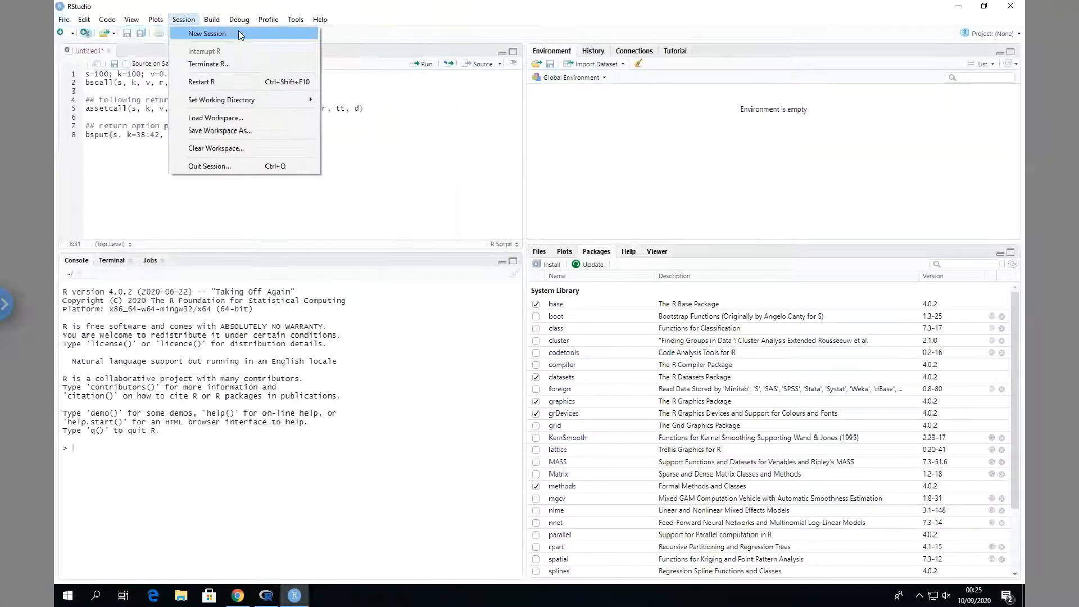
pyautogui.click(84, 19)
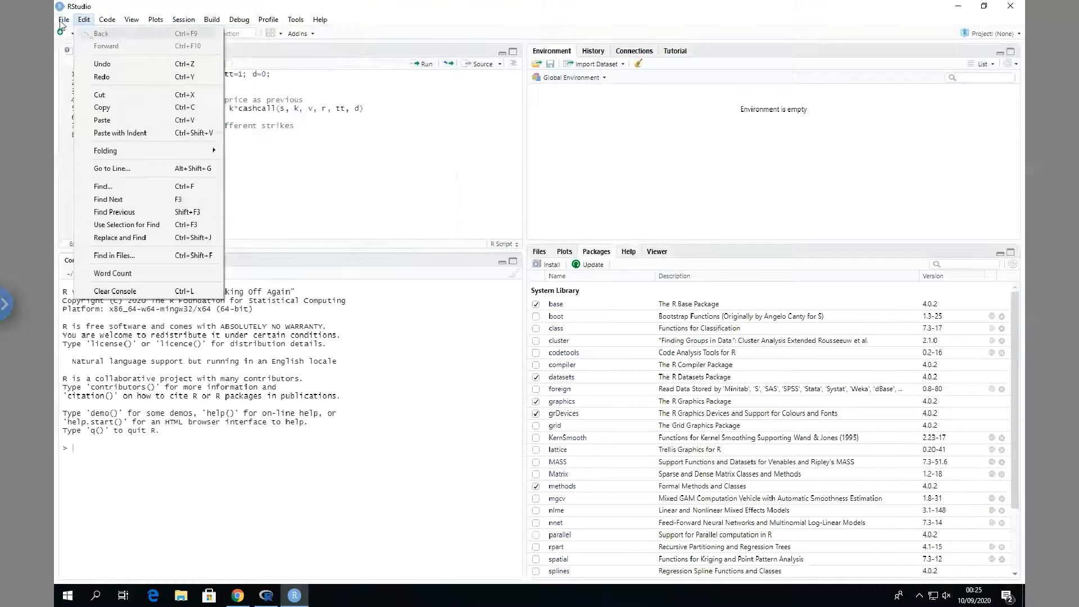
pyautogui.click(63, 19)
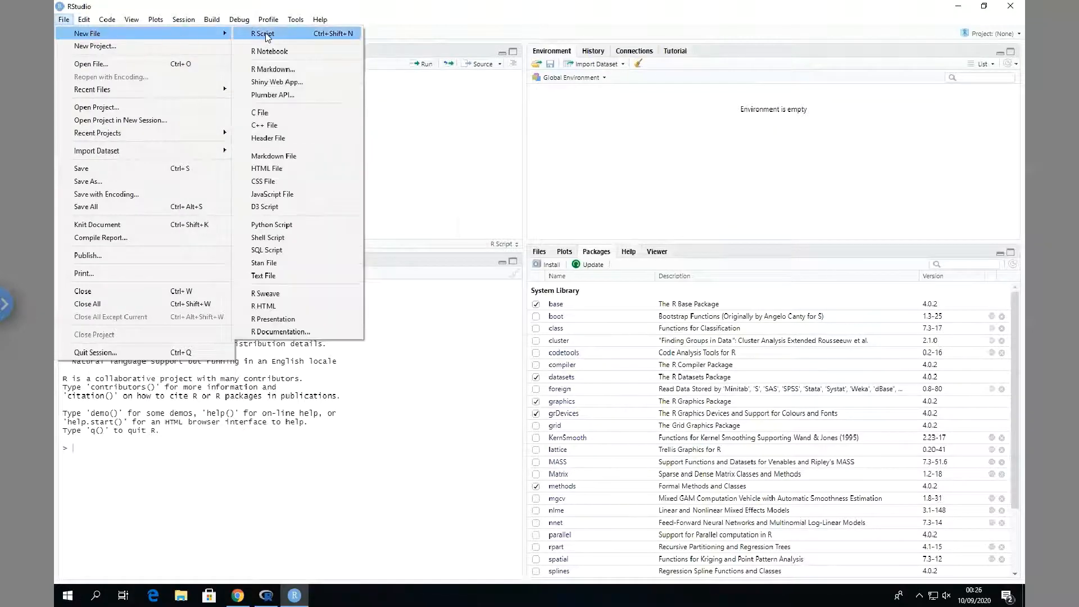
pyautogui.click(262, 32)
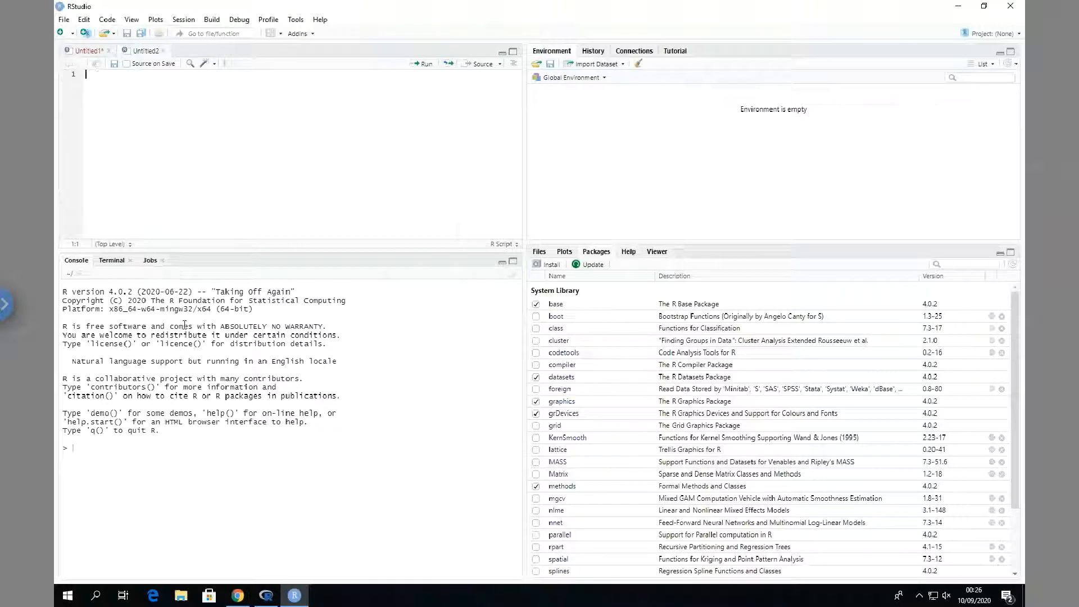
pyautogui.moveTo(236, 596)
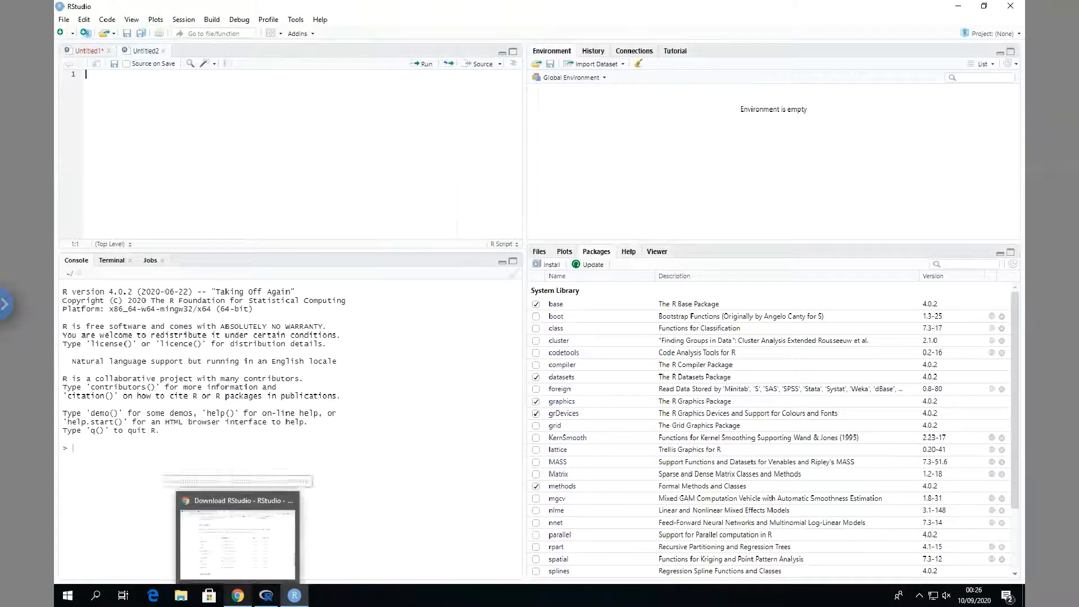
pyautogui.click(237, 537)
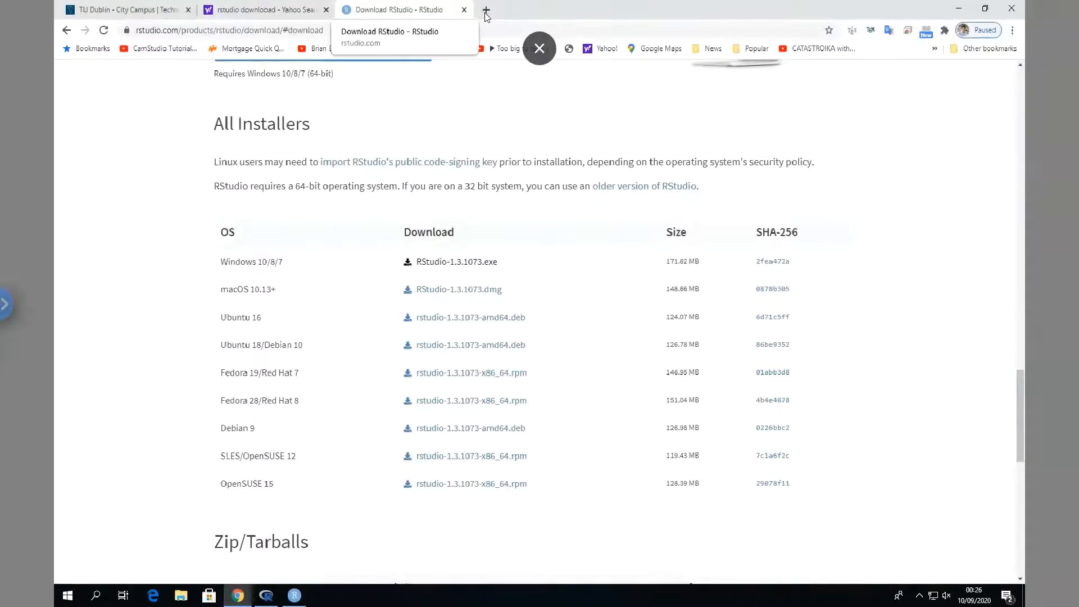
# Search Google for "sample r code" in a new browser tab
pyautogui.click(485, 9)
pyautogui.write('sample')
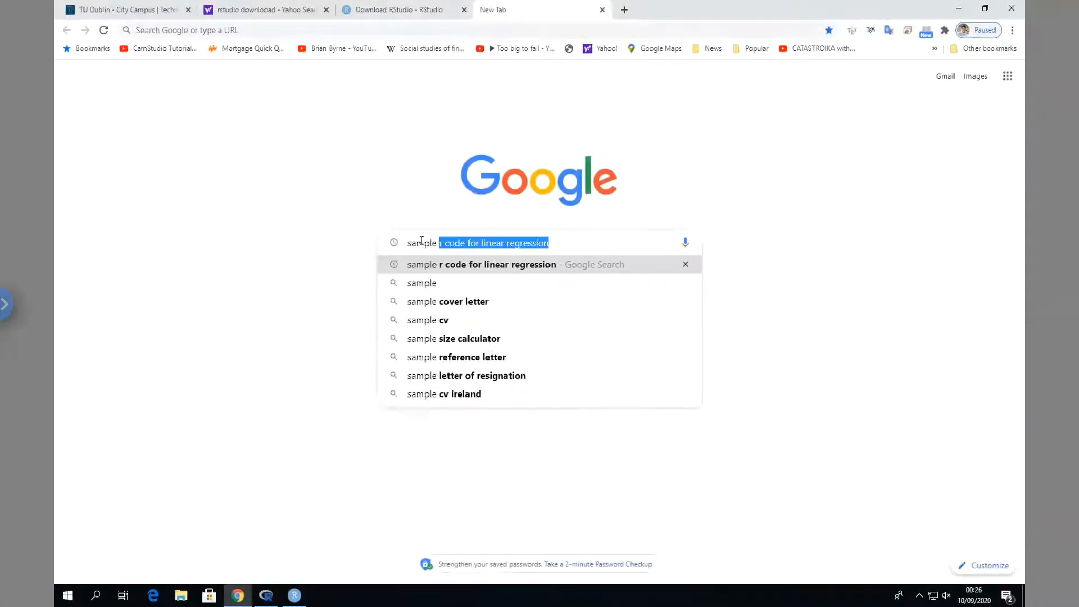
pyautogui.write('r code')
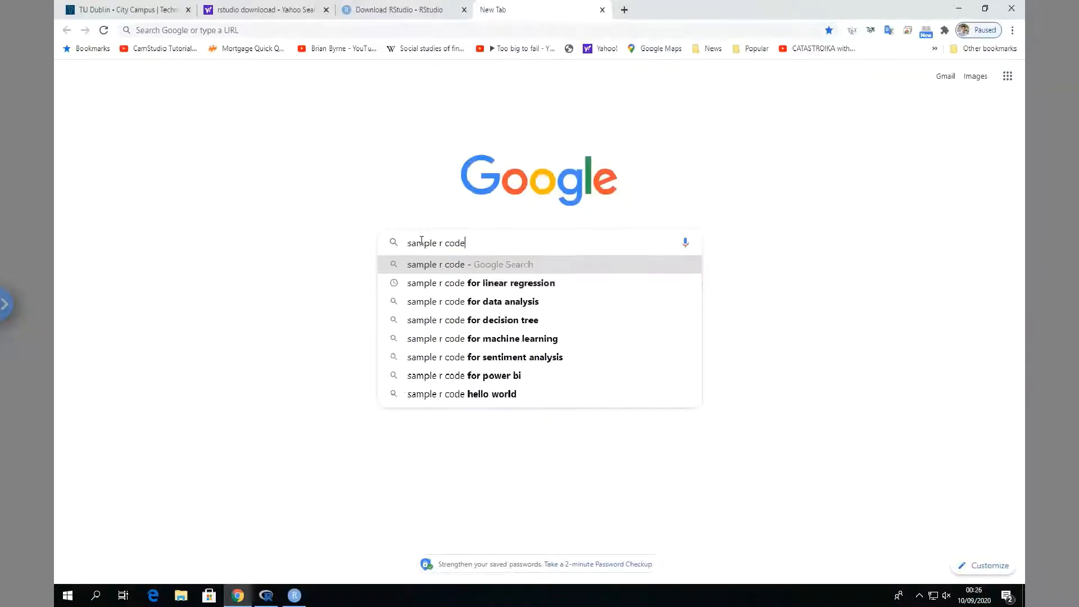
pyautogui.write('7')
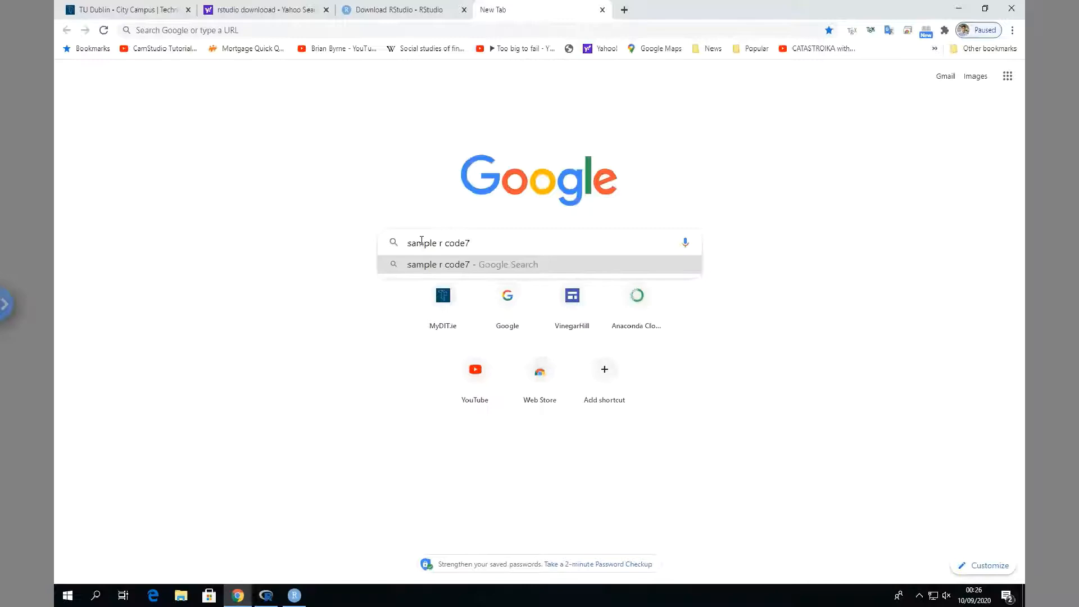
pyautogui.press('Return')
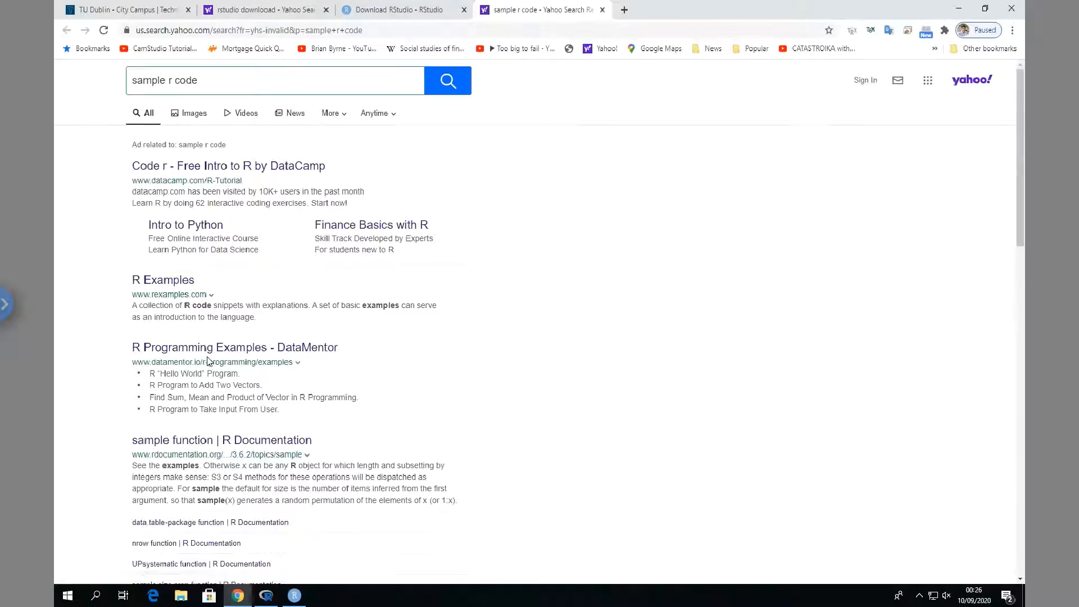
# Locate the sample() random sampling example on the programmingr.com article and select it
pyautogui.scroll(-3)
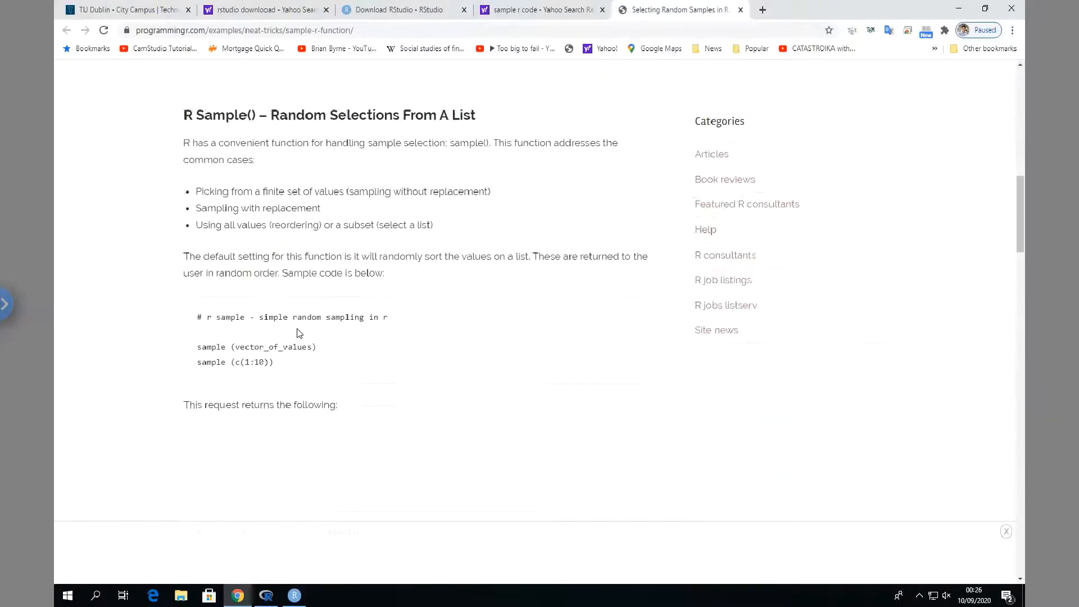
pyautogui.scroll(-3)
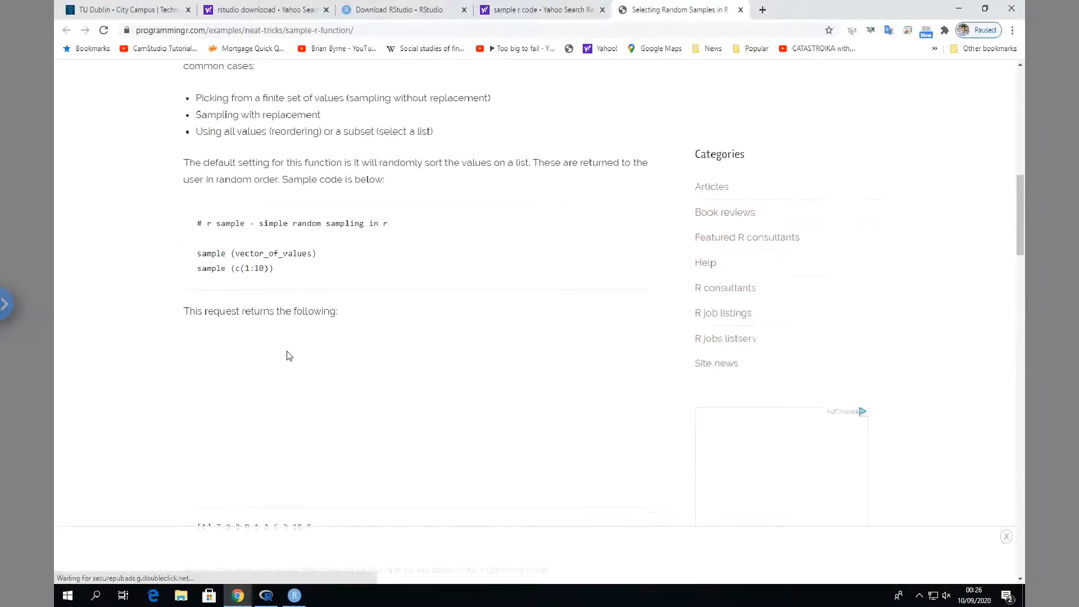
pyautogui.scroll(-3)
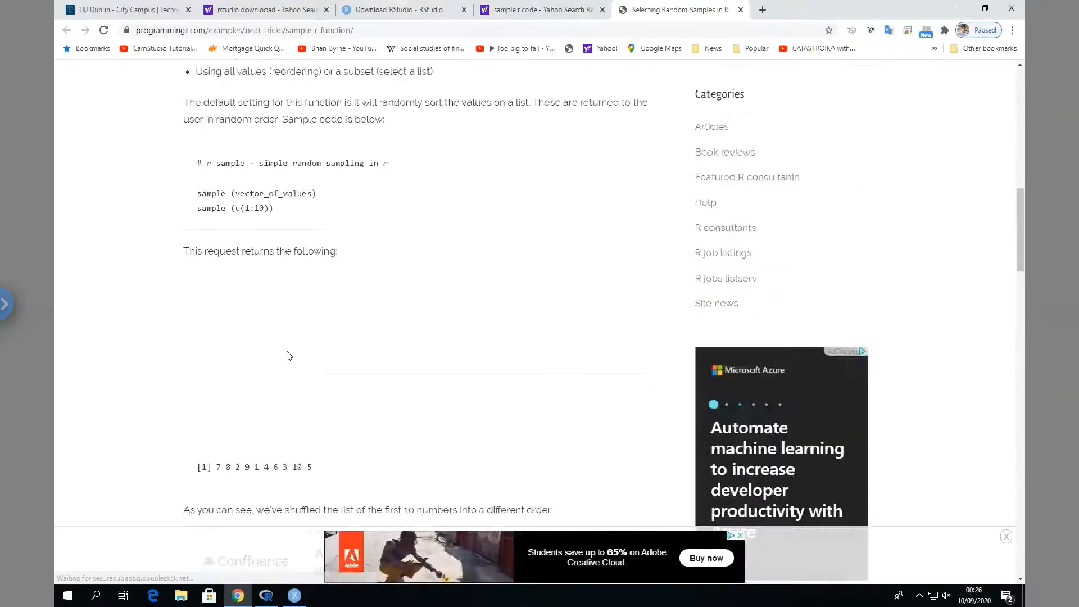
pyautogui.scroll(3)
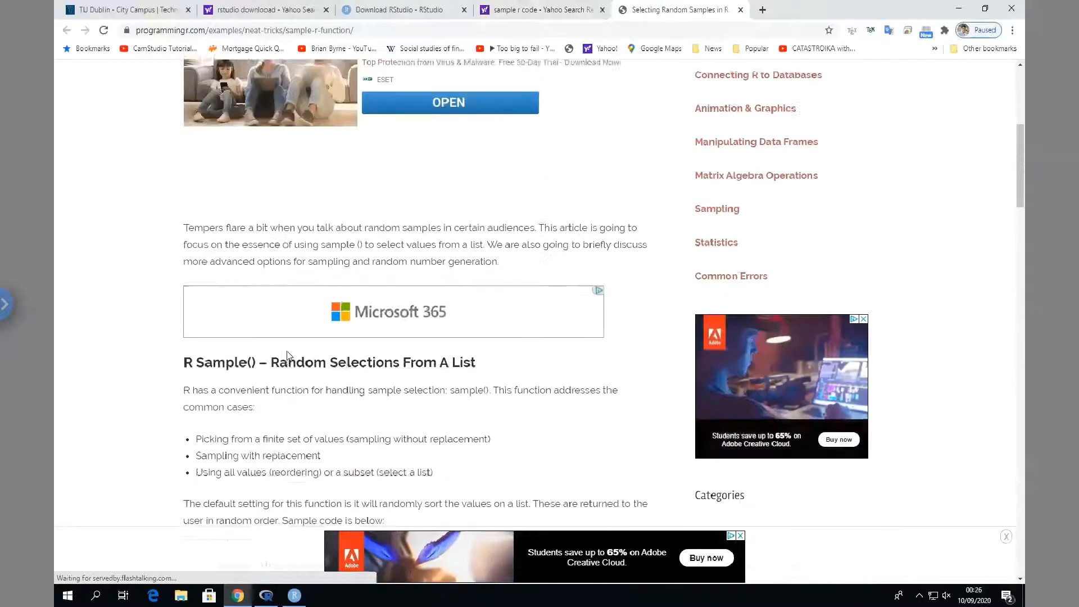
pyautogui.scroll(-3)
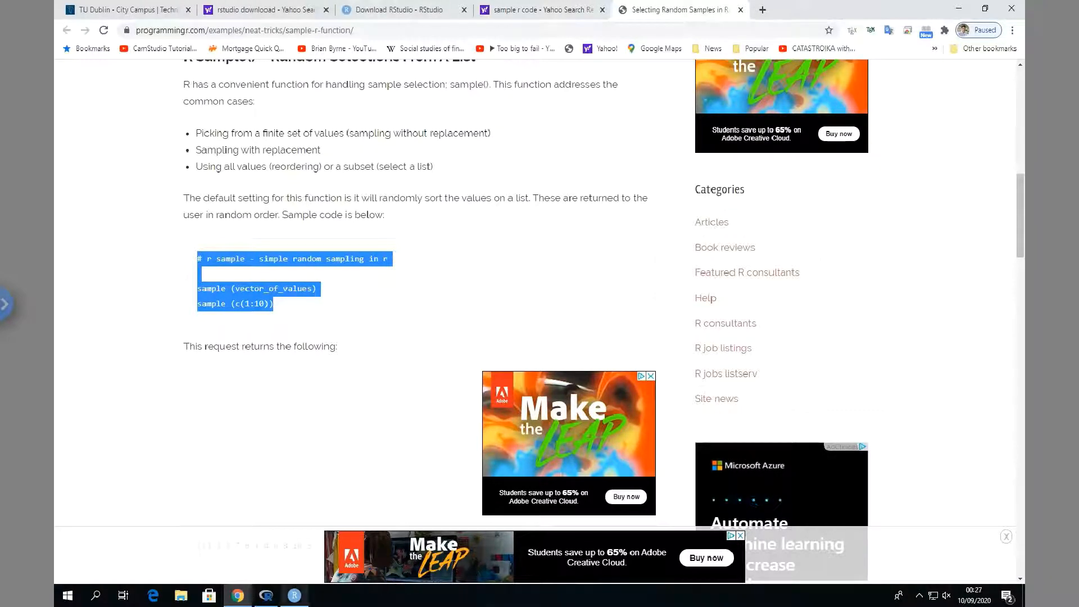
# Run the pasted sample(c(1:10)) line so the console prints a shuffled 1–10, then clear the script
pyautogui.click(293, 596)
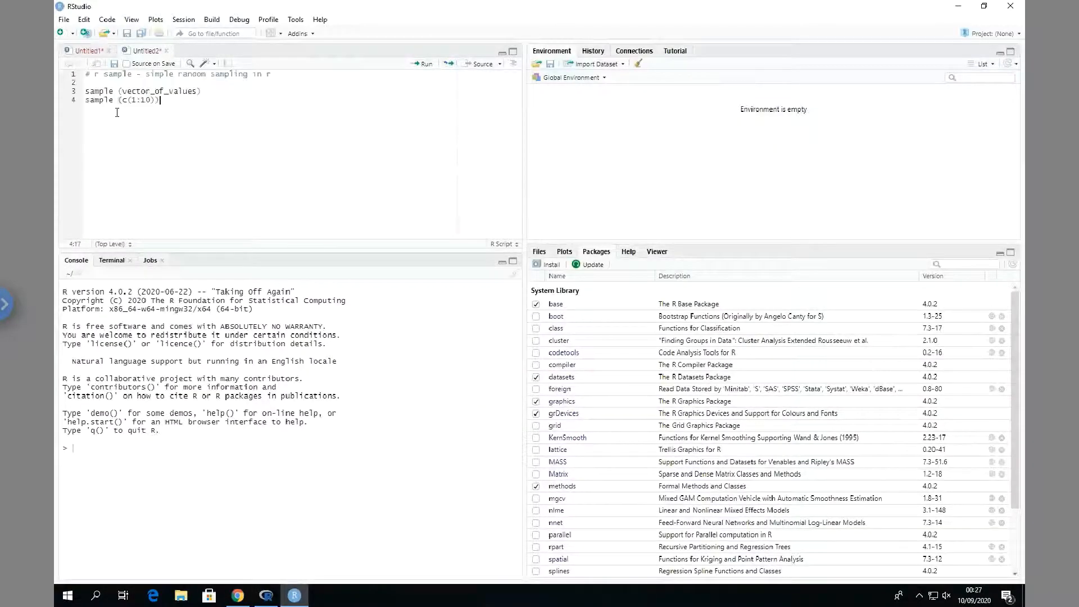
pyautogui.moveTo(422, 63)
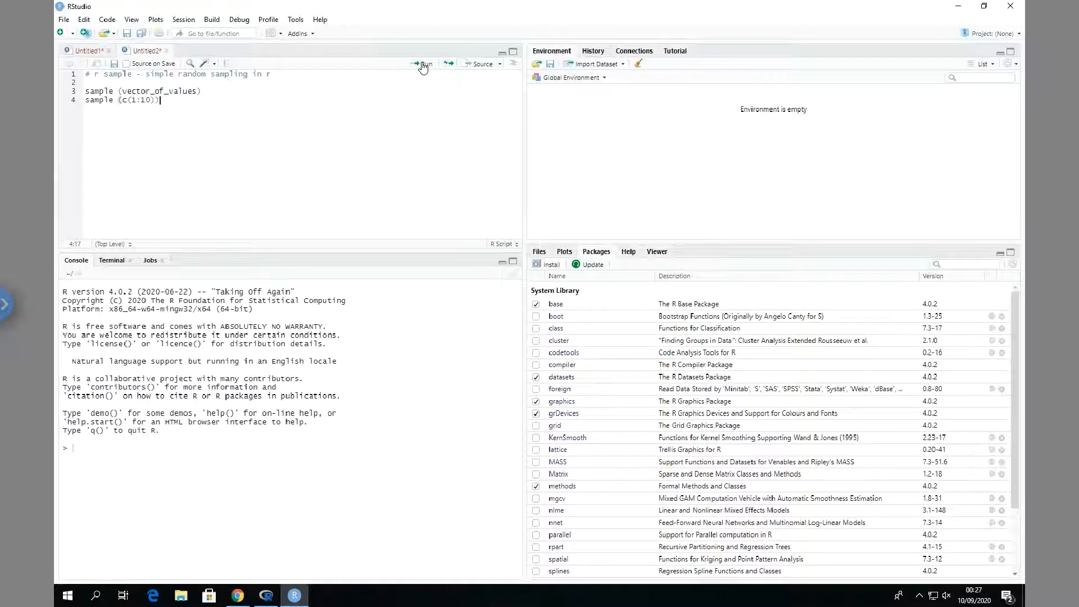
pyautogui.click(424, 63)
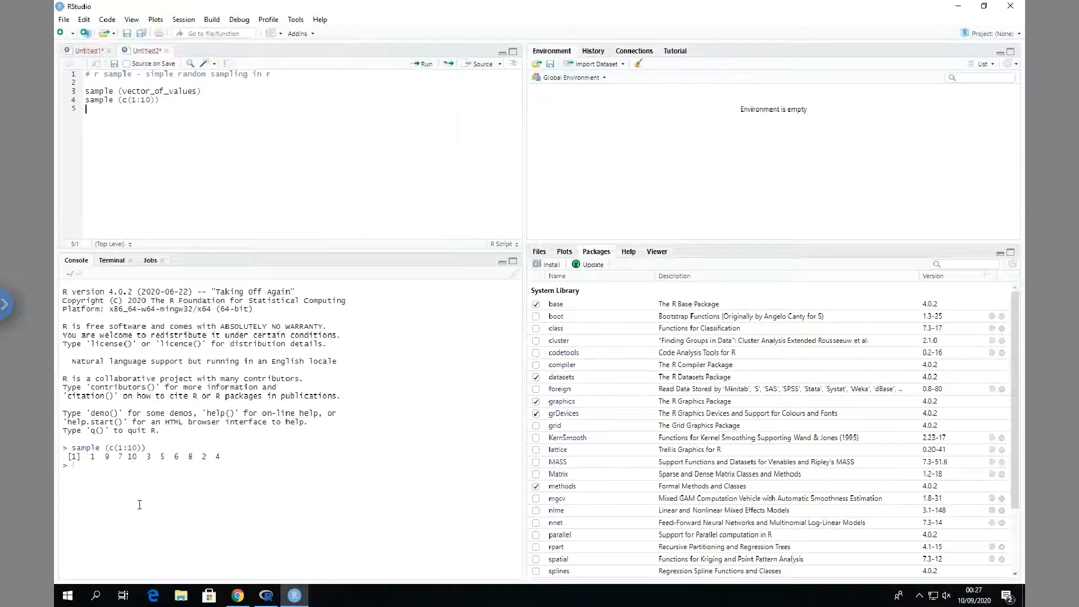
pyautogui.moveTo(128, 121)
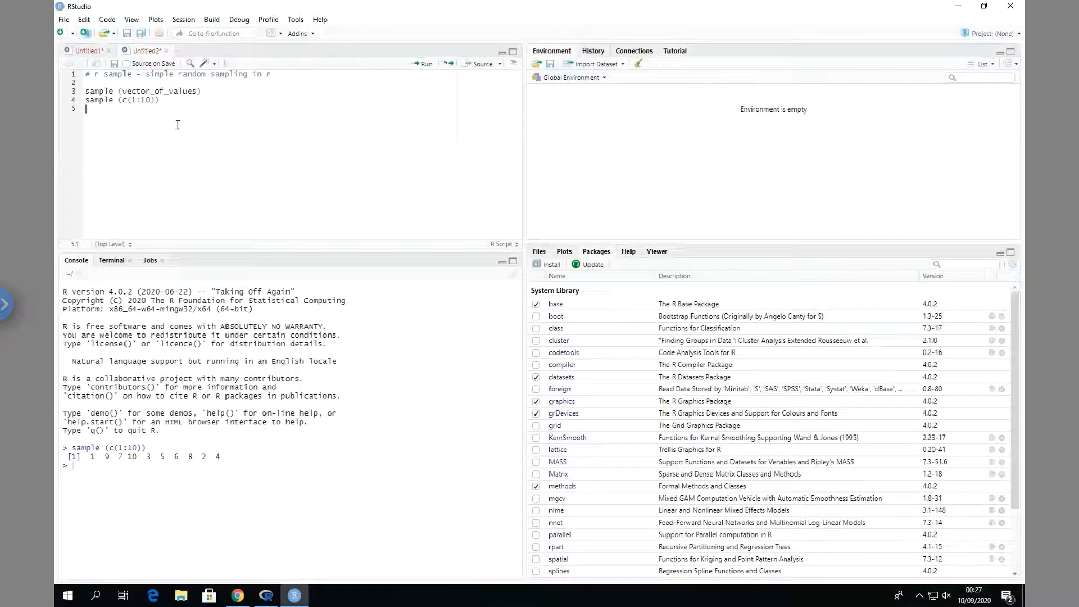
pyautogui.click(88, 51)
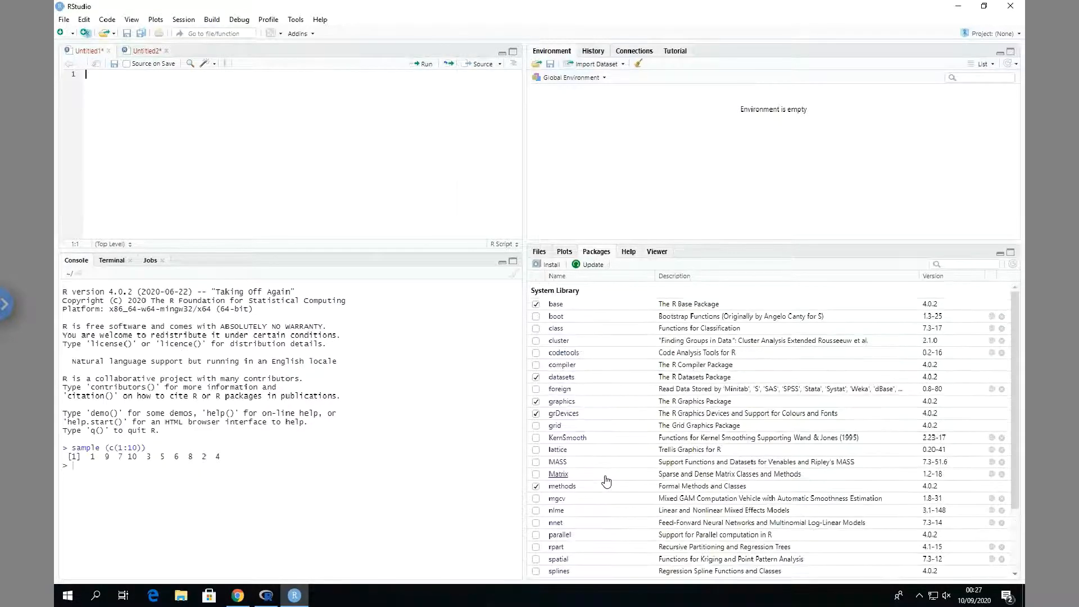
pyautogui.moveTo(596, 425)
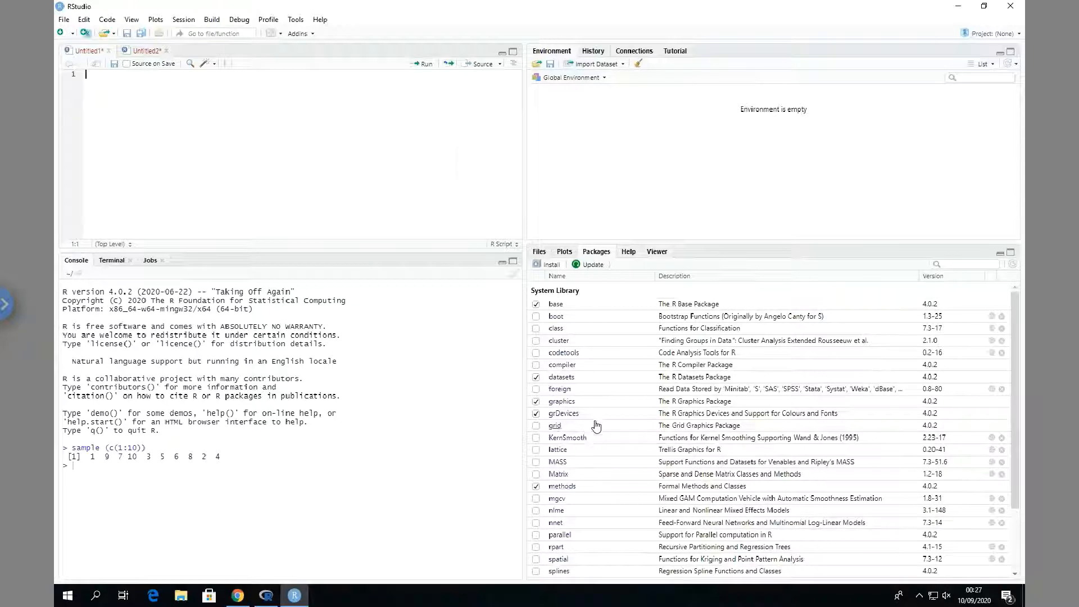
# Install the derivmkts package from CRAN through the Packages pane Install dialog
pyautogui.click(967, 263)
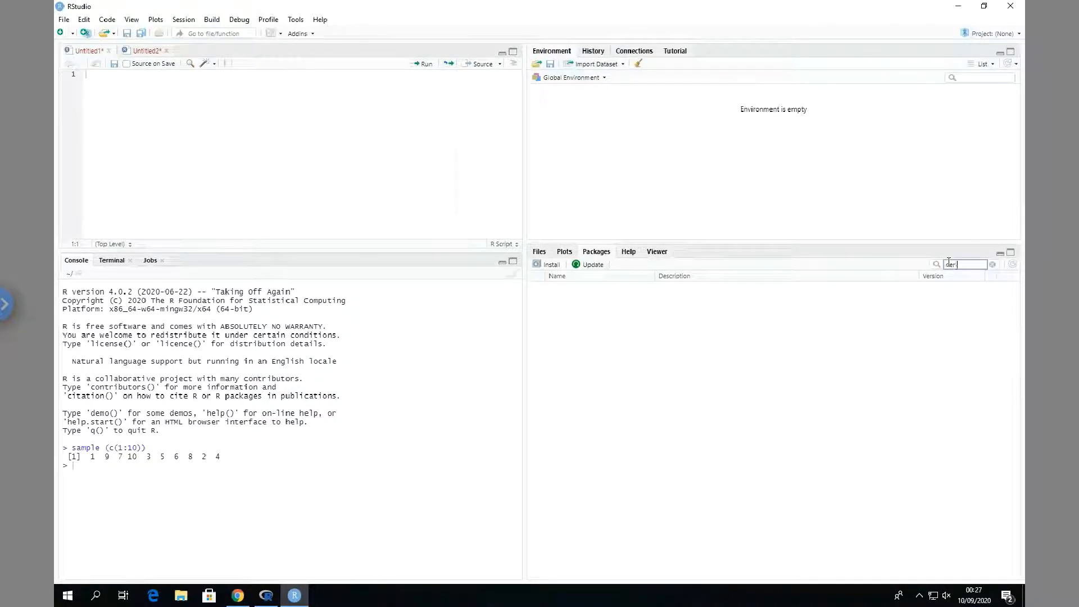
pyautogui.moveTo(734, 344)
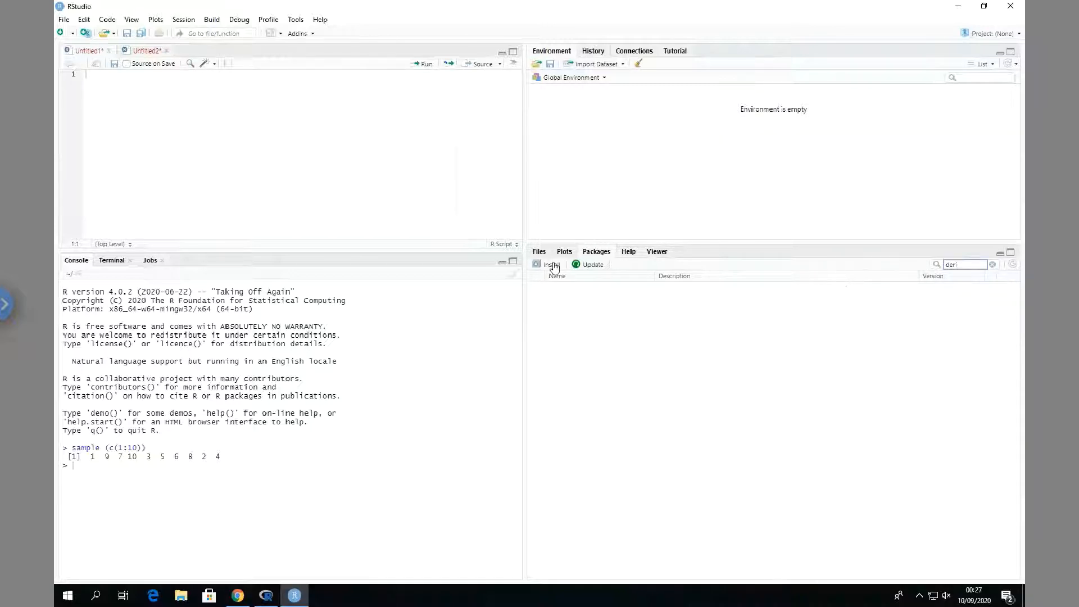
pyautogui.click(547, 264)
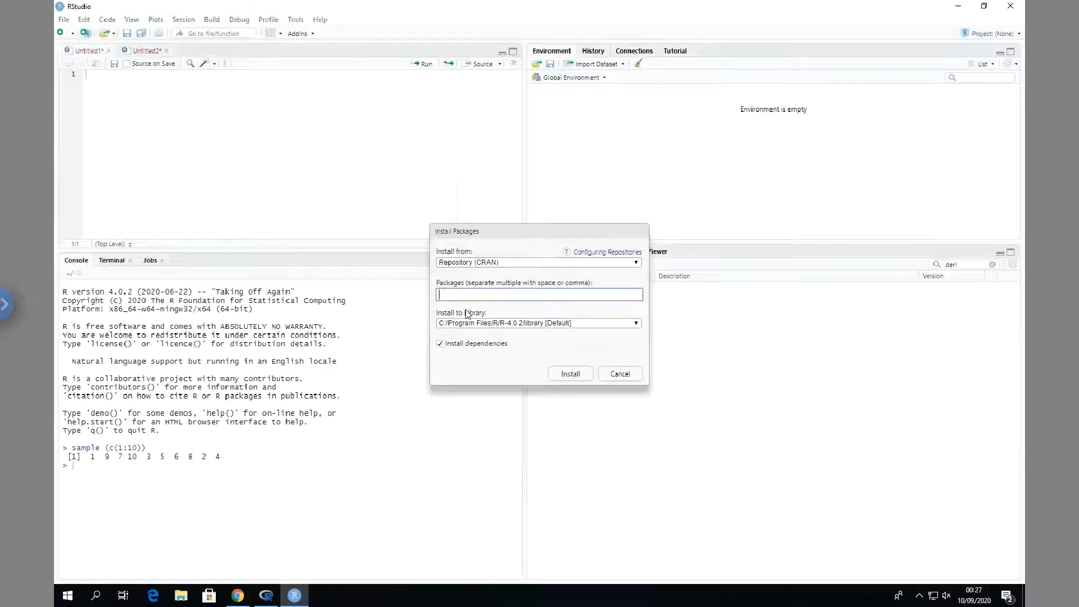
pyautogui.write('derivmkts')
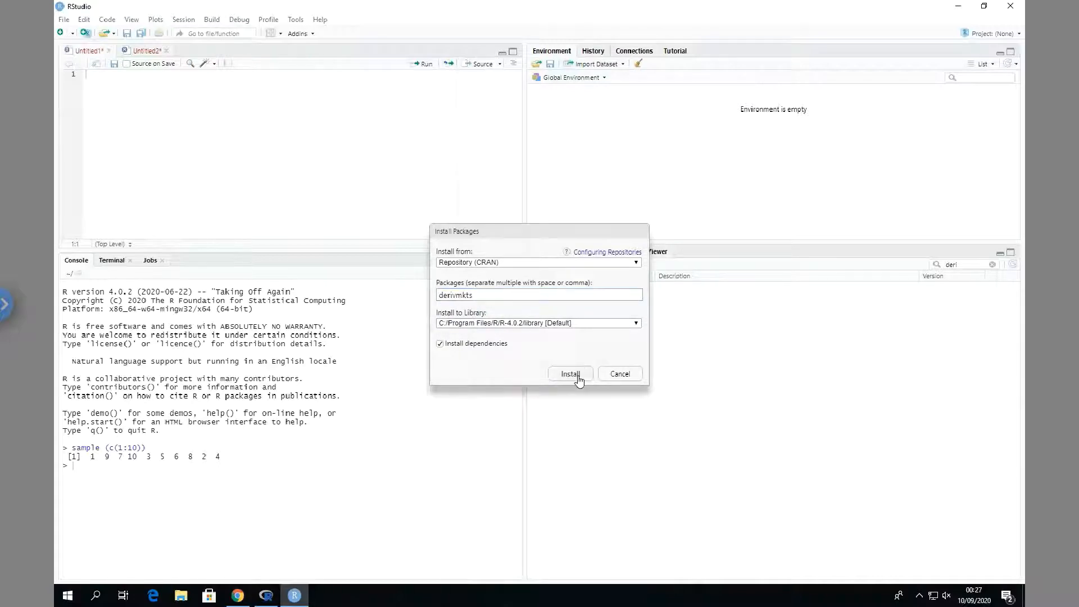
pyautogui.click(570, 373)
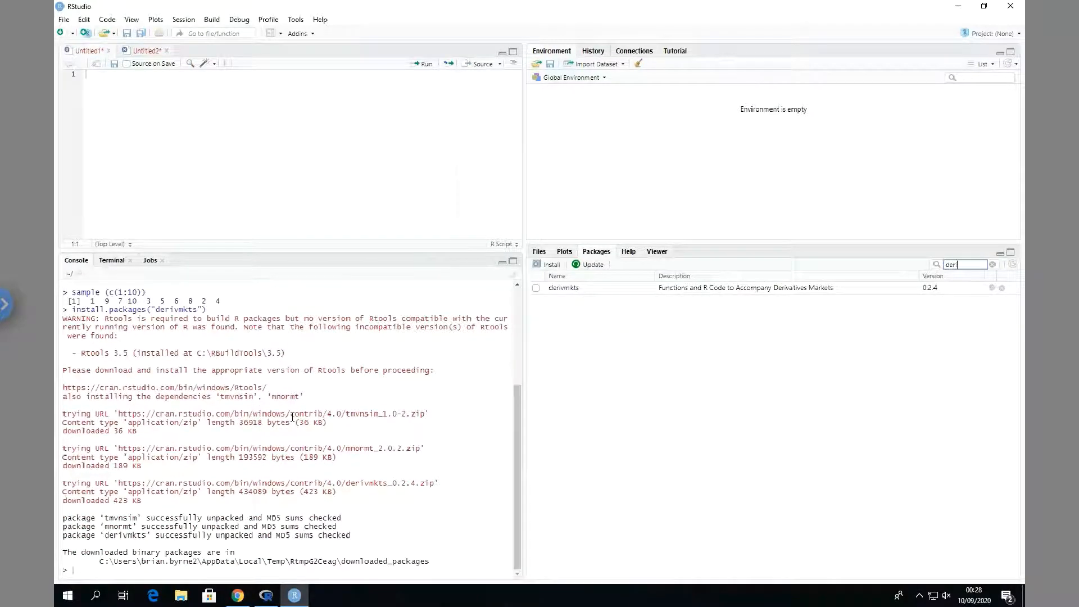
pyautogui.moveTo(563, 287)
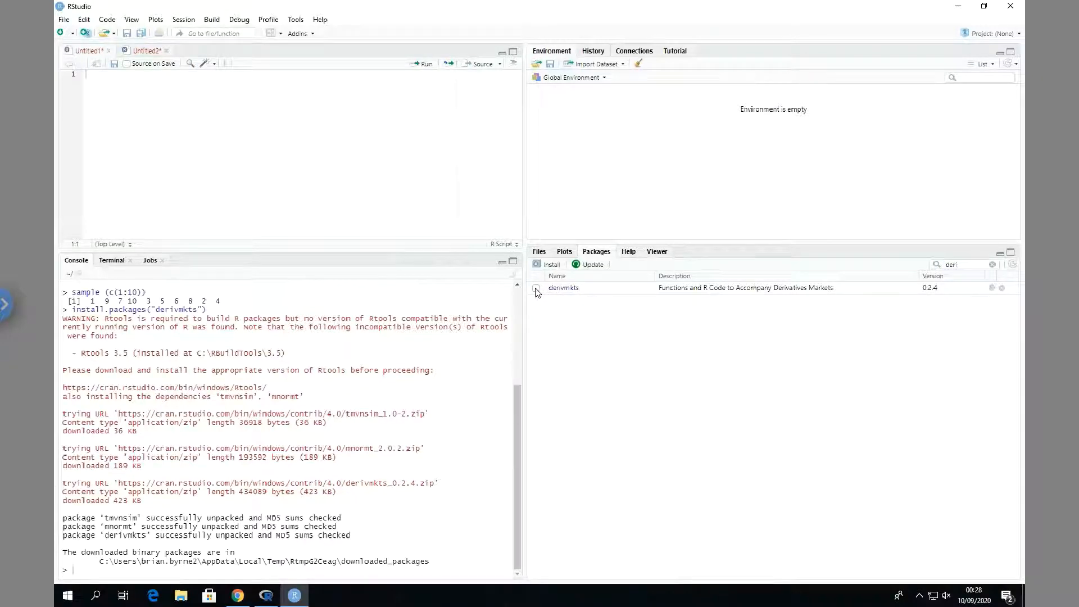
# Load derivmkts from the Packages list and open its help index
pyautogui.click(536, 288)
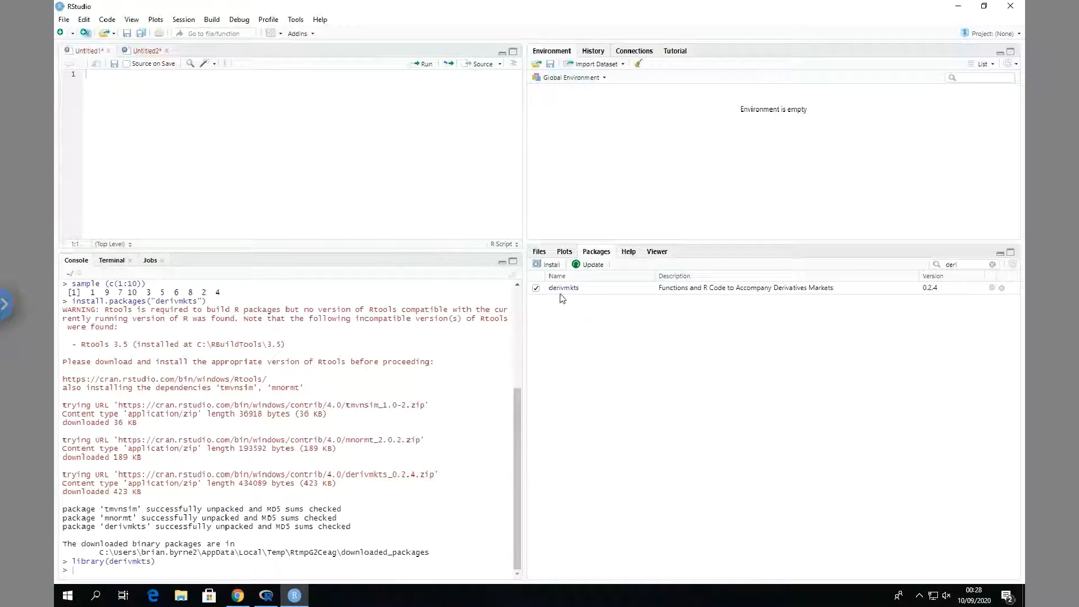
pyautogui.click(564, 288)
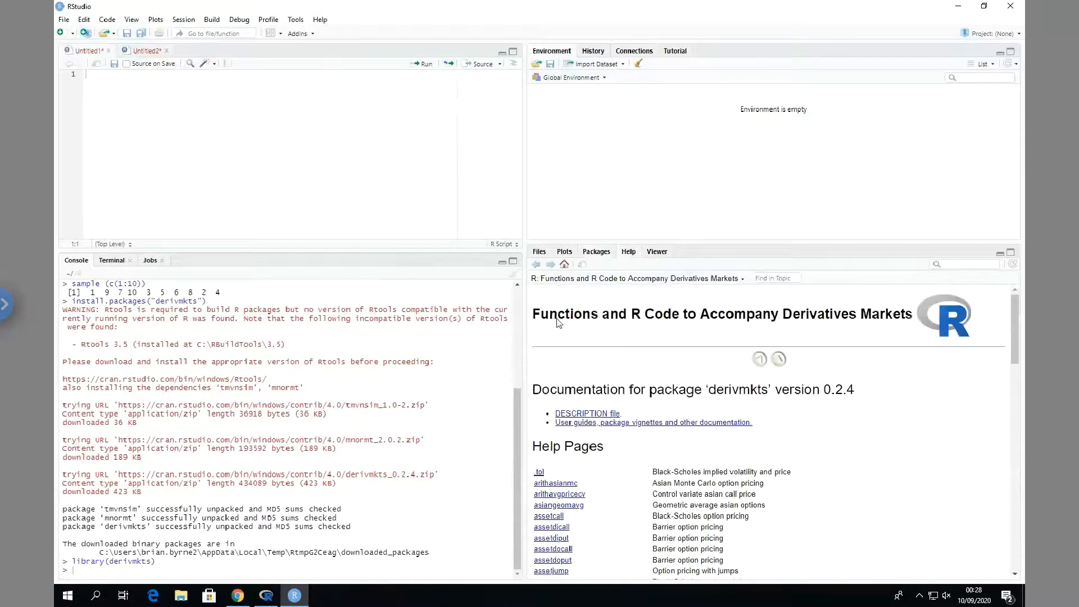
# Find and open the bscall Black-Scholes option pricing help page with its example code
pyautogui.scroll(-3)
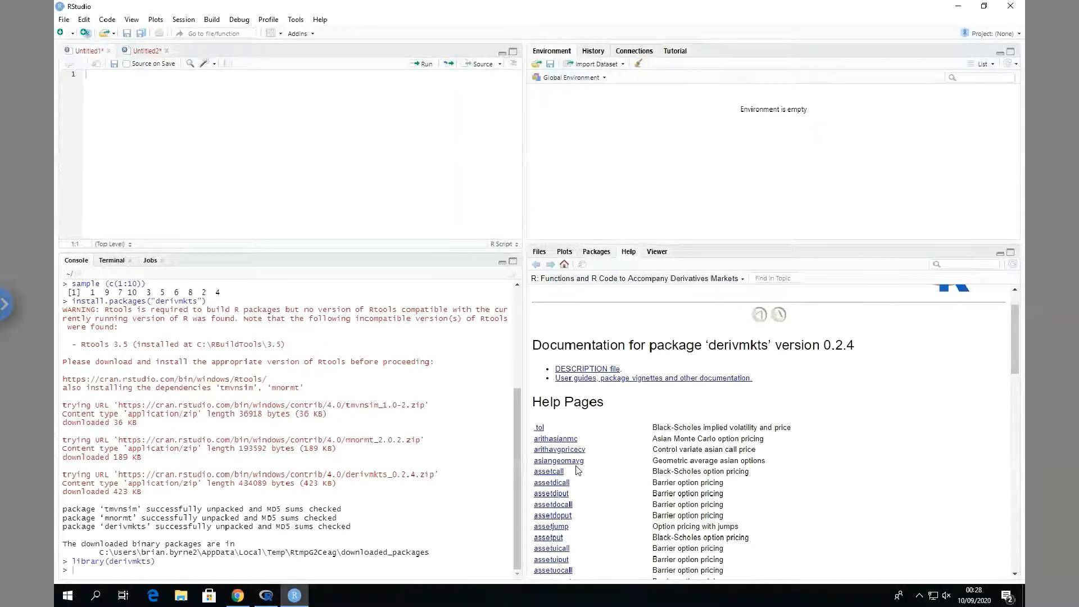
pyautogui.scroll(-3)
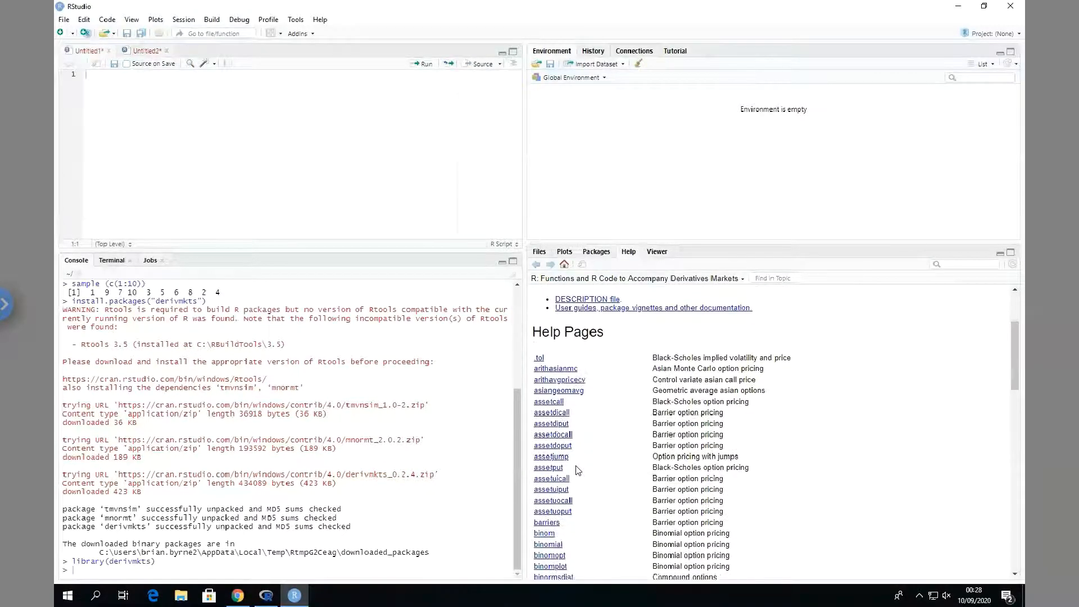
pyautogui.scroll(-3)
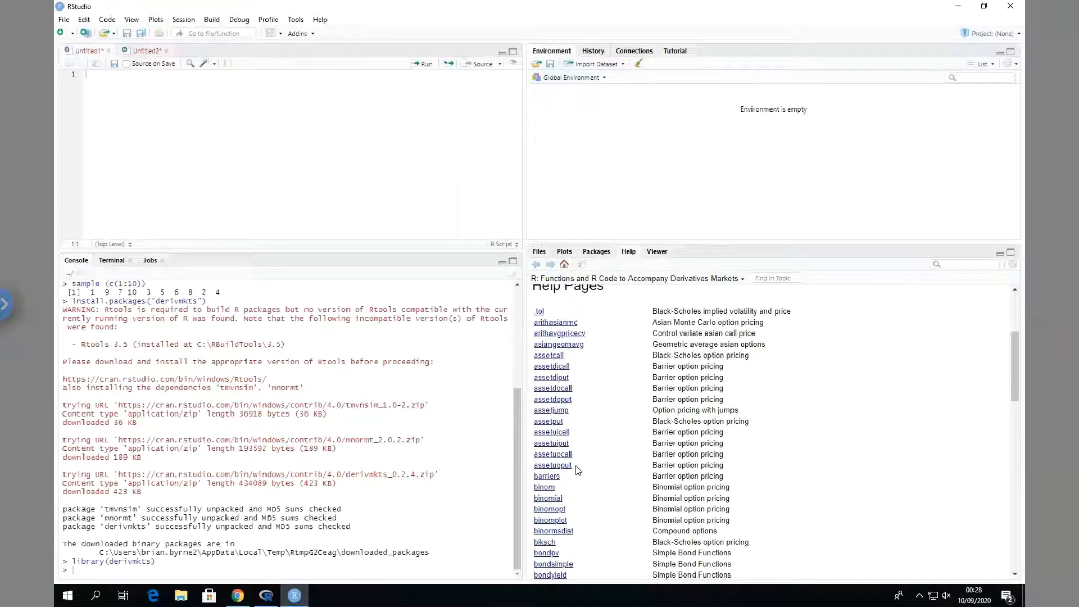
pyautogui.scroll(-3)
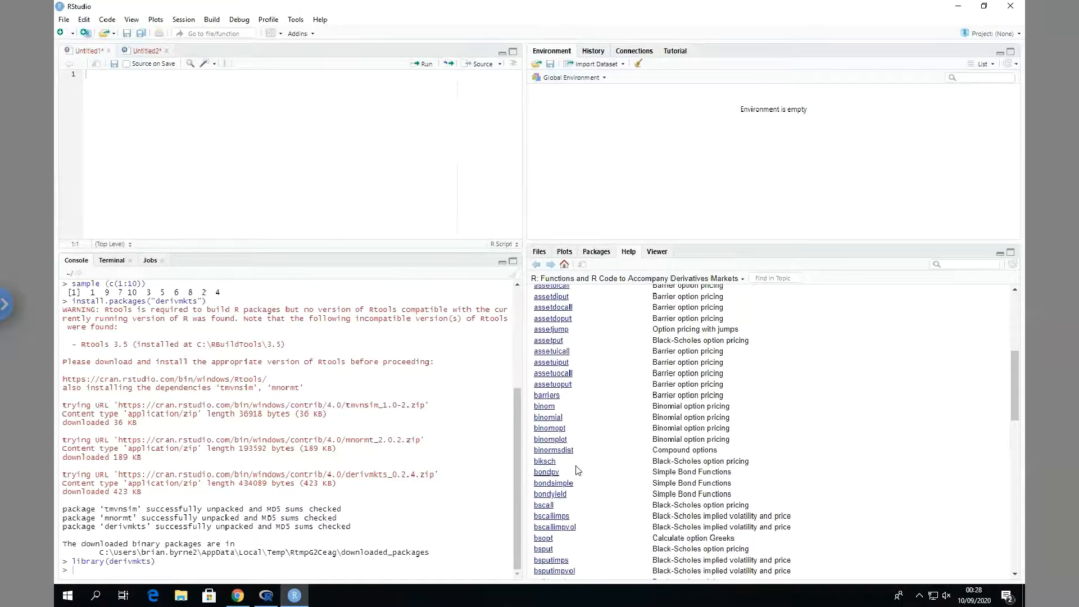
pyautogui.scroll(-3)
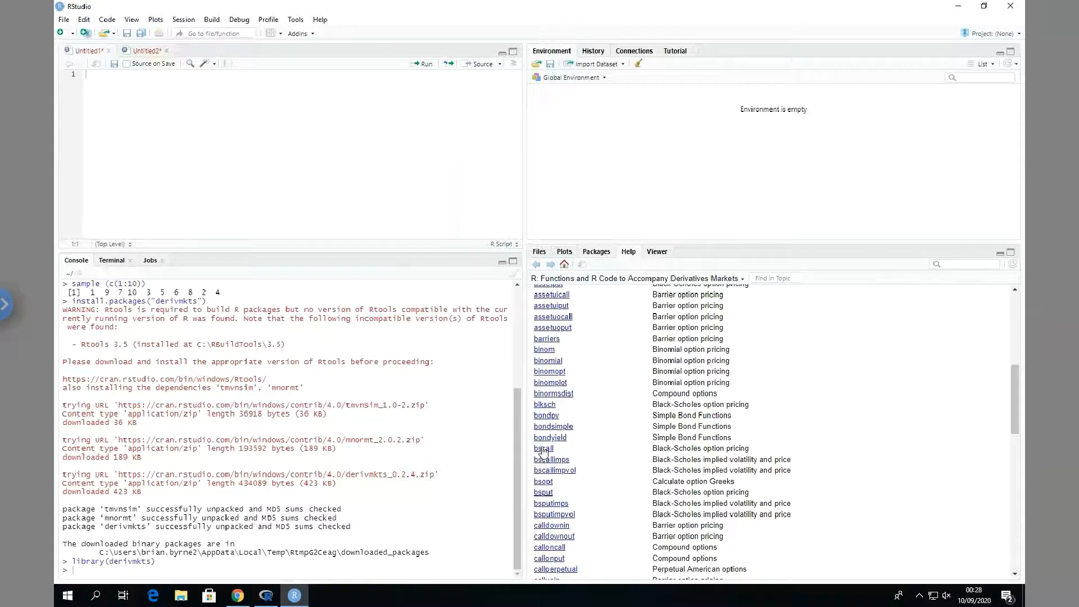
pyautogui.click(544, 448)
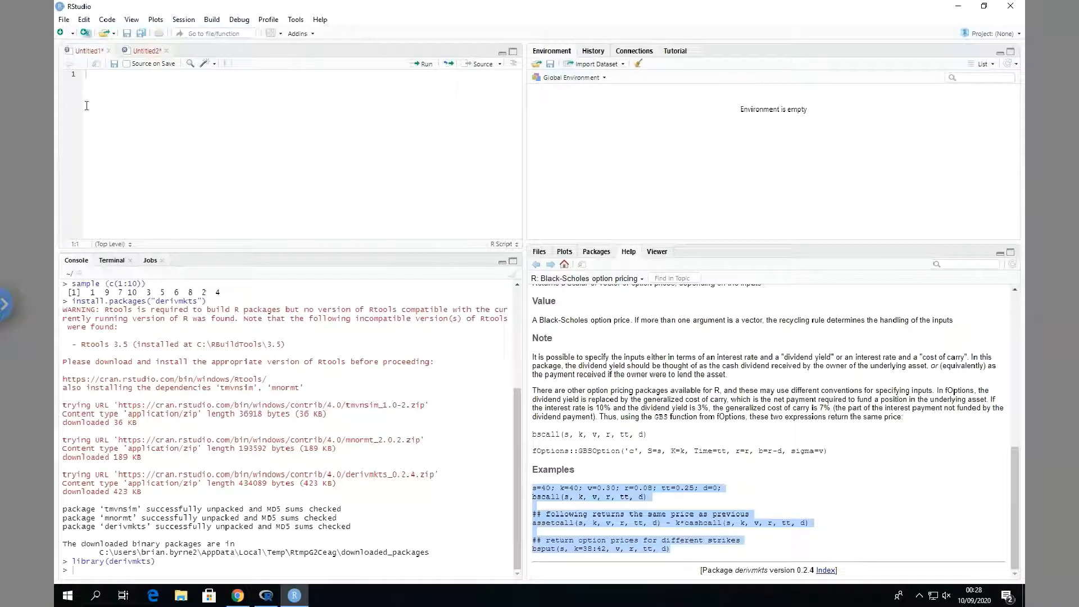
# Paste the bscall example into the script, run it to print 2.784737, and begin editing line 1's parameters
pyautogui.rightClick(86, 106)
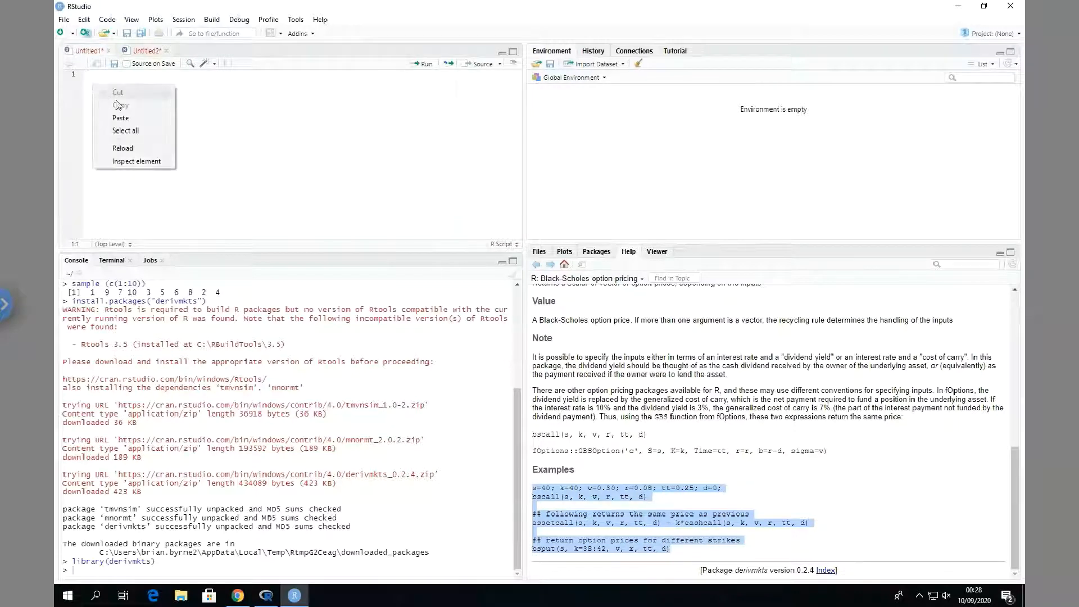
pyautogui.click(120, 118)
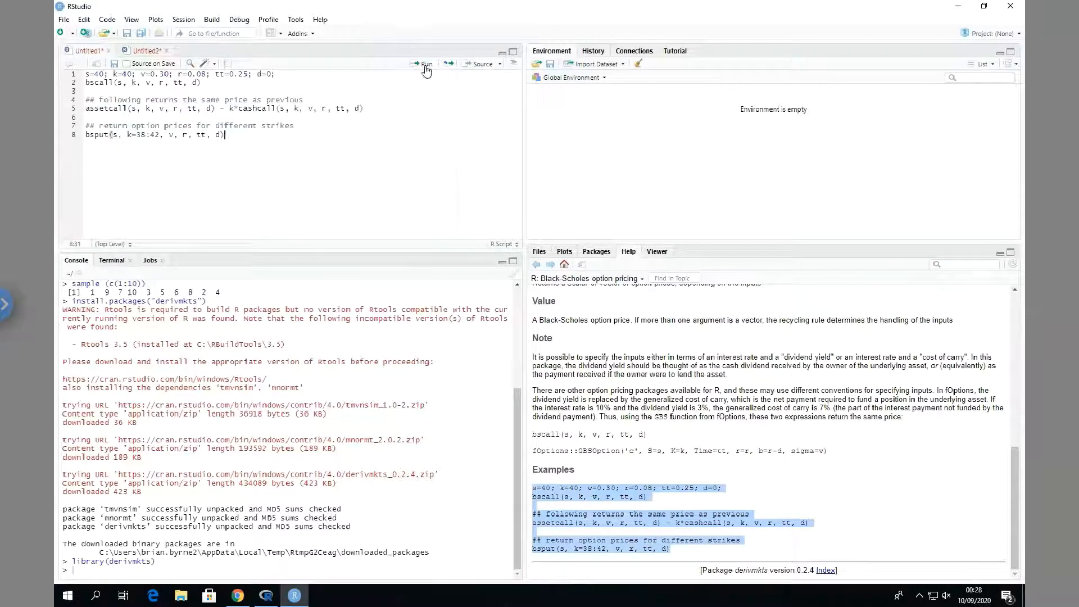
pyautogui.click(423, 63)
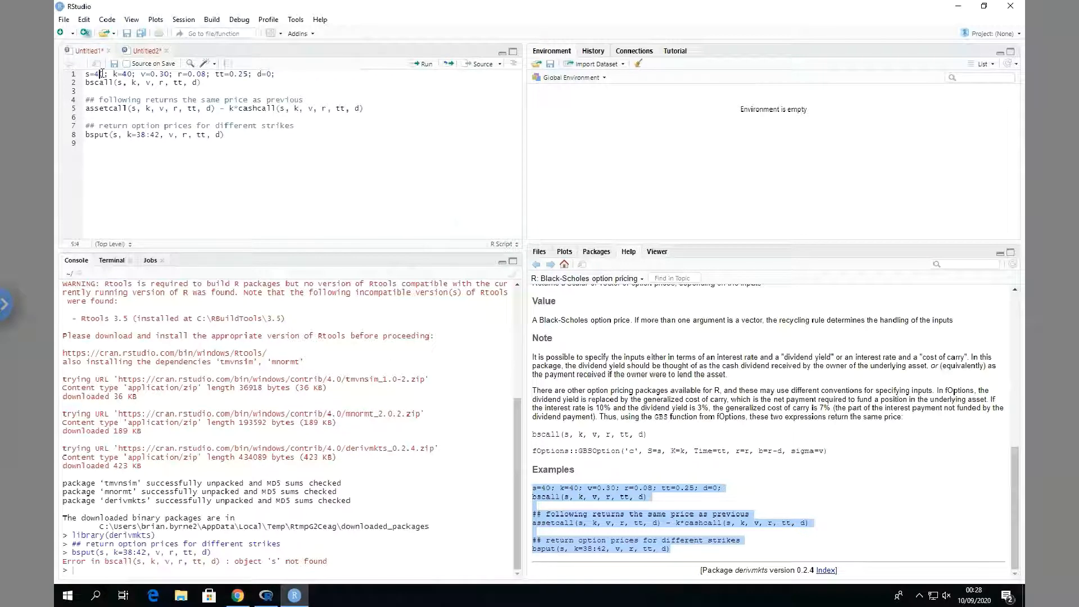
pyautogui.click(424, 63)
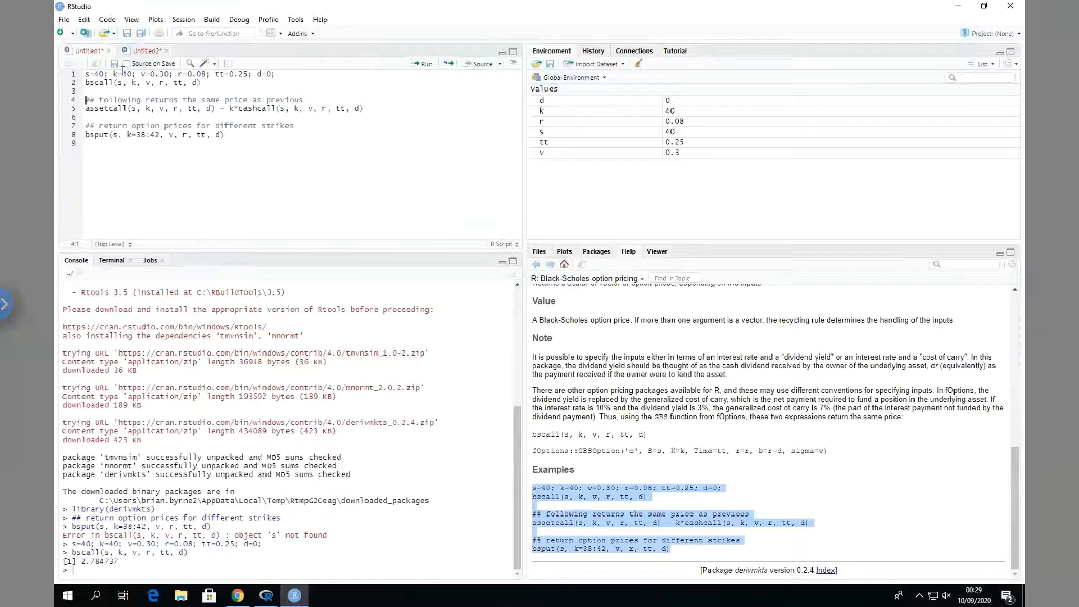
pyautogui.click(108, 74)
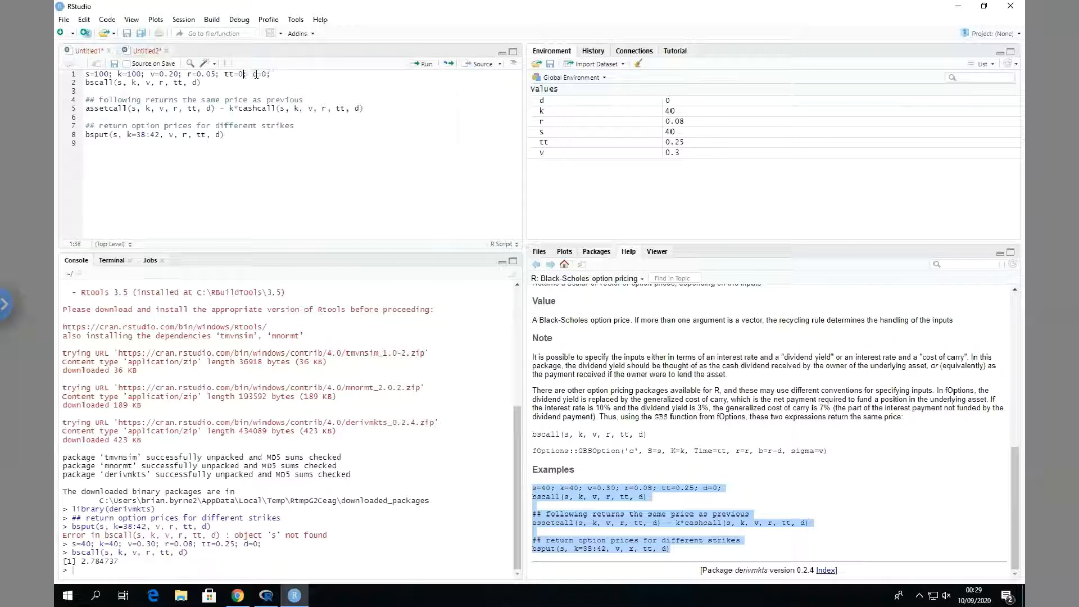
# Set tt=1 and rerun the parameters and bscall, printing the call price 10.45058
pyautogui.write('1')
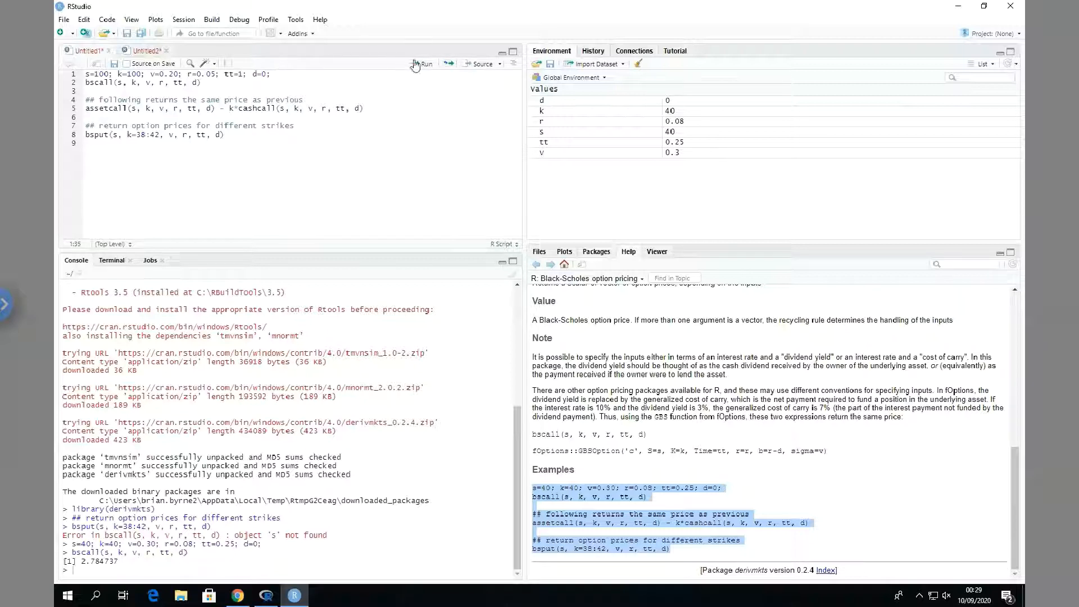
pyautogui.click(424, 63)
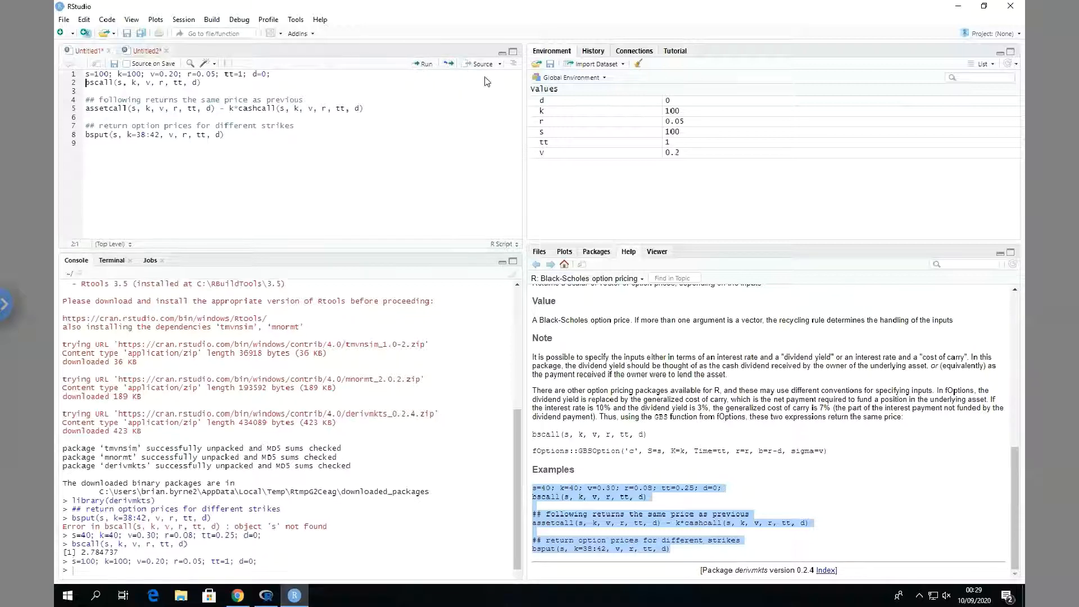
pyautogui.moveTo(453, 85)
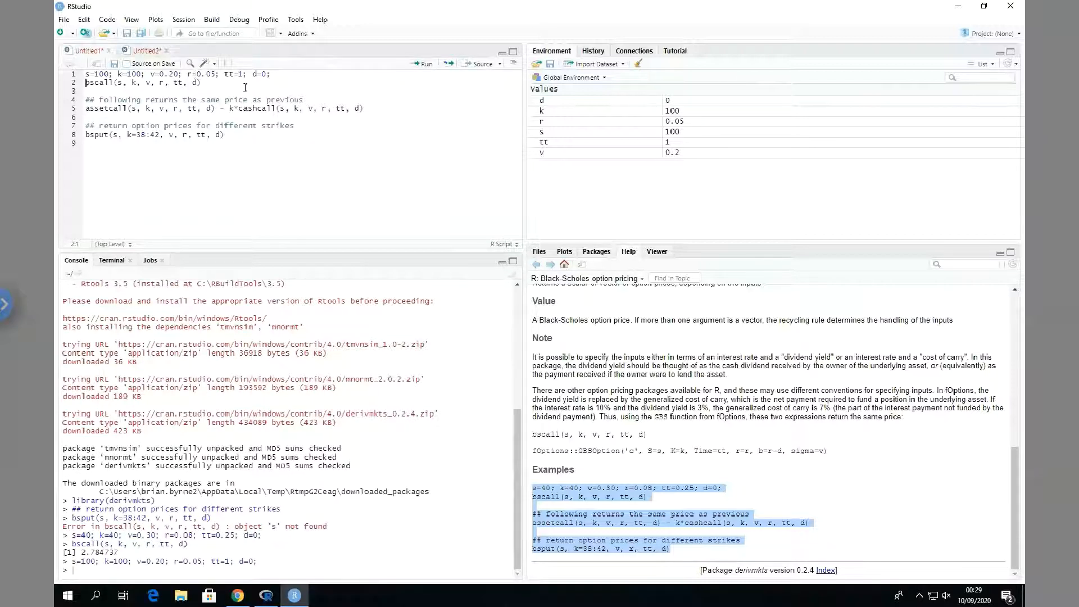
pyautogui.moveTo(424, 62)
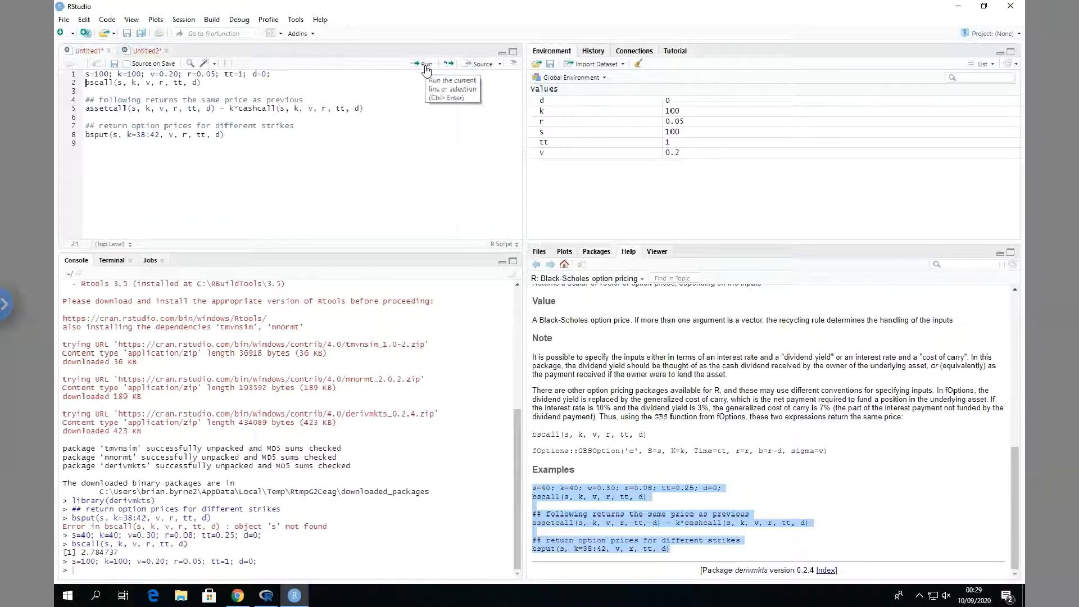
pyautogui.click(424, 63)
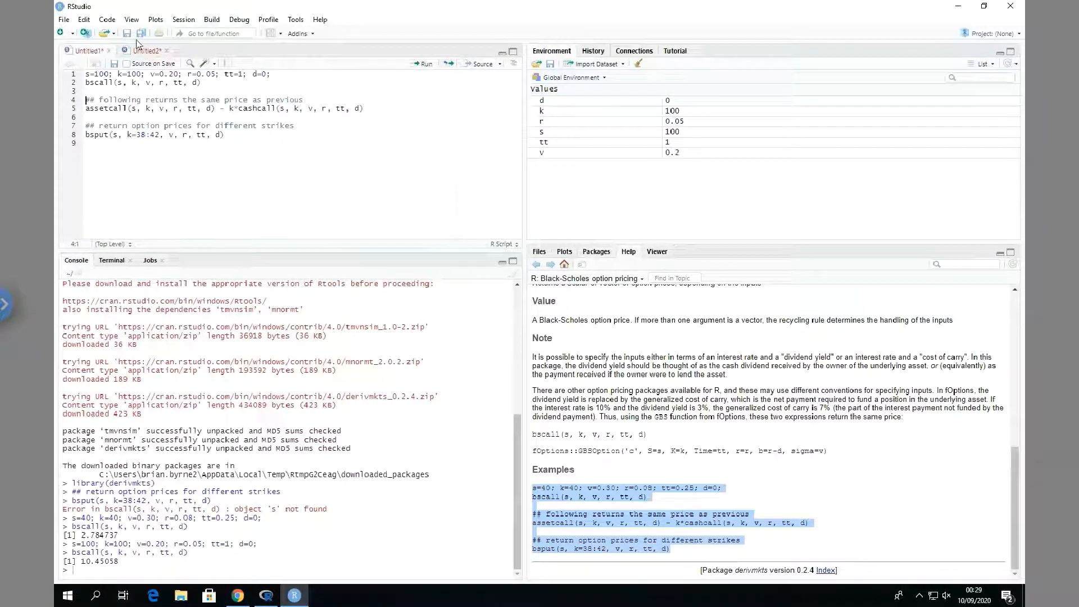
pyautogui.click(87, 51)
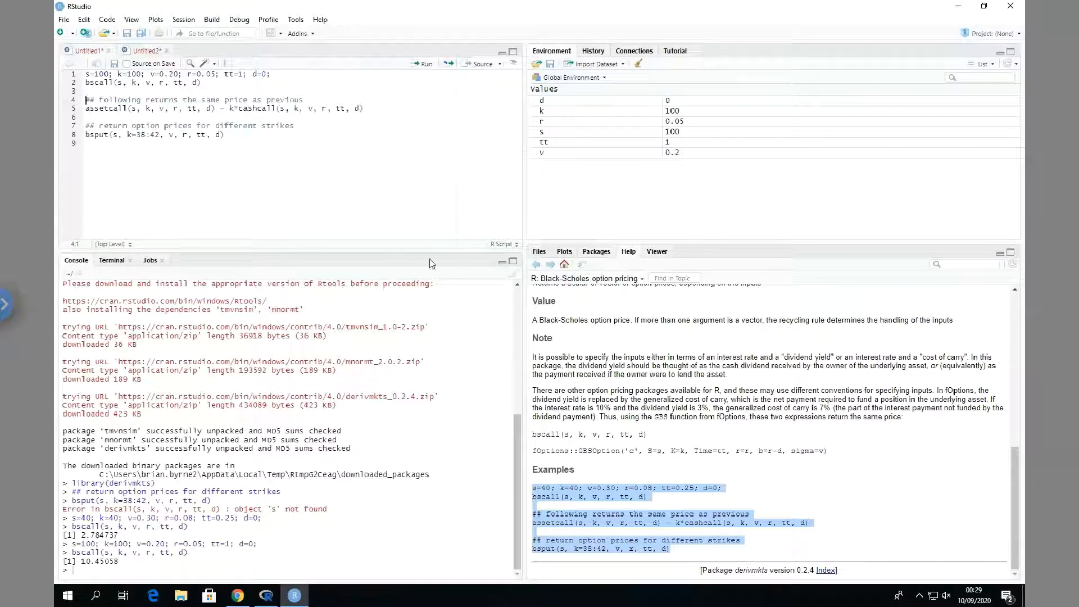
pyautogui.moveTo(175, 194)
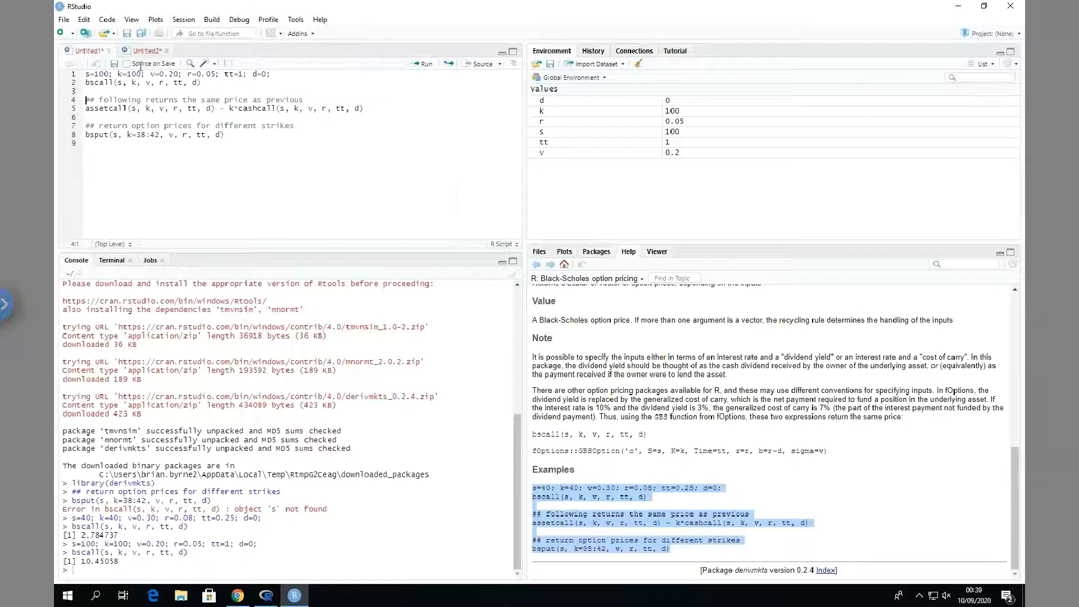
pyautogui.moveTo(107, 14)
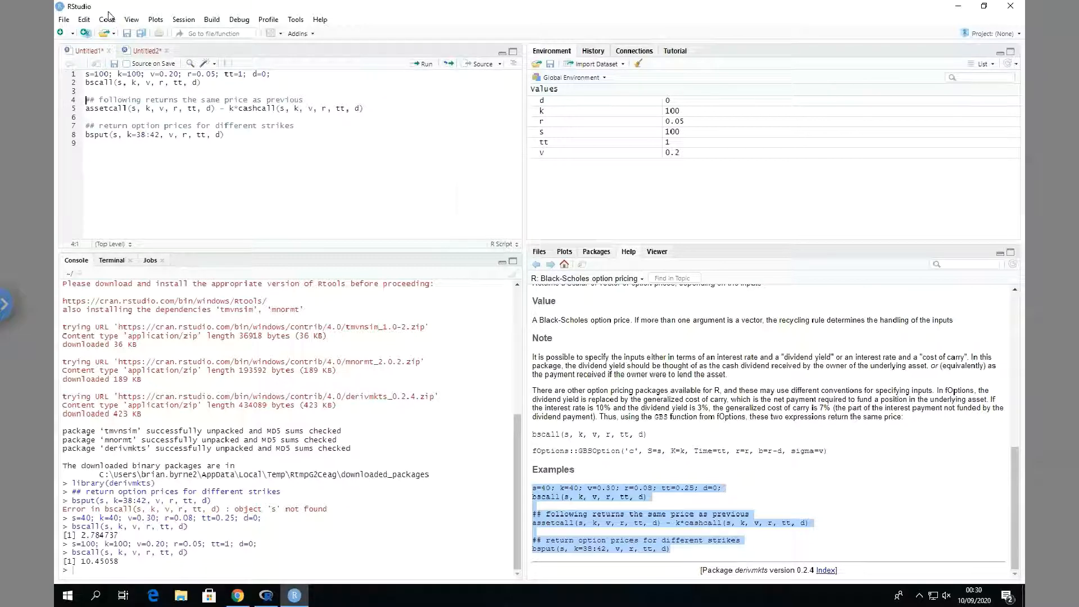
pyautogui.moveTo(676, 479)
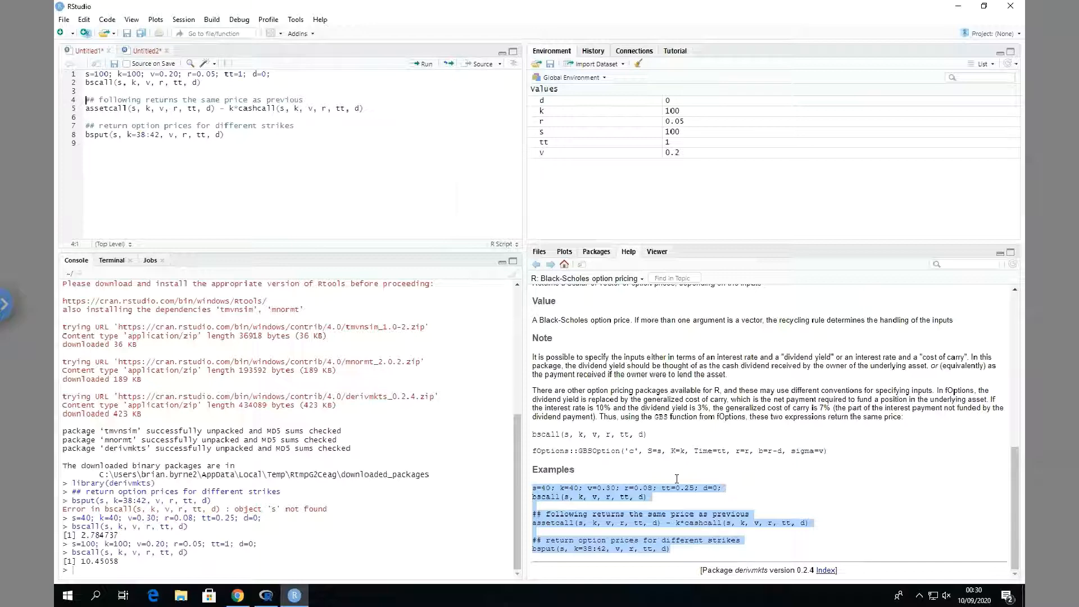